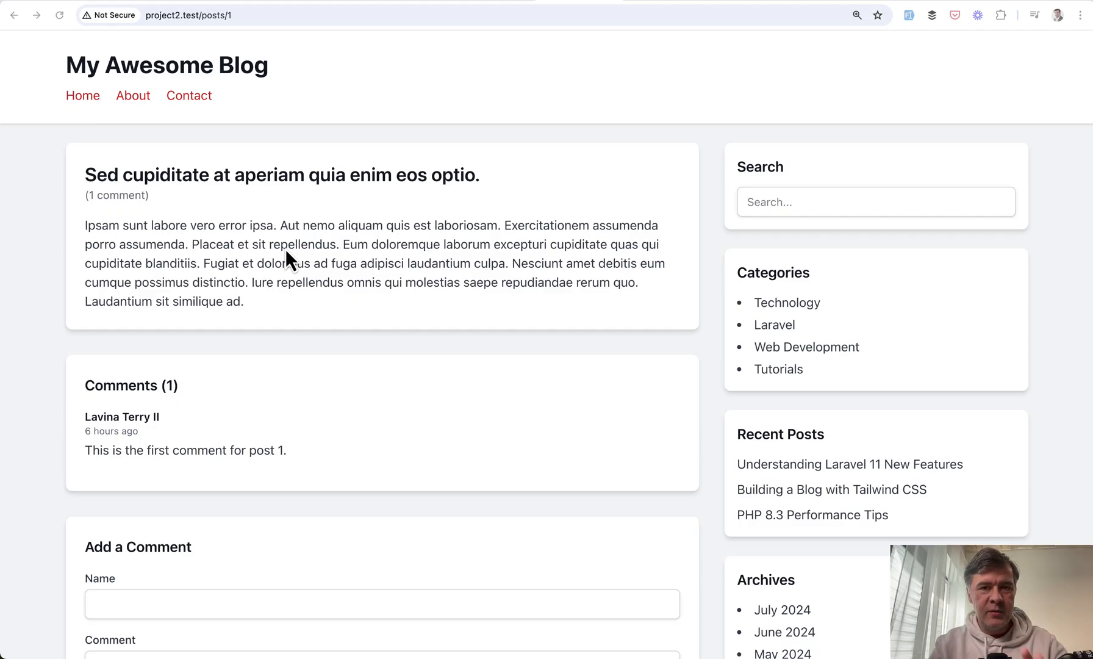
Step: Fill the Add a Comment form with name 'Me' and comment 'My comment.'
scroll(down, 3)
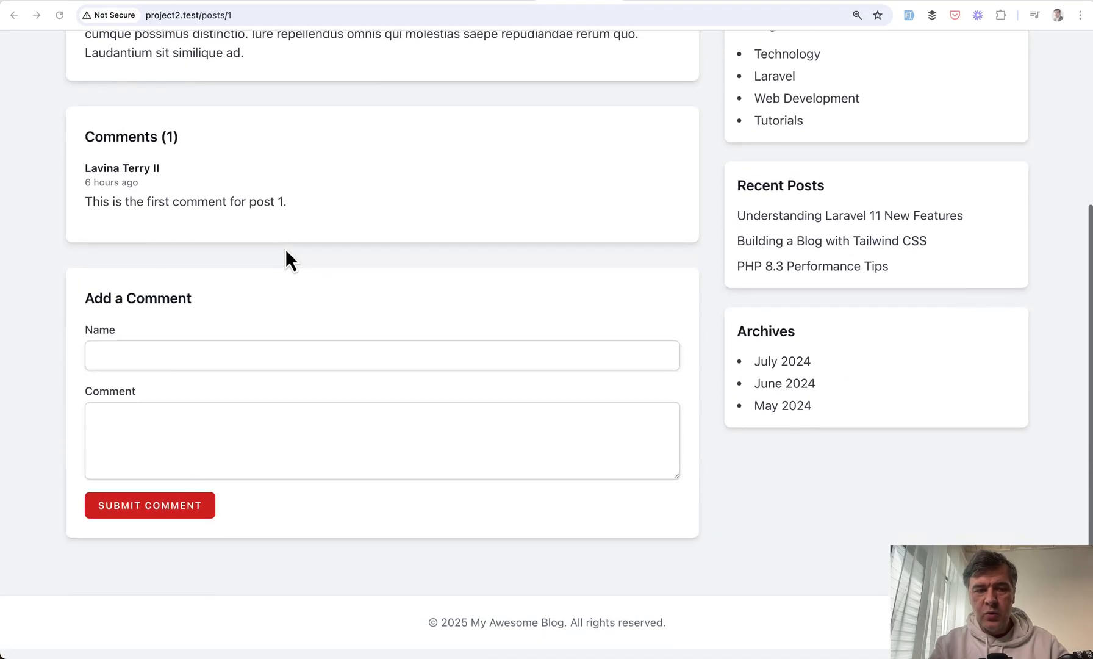
scroll(down, 3)
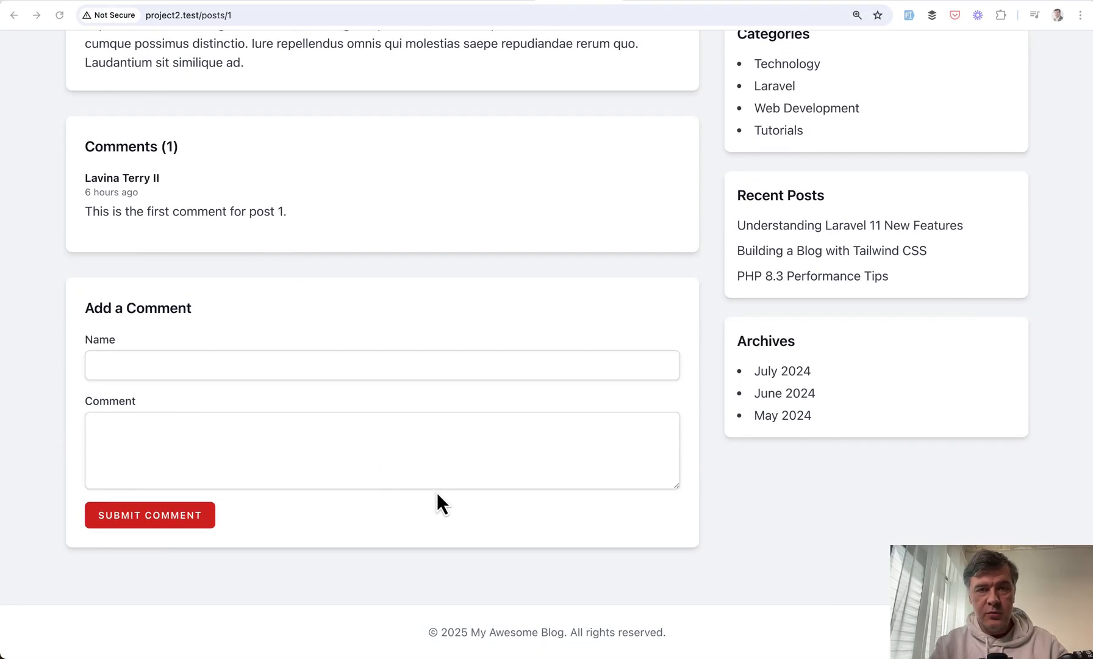
mouse_move(394, 509)
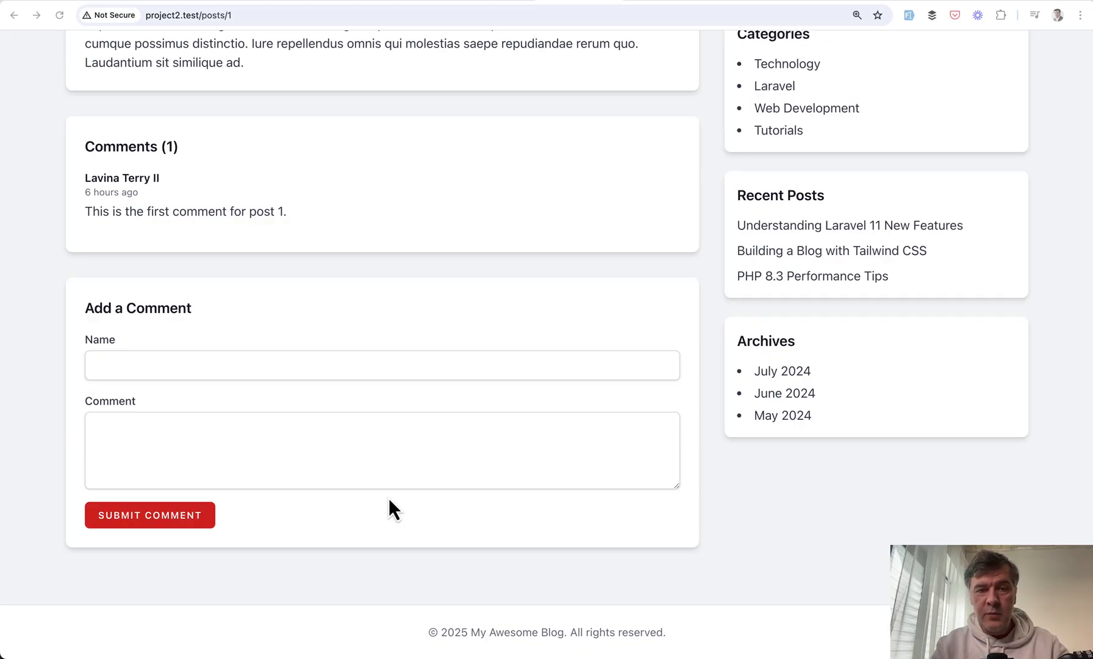
mouse_move(161, 228)
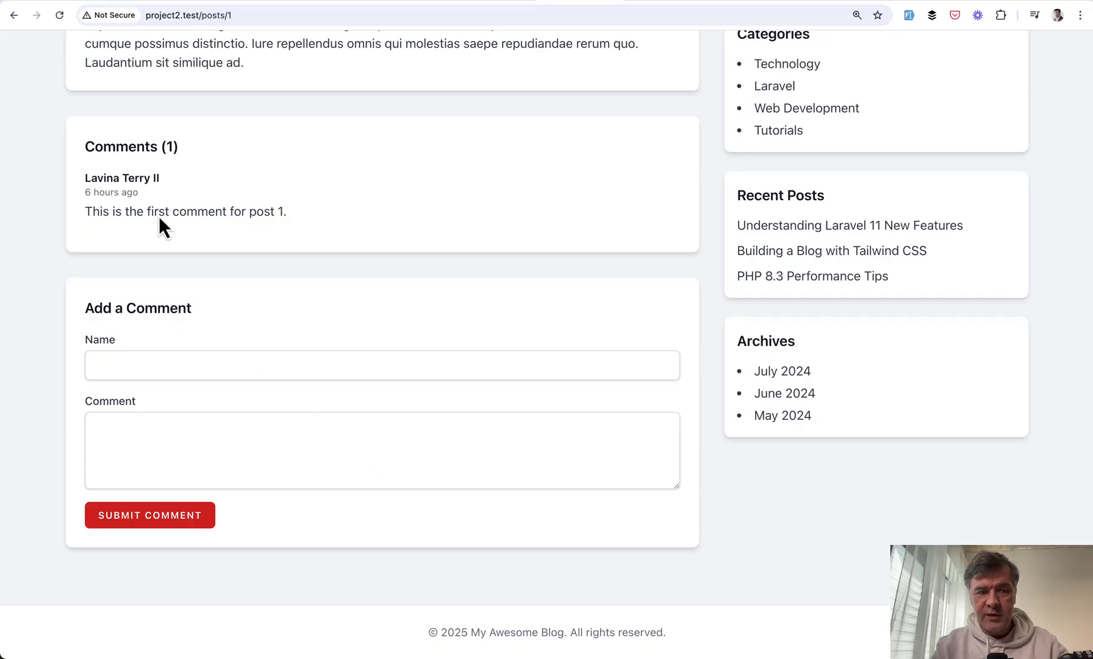
mouse_move(209, 177)
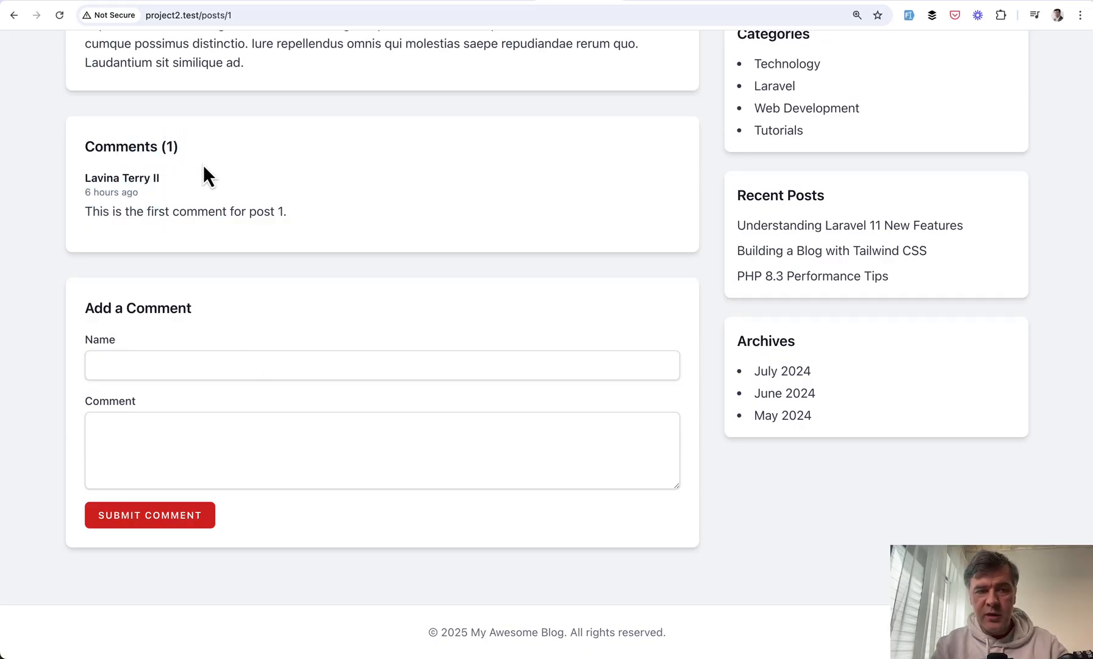
scroll(up, 3)
text(My comment.)
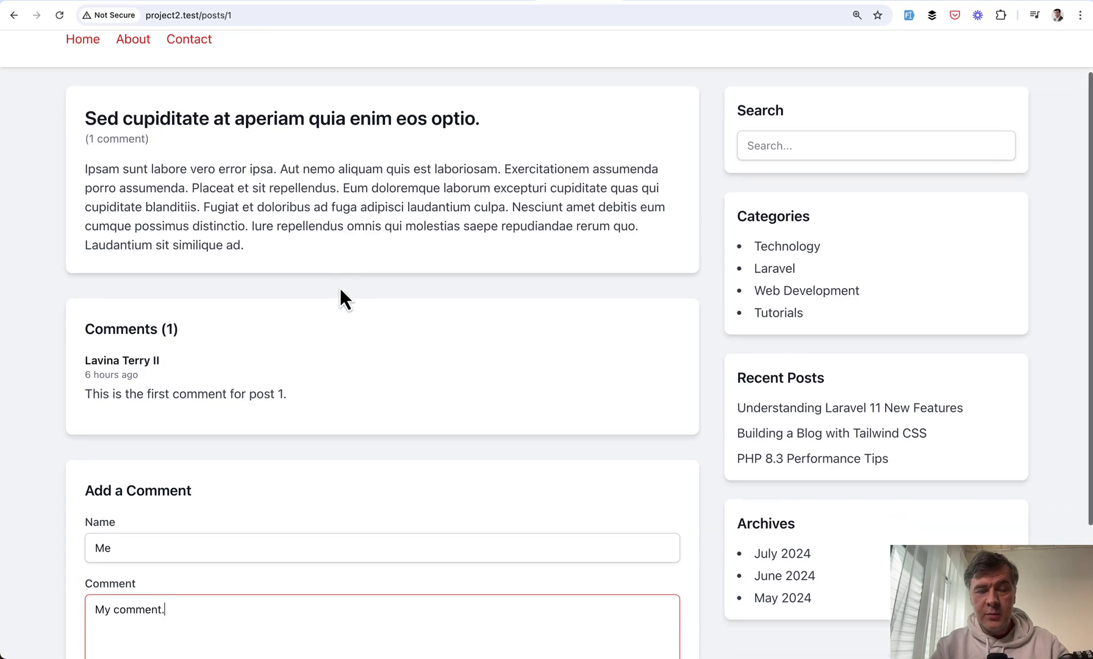
Step: Submit 'My comment.', see Comments (2), then reload to find only one comment
scroll(down, 3)
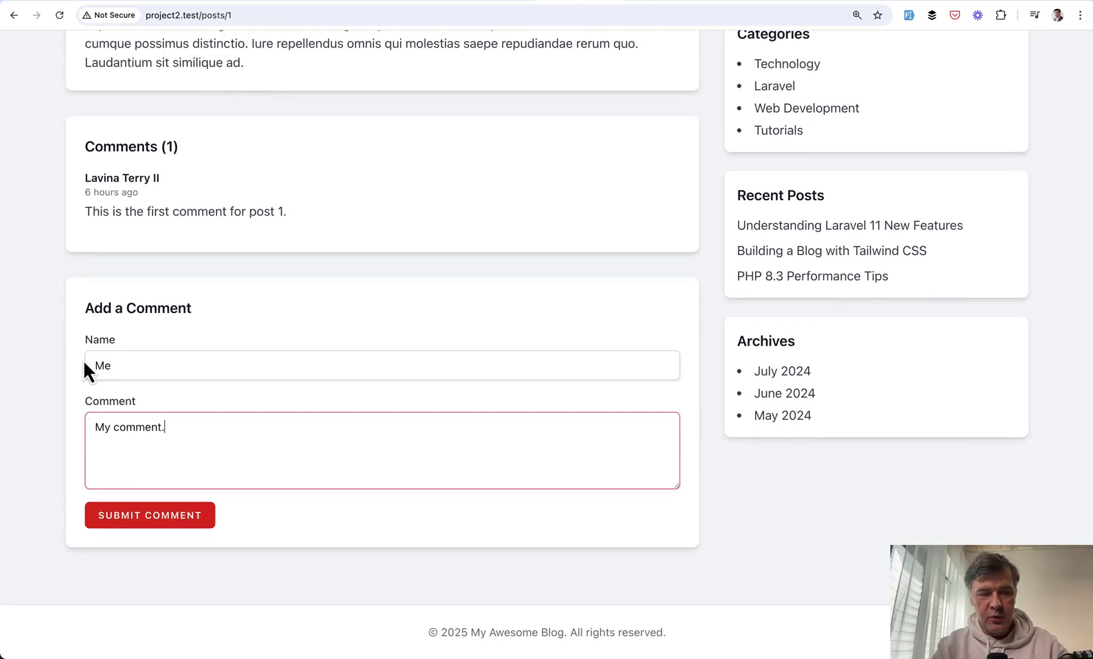
click(150, 514)
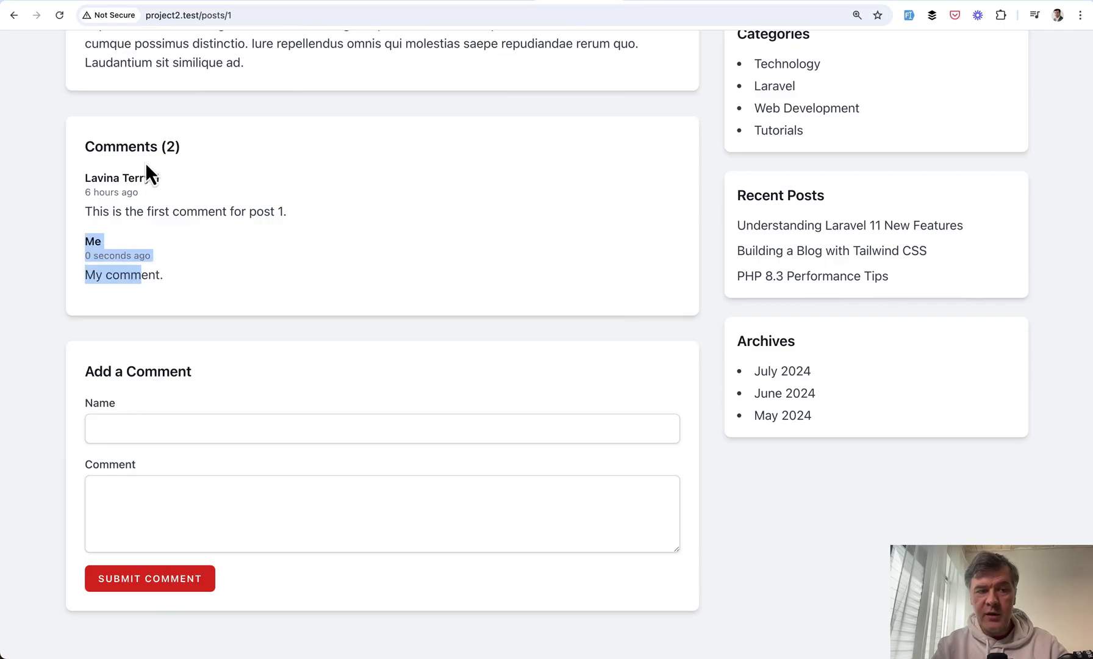
scroll(up, 3)
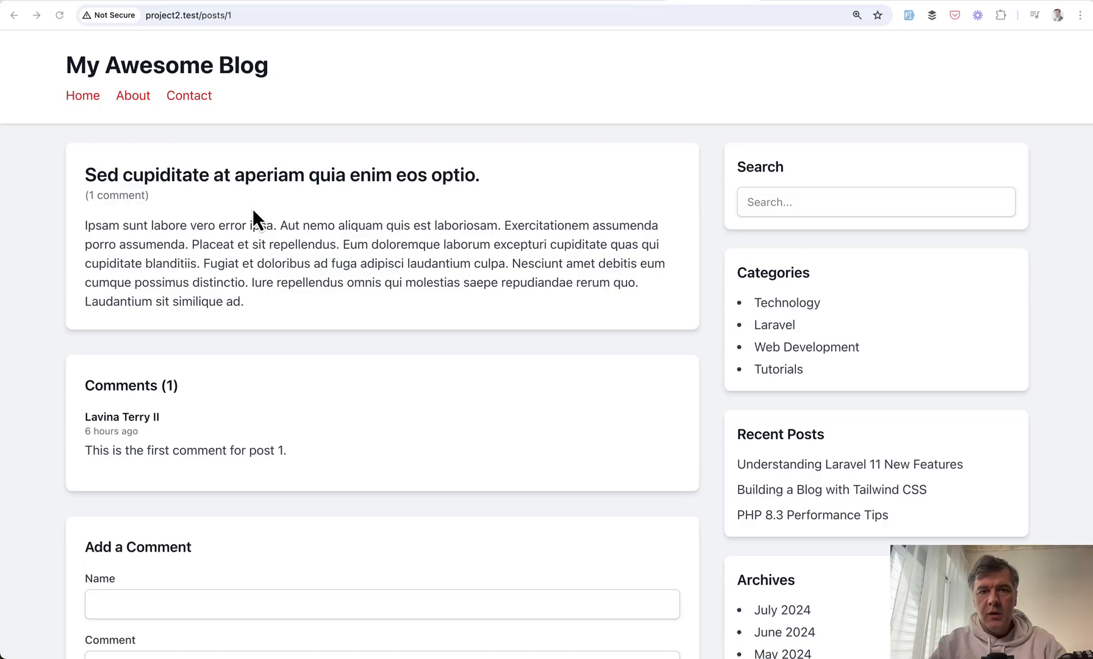
mouse_move(279, 209)
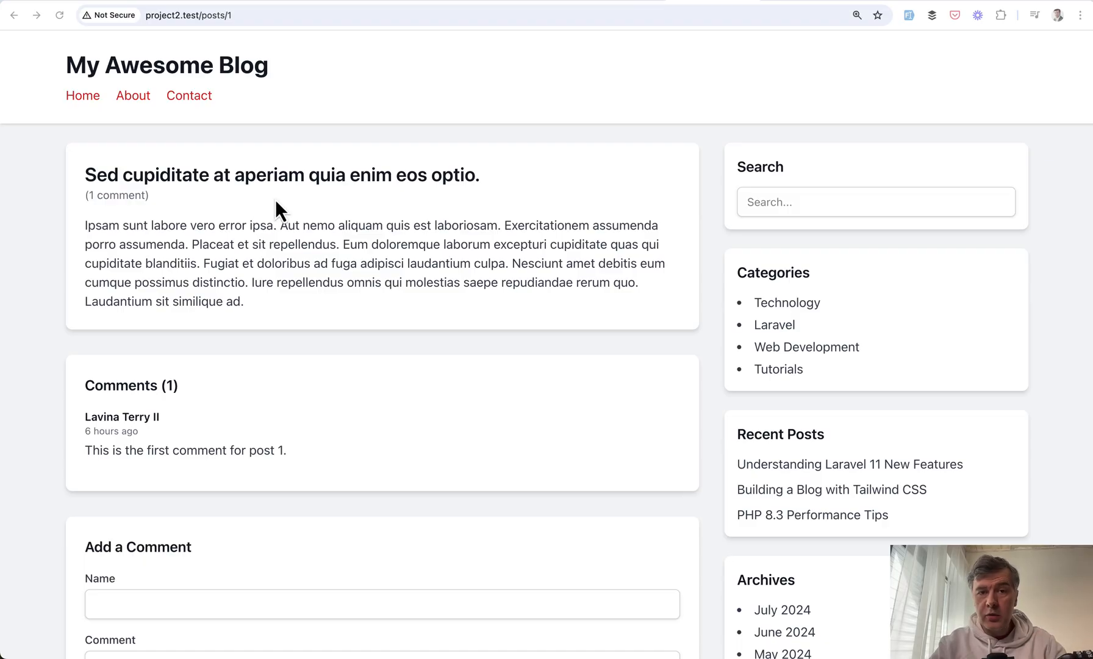
mouse_move(140, 279)
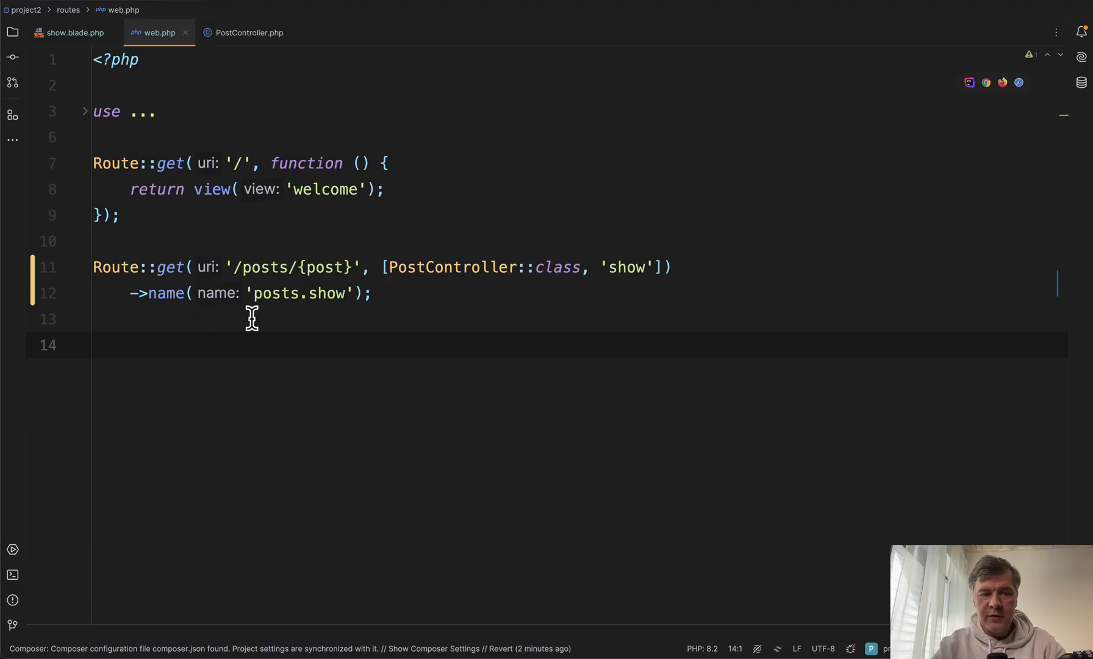
Step: Follow PostController's 'posts.show' view call to open show.blade.php
click(247, 32)
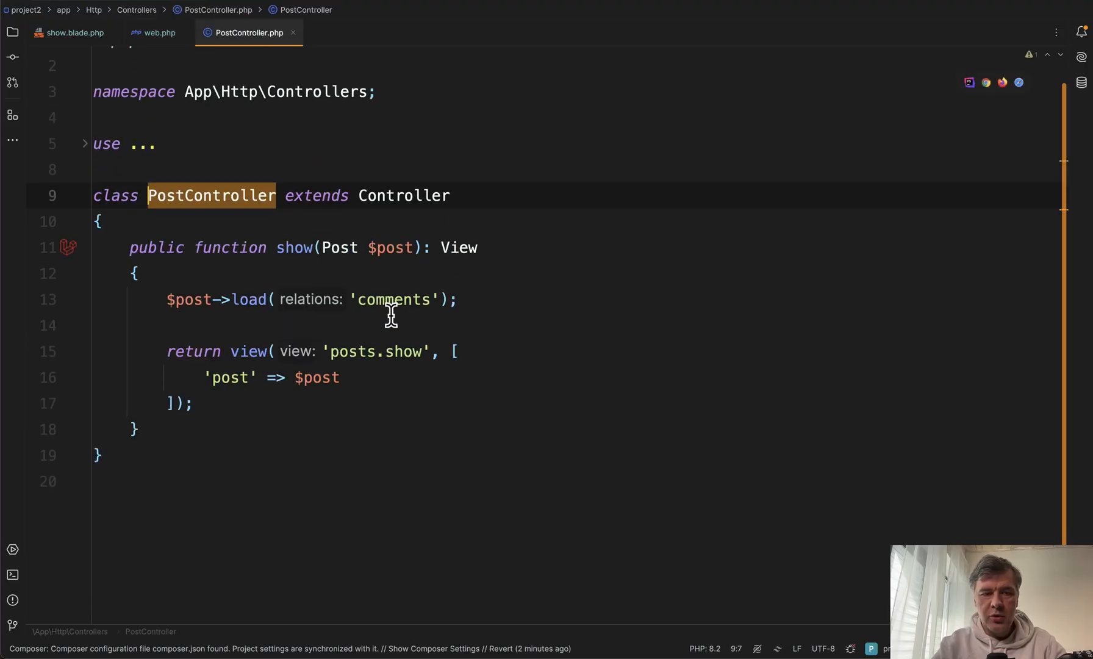
mouse_move(342, 421)
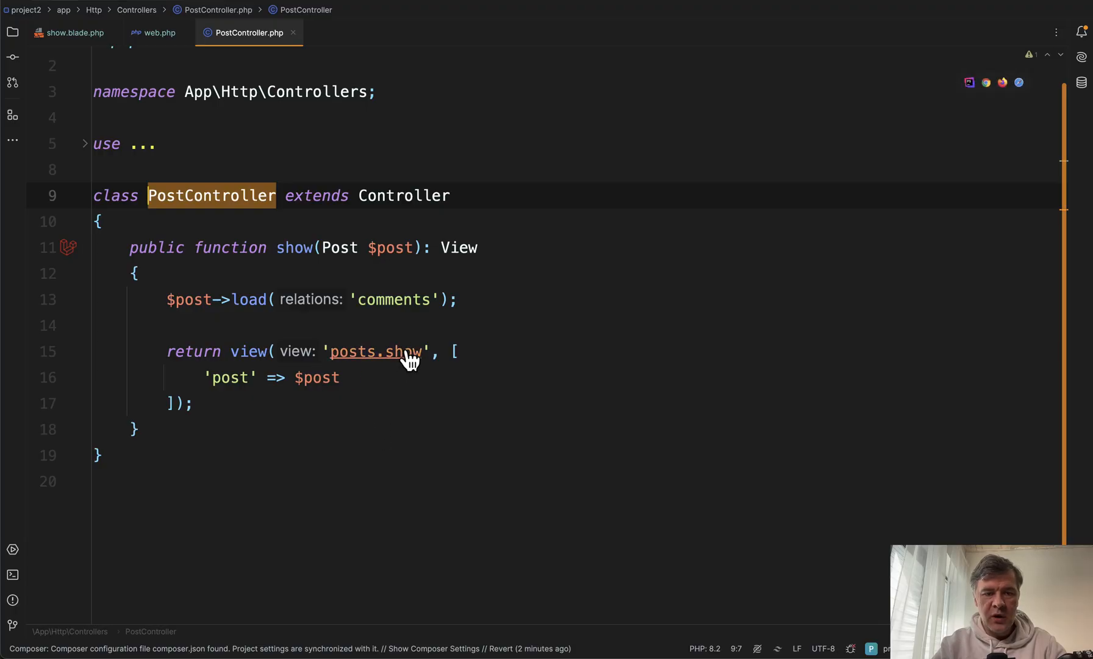
click(72, 32)
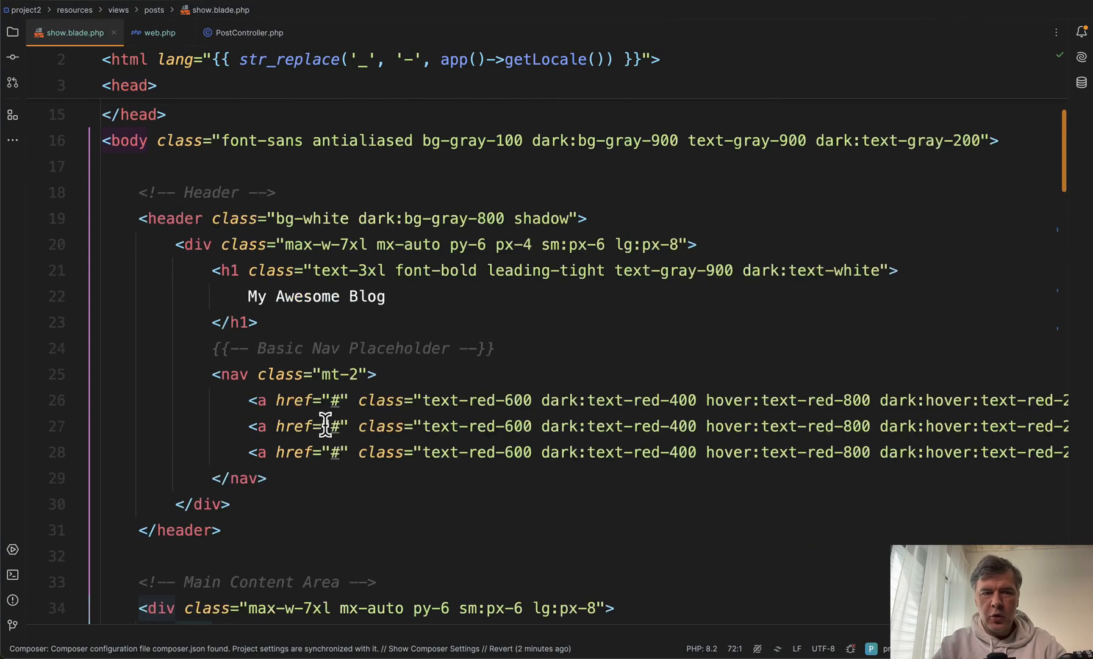
scroll(down, 3)
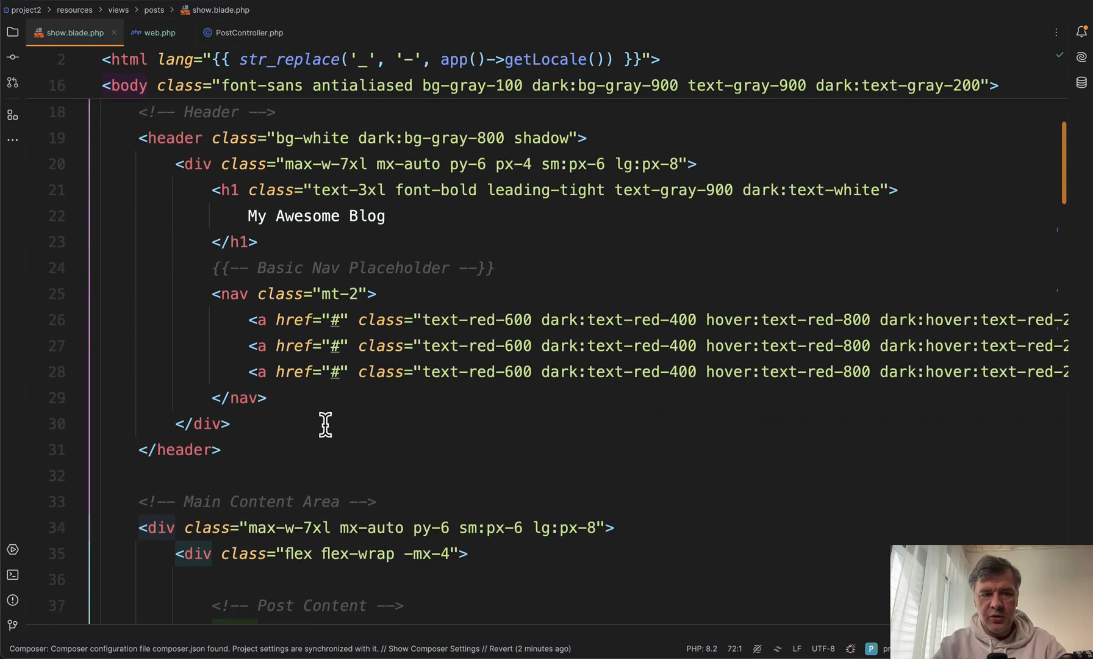
scroll(down, 3)
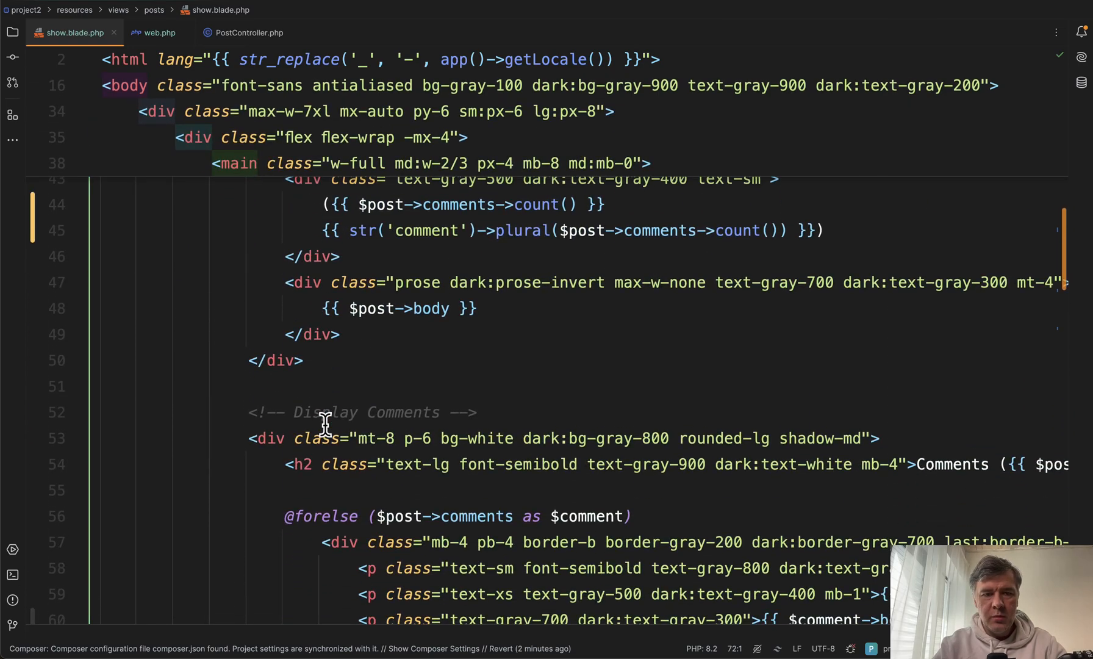
scroll(up, 3)
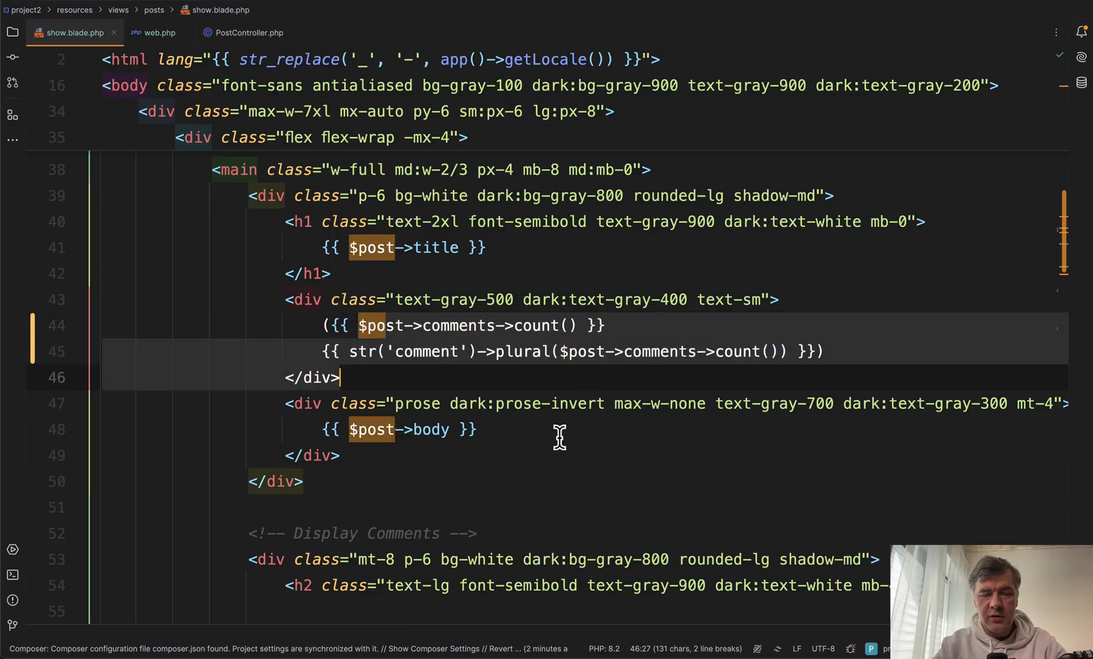
scroll(down, 3)
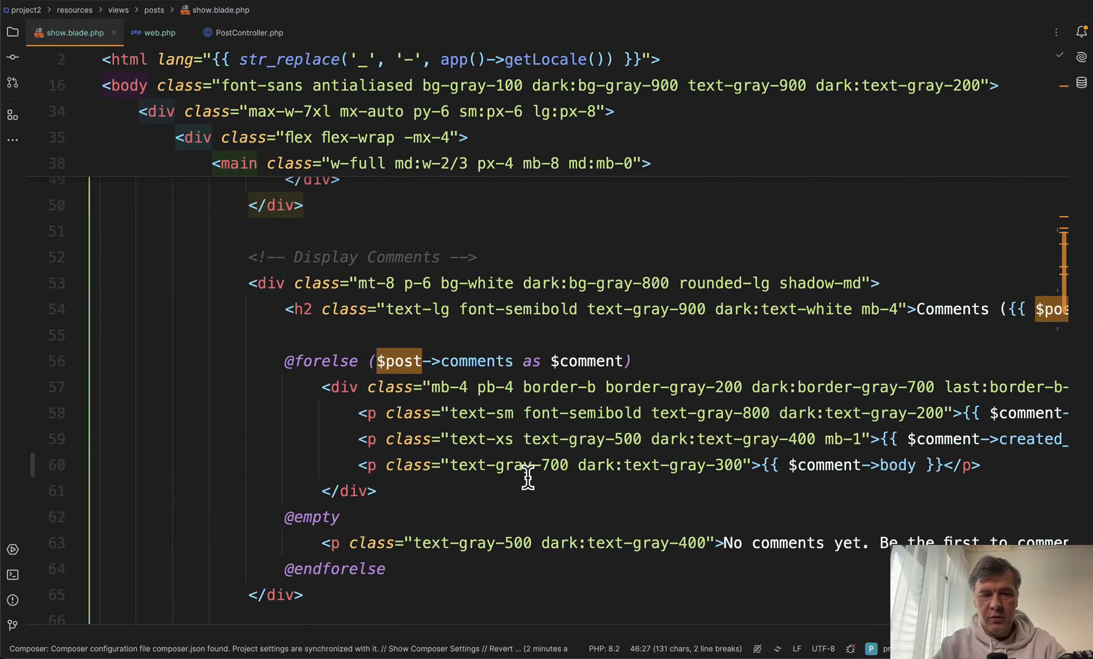
scroll(down, 3)
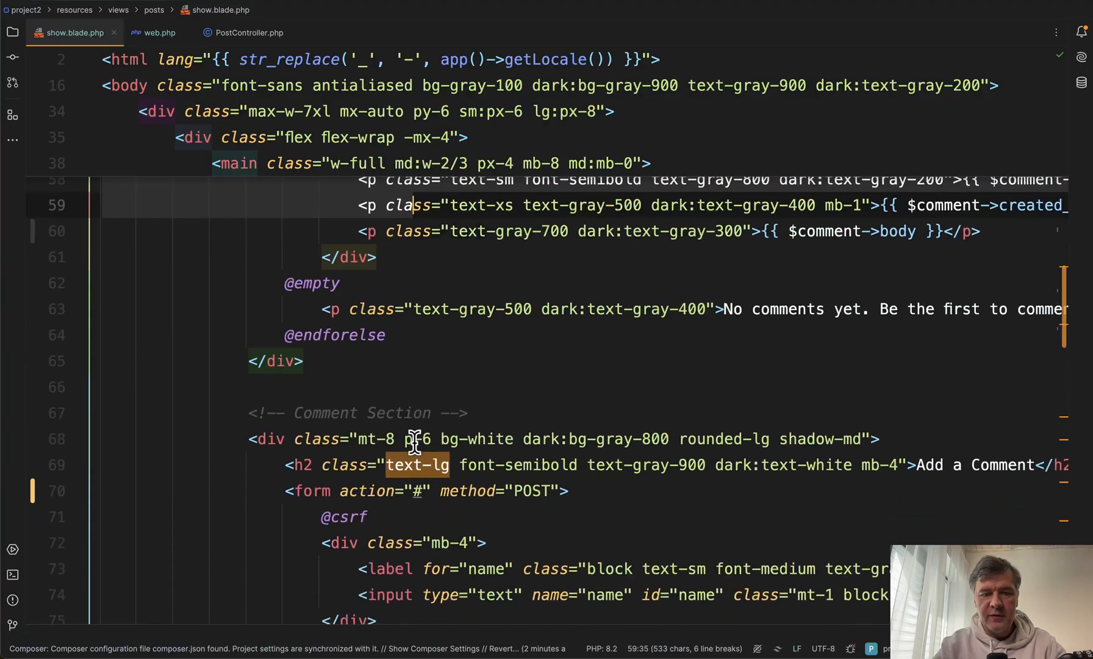
scroll(down, 3)
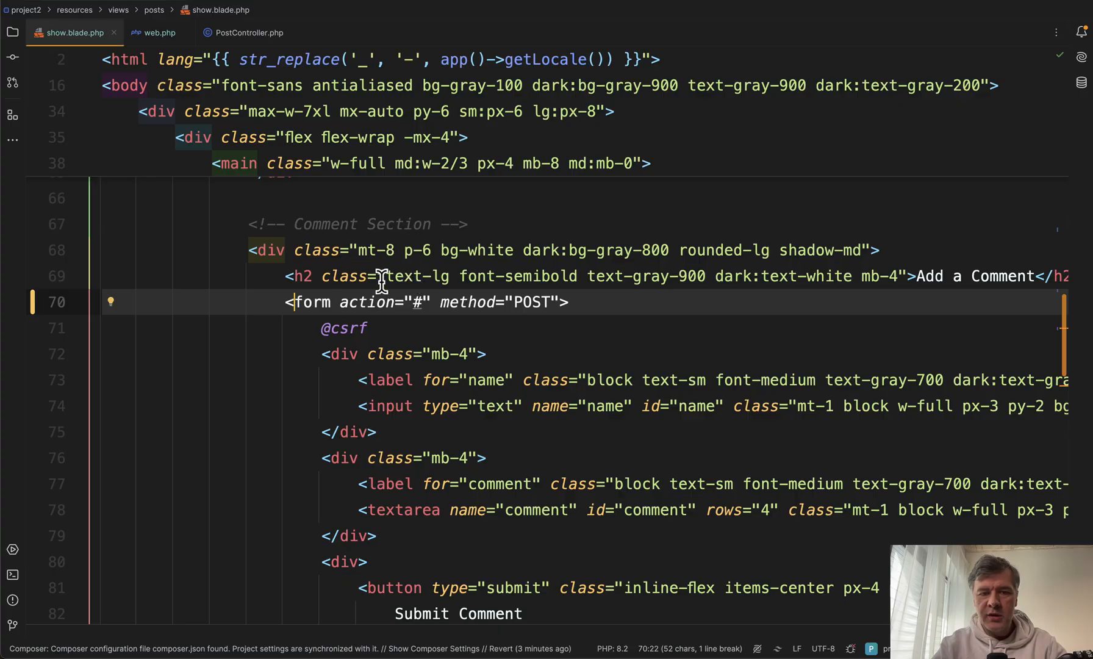
mouse_move(389, 276)
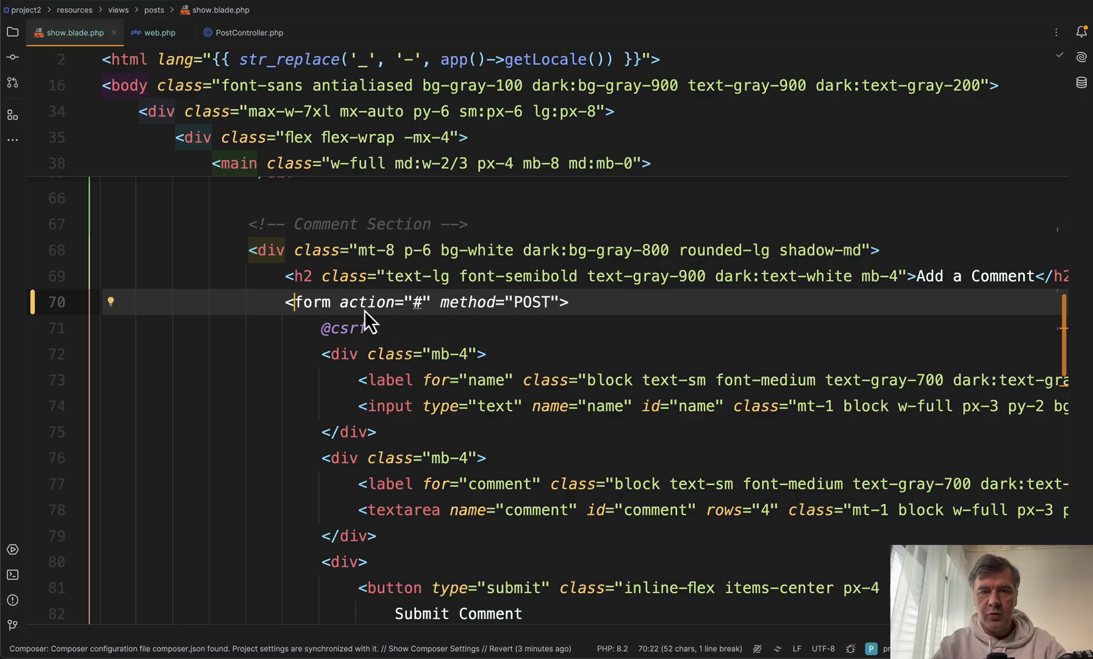
key(alt+tab)
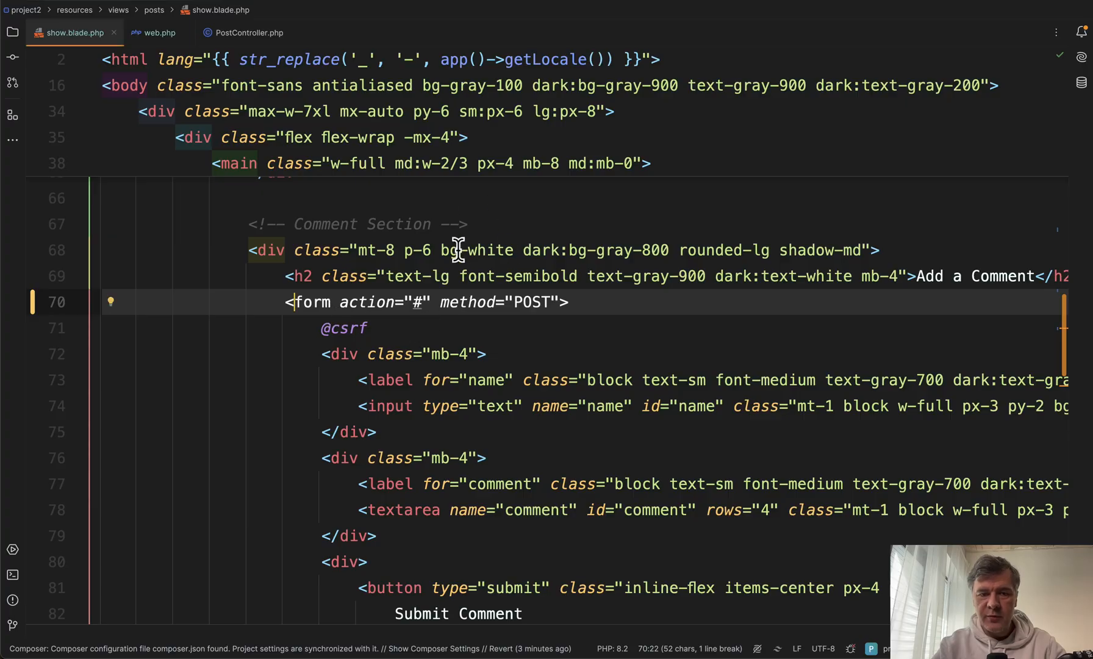
scroll(up, 3)
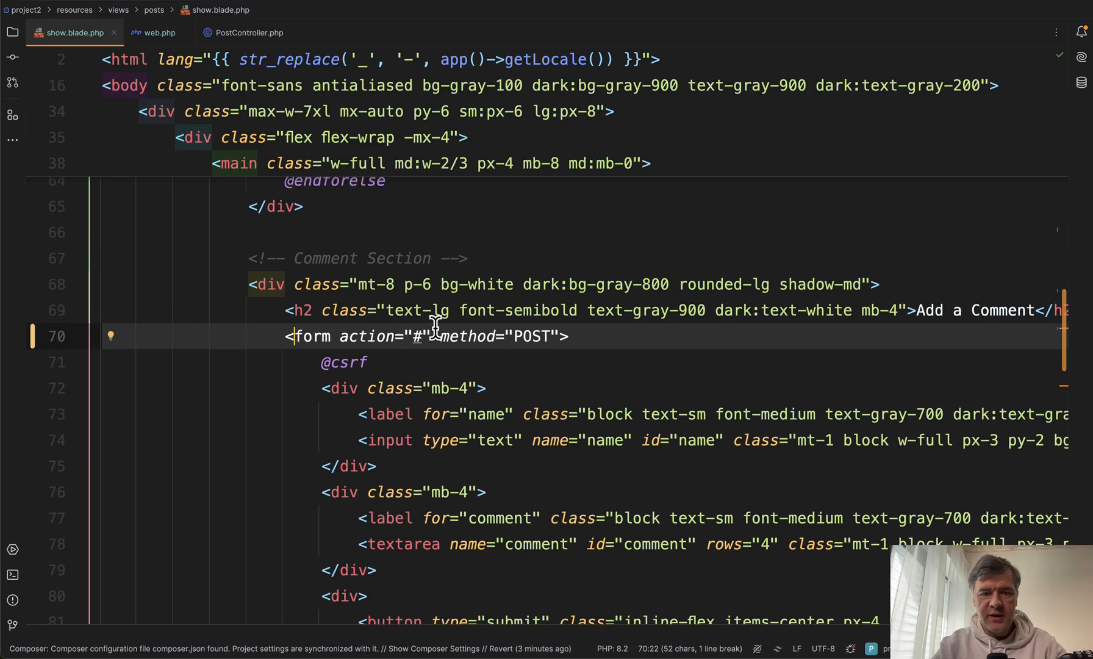
scroll(up, 3)
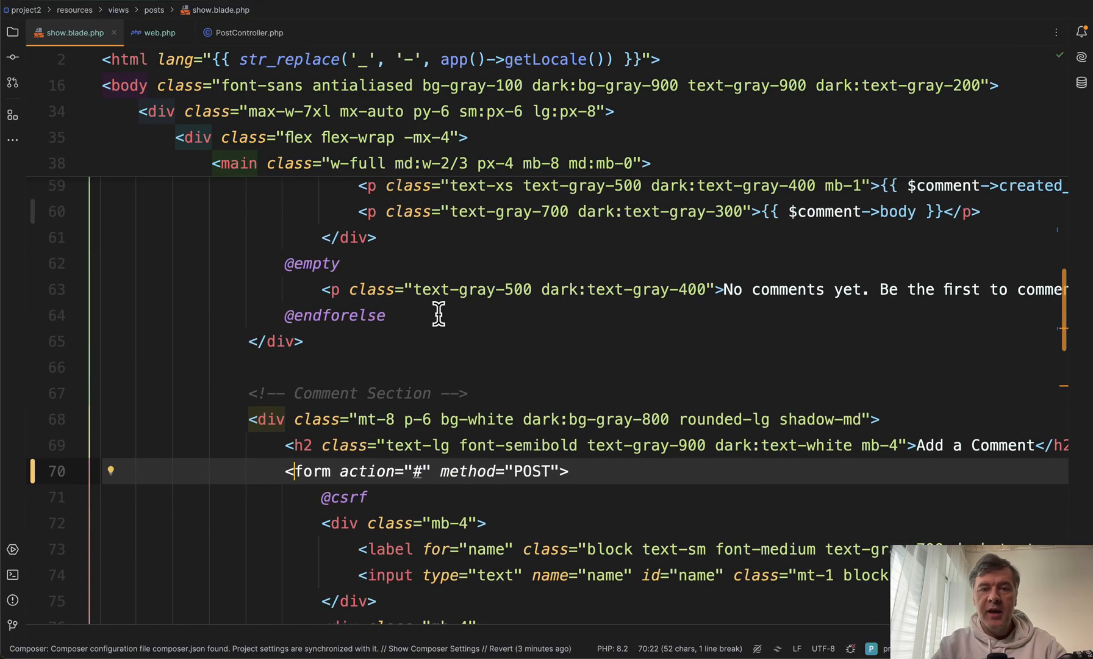
scroll(down, 3)
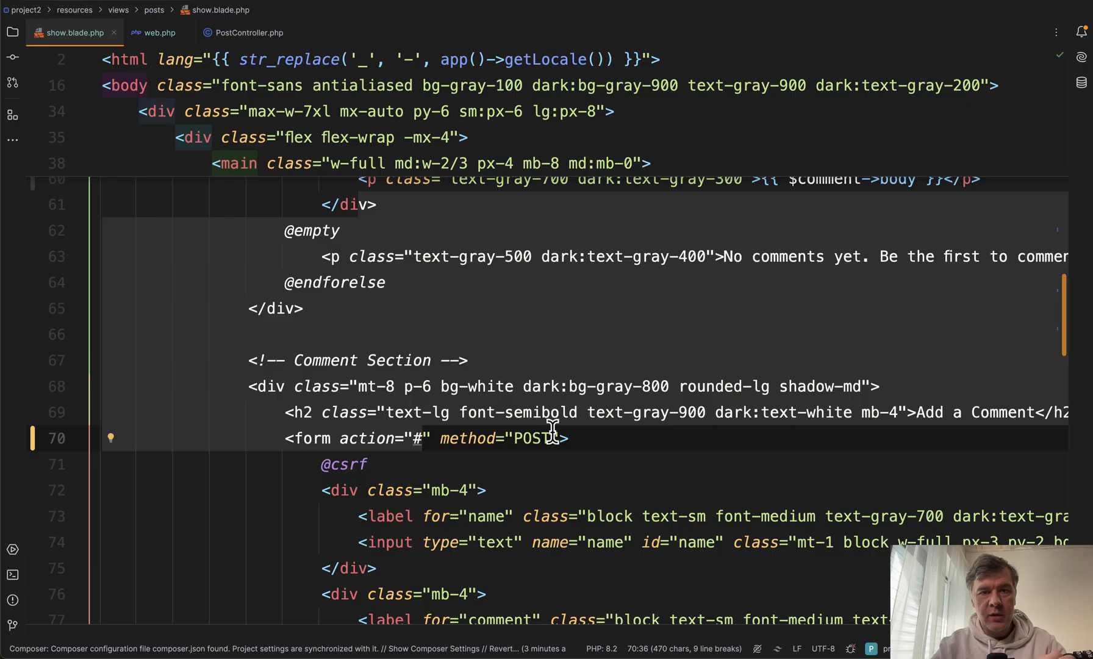
mouse_move(582, 492)
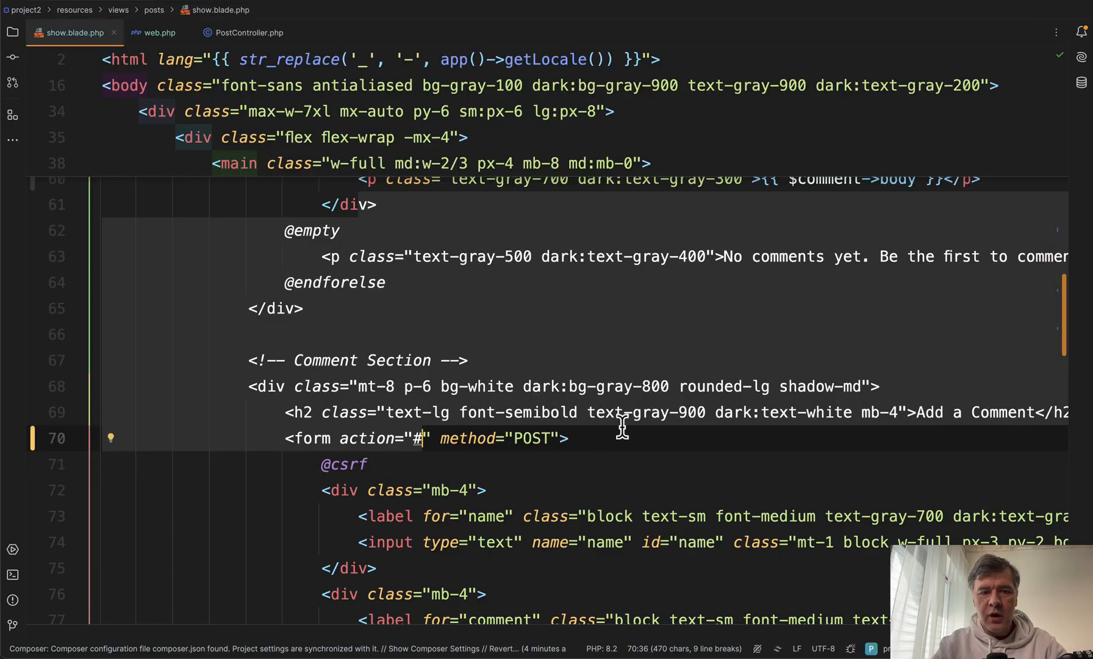
scroll(up, 3)
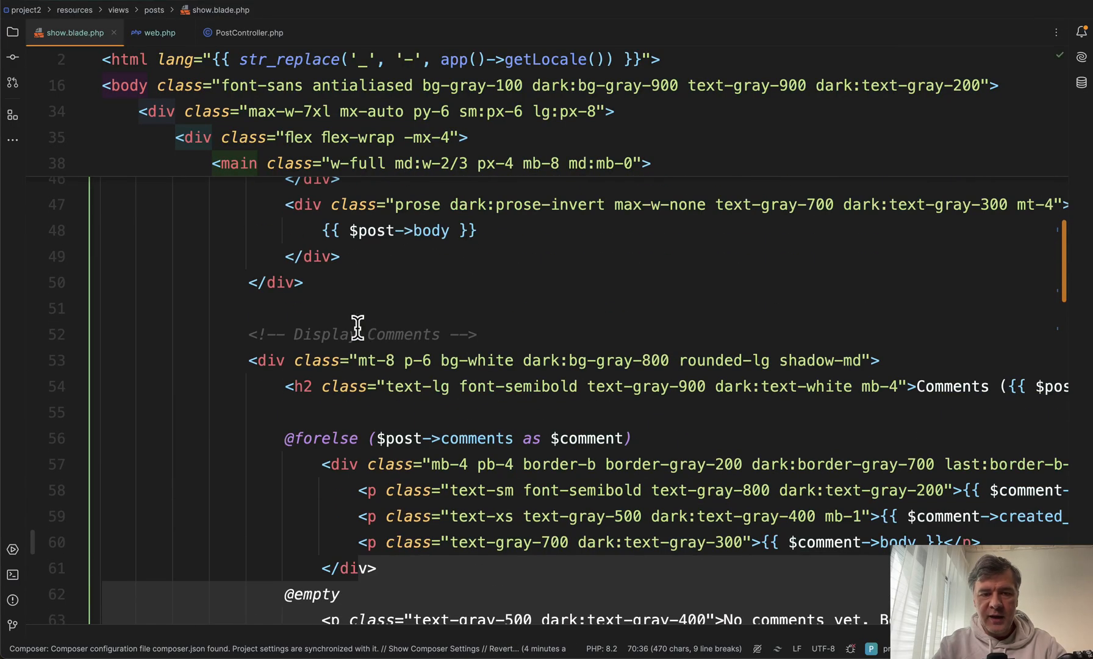
scroll(down, 3)
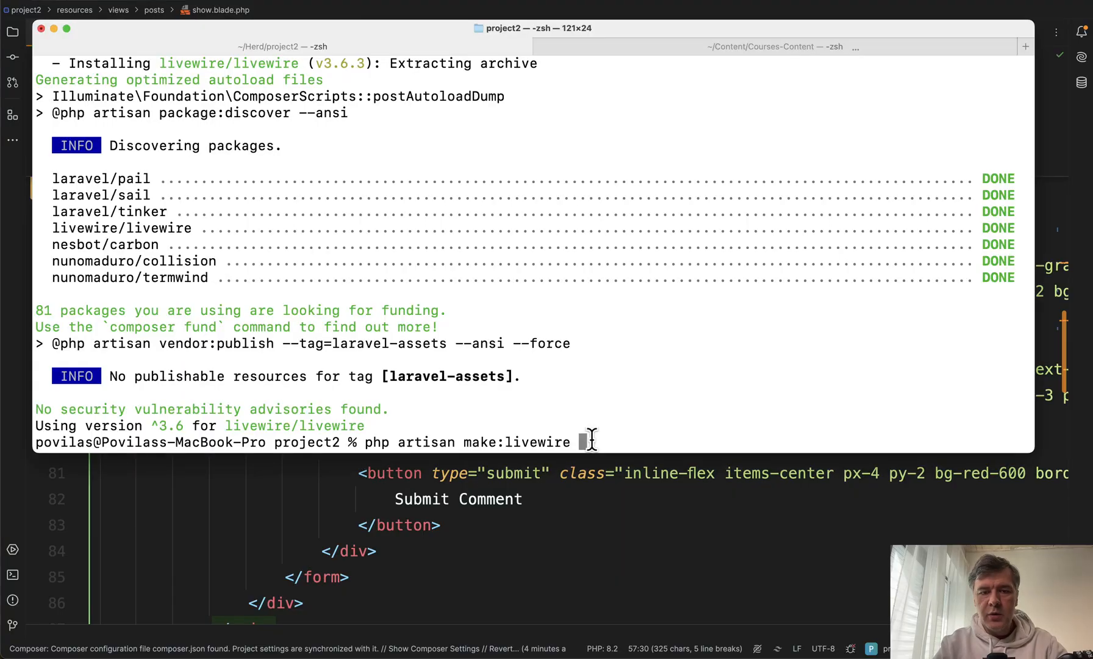
mouse_move(614, 474)
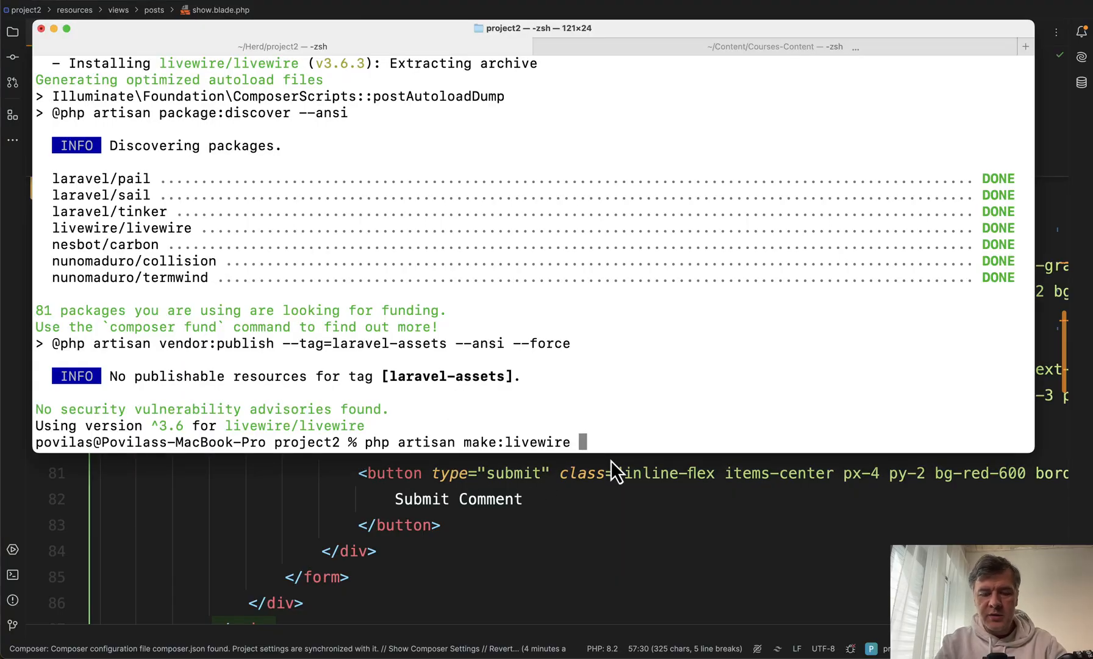
Step: Run php artisan make:livewire PostComments to generate the component class and view
text(Post)
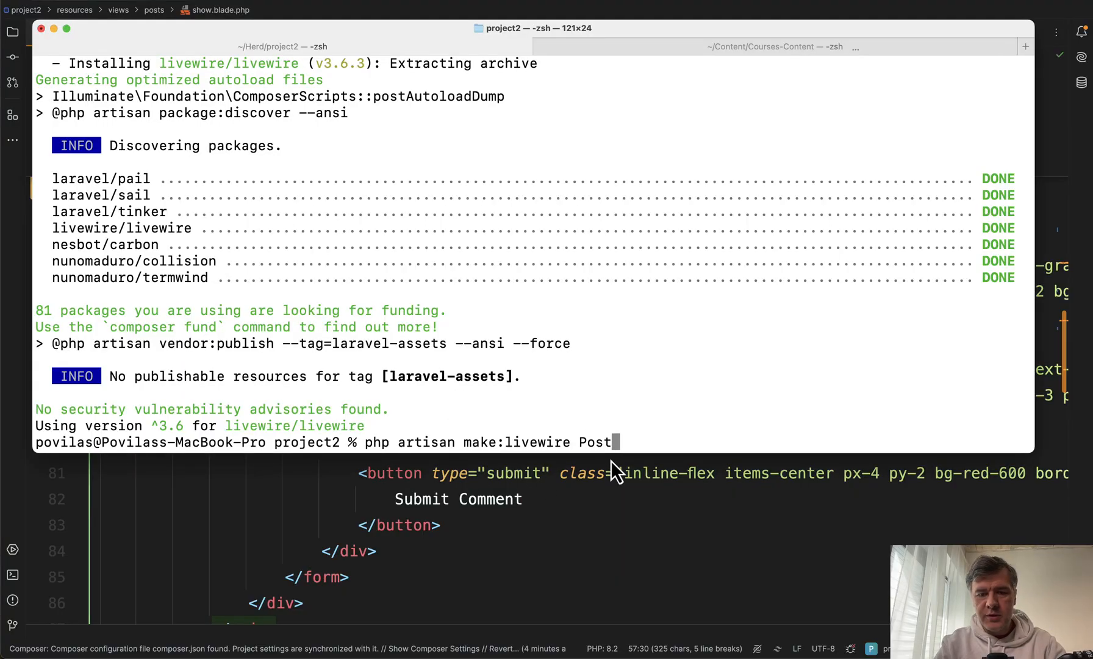
text(Comments)
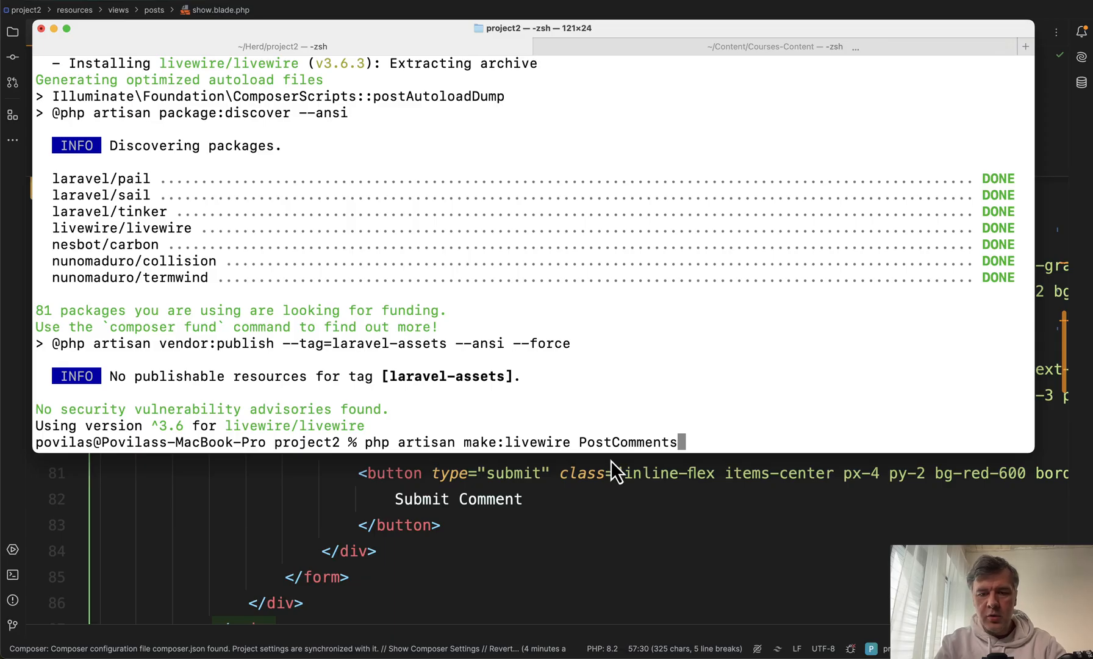
key(Return)
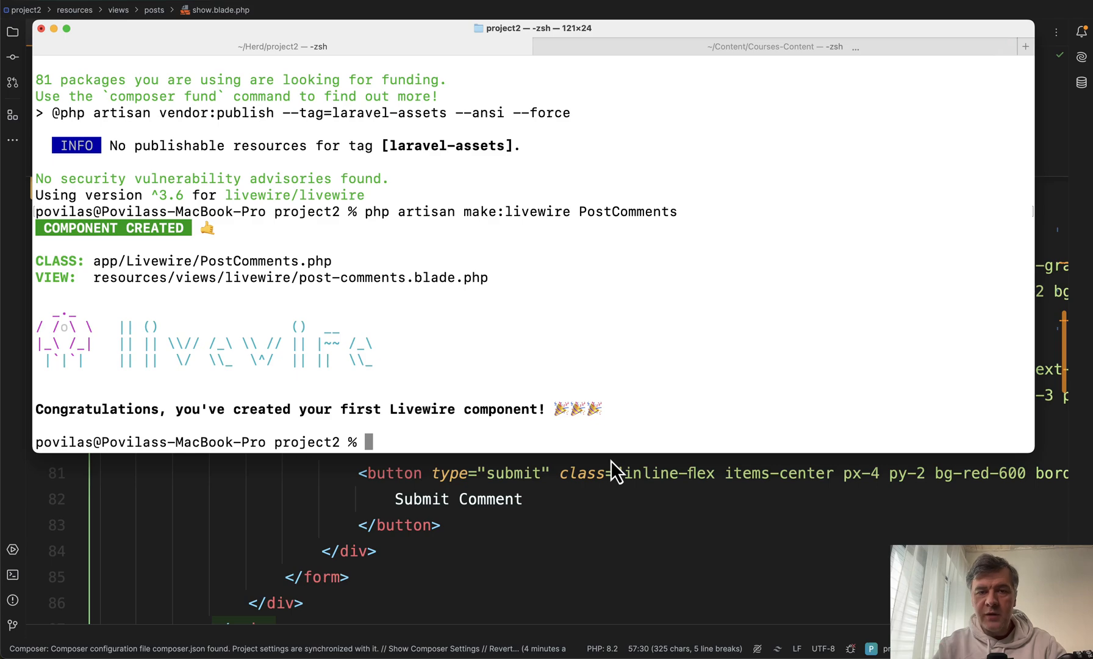
mouse_move(290, 268)
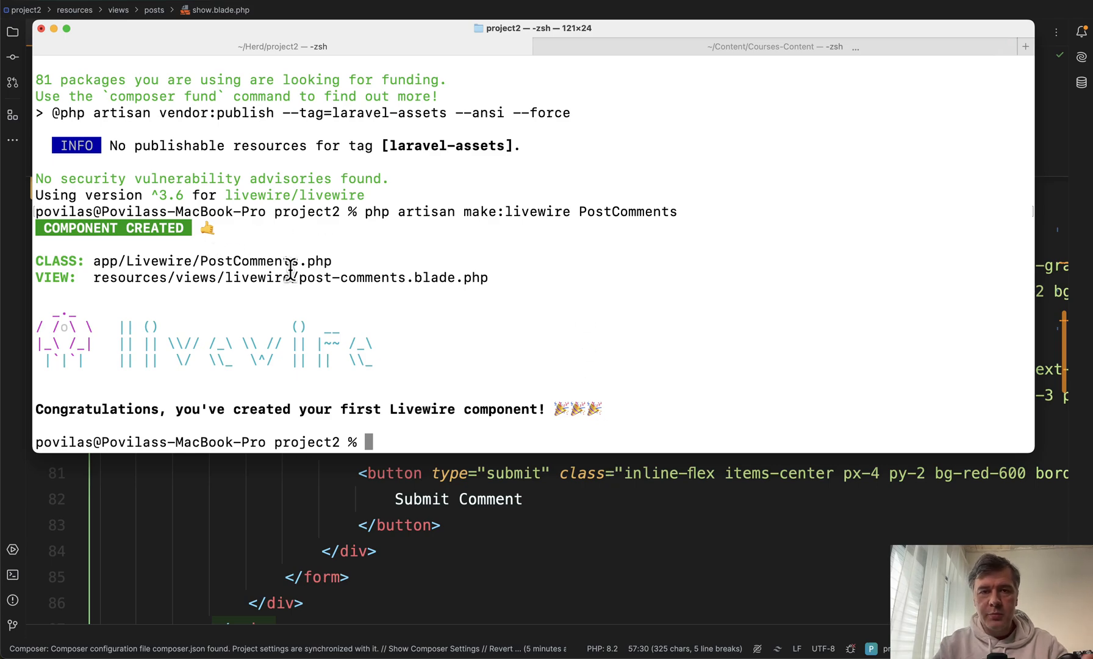
mouse_move(492, 282)
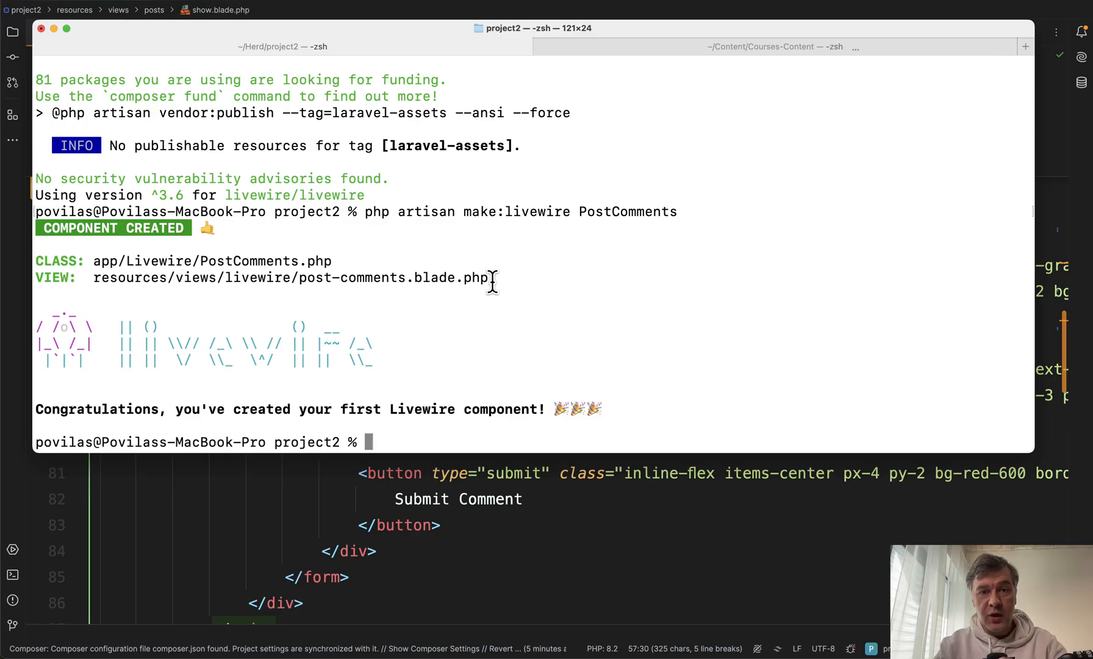
mouse_move(469, 333)
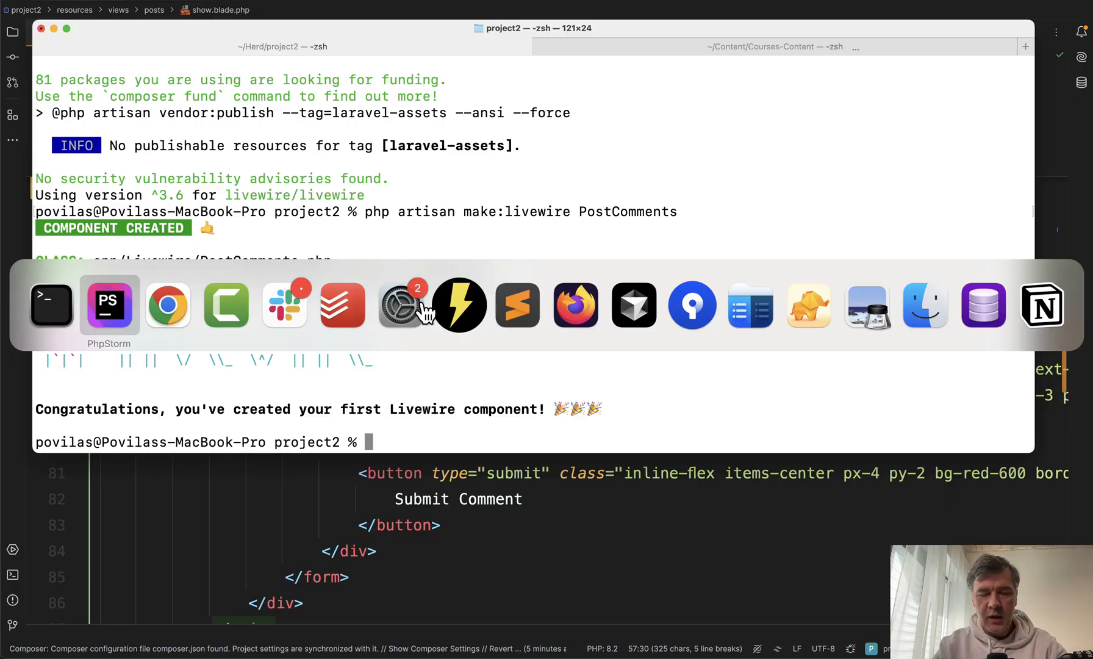
Step: Cut the comments markup from show.blade.php and start a <livewire:post-comments /> tag
click(108, 304)
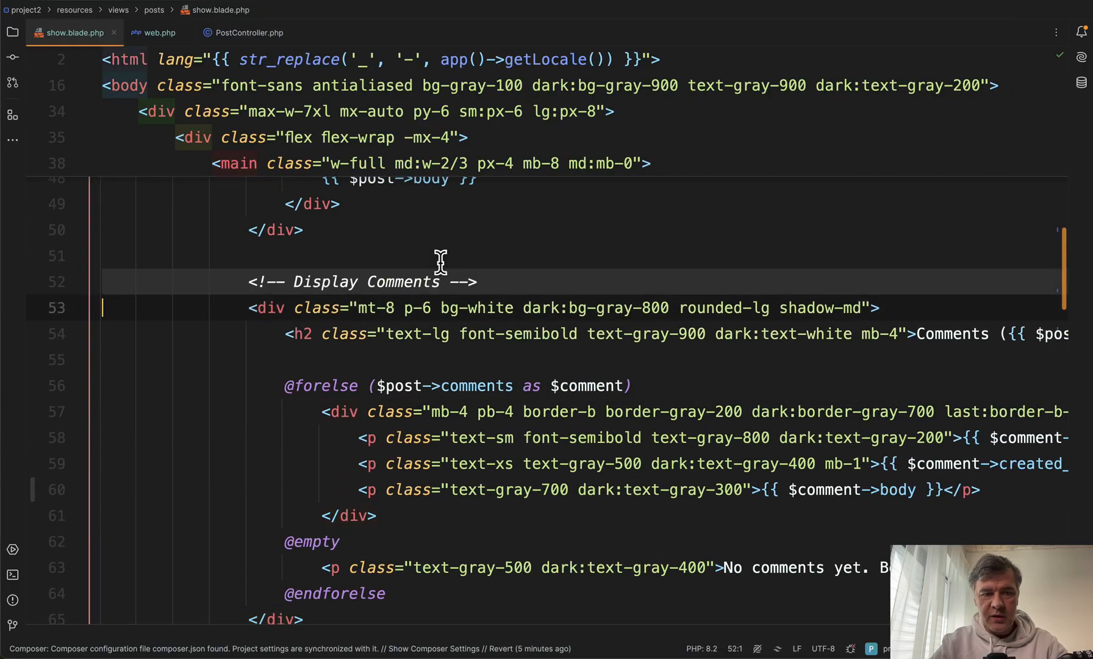
scroll(down, 3)
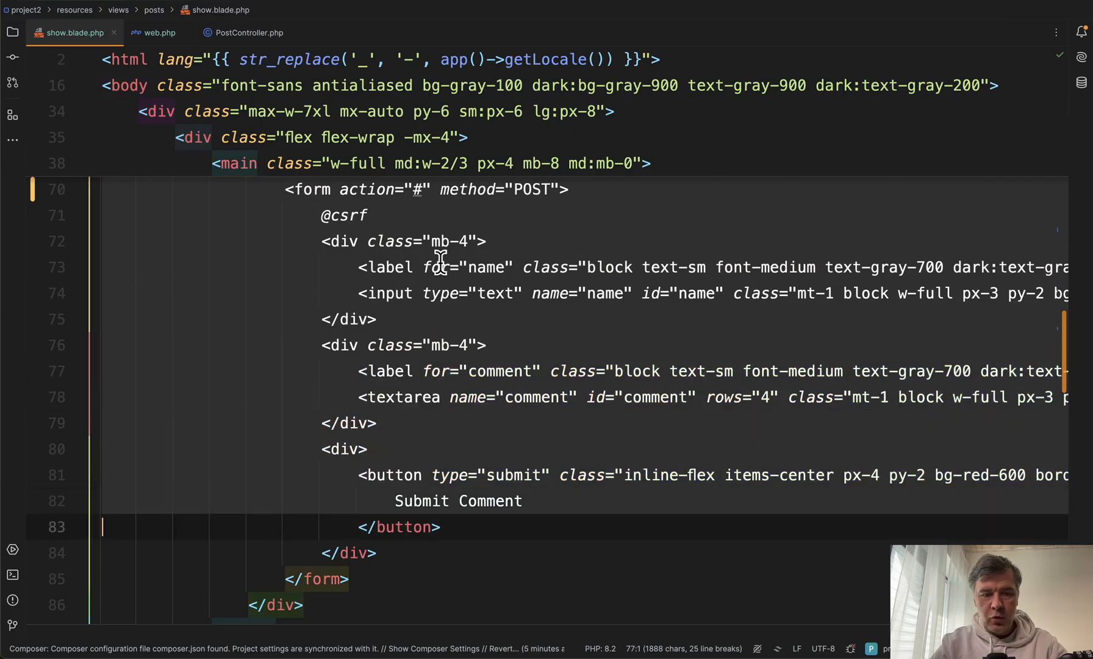
scroll(up, 3)
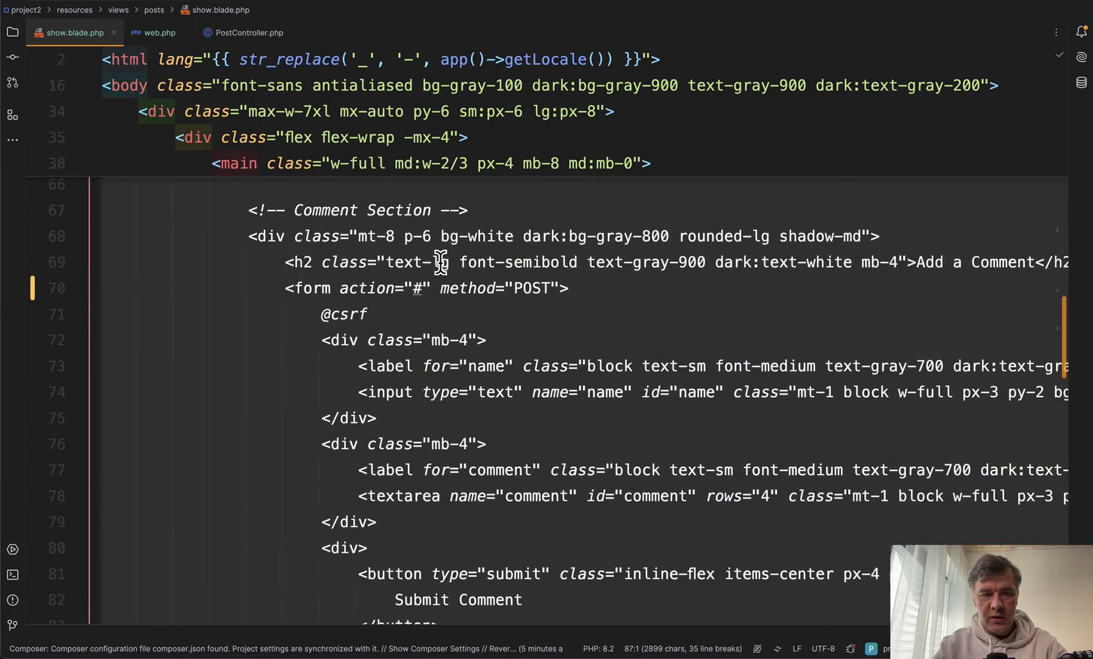
scroll(up, 3)
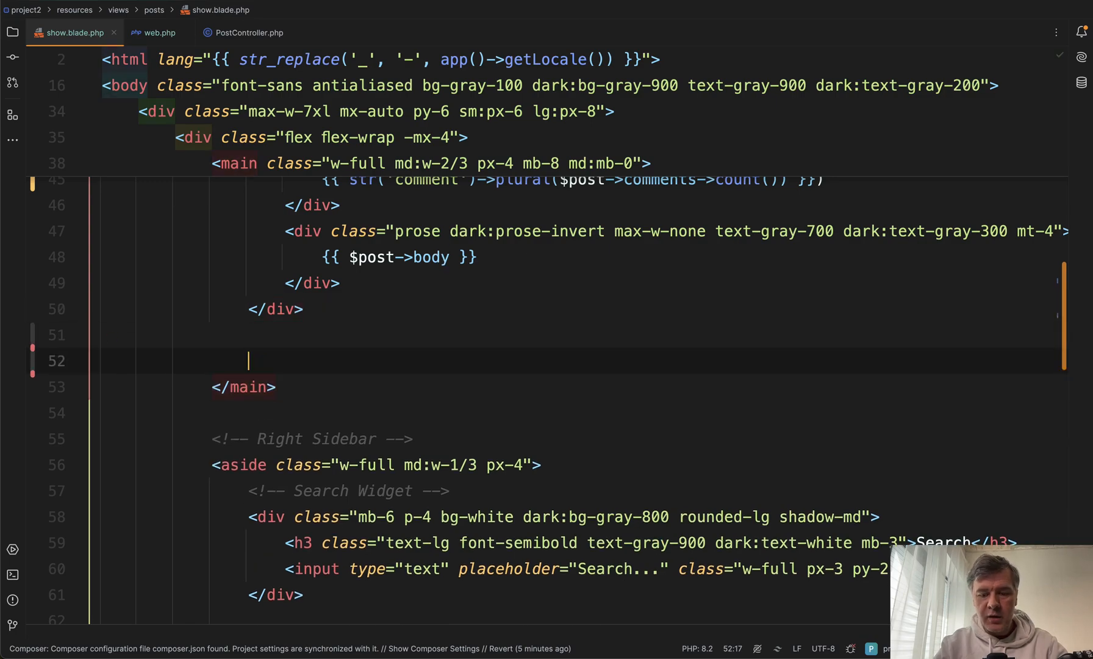
text(<livewire:post-comments />)
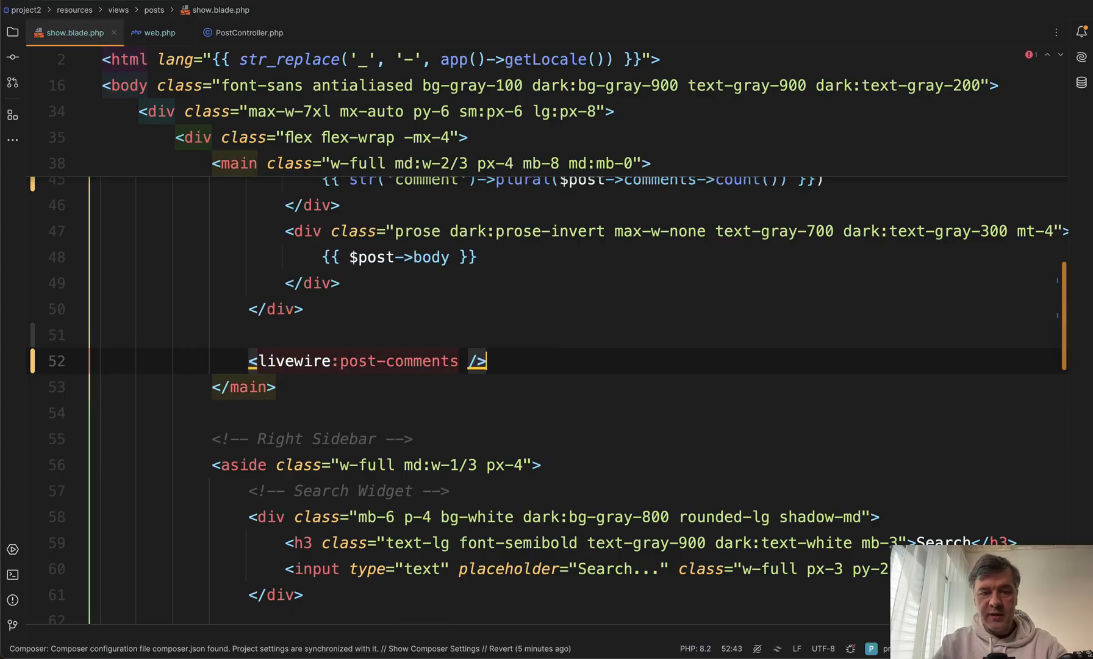
Step: Move the markup into post-comments.blade.php and pass :post="$post" to the component tag
click(397, 360)
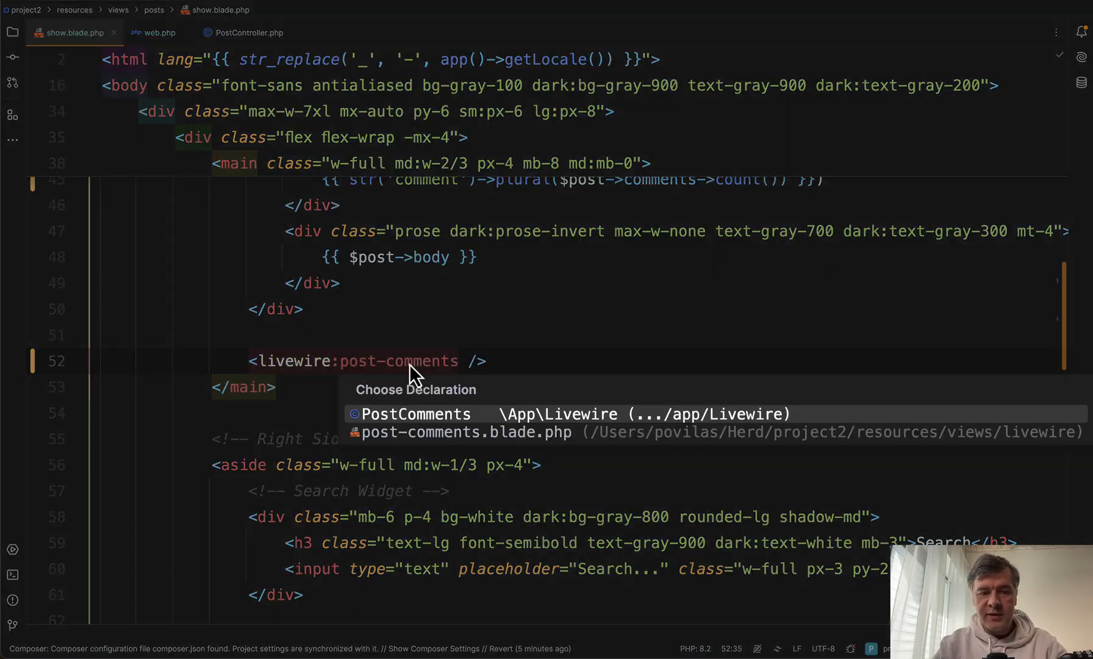
click(463, 431)
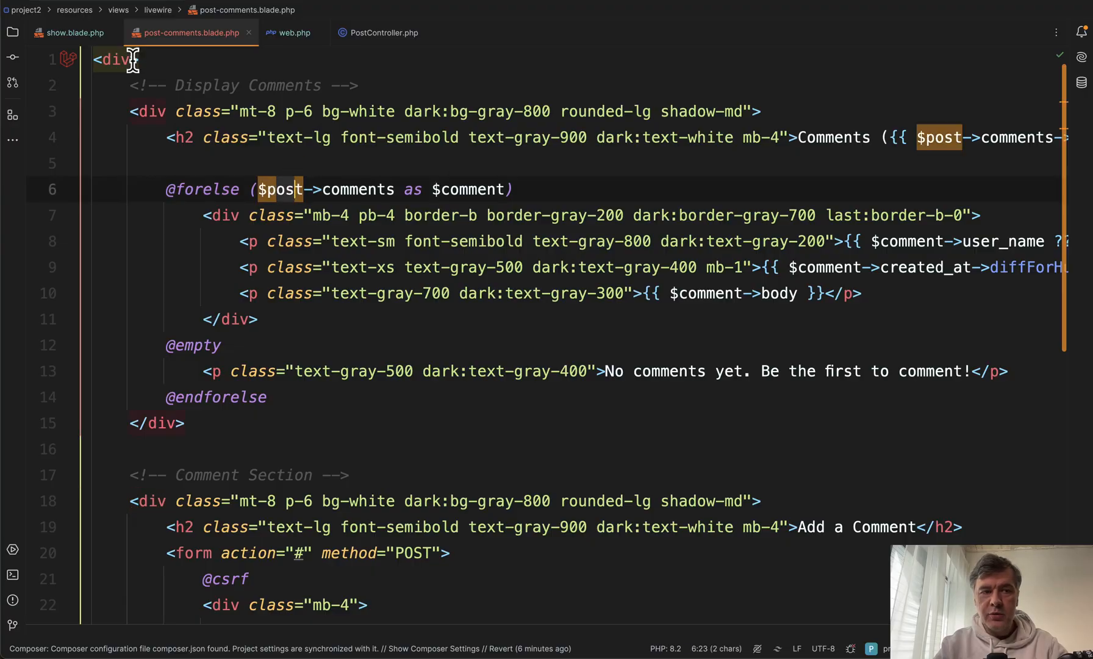
click(68, 33)
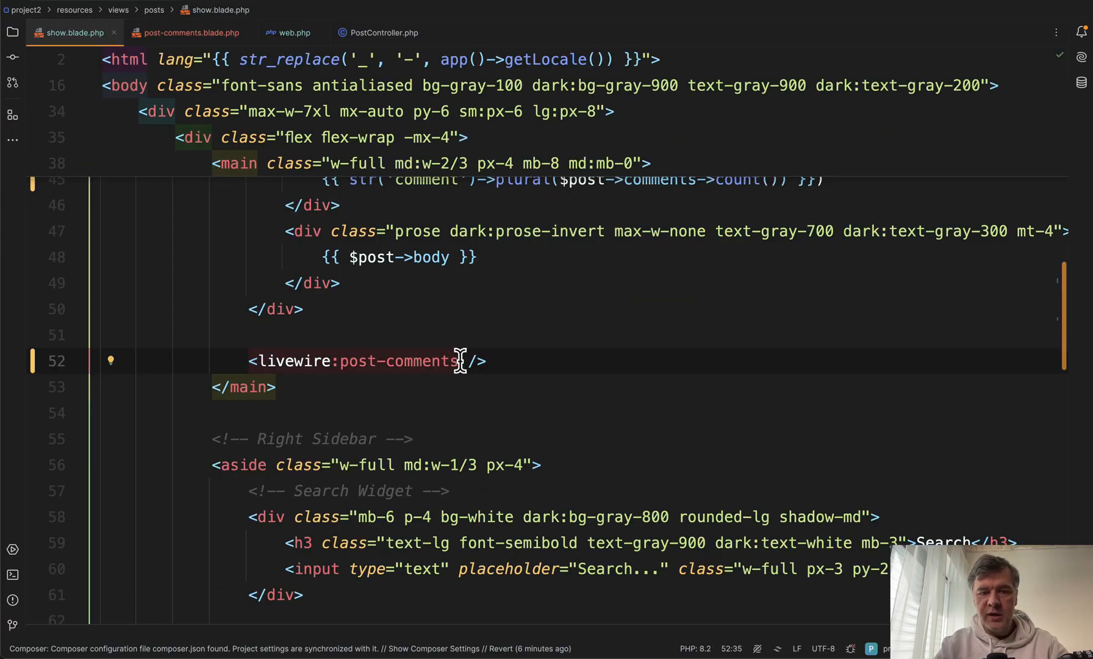
text(:post="$post")
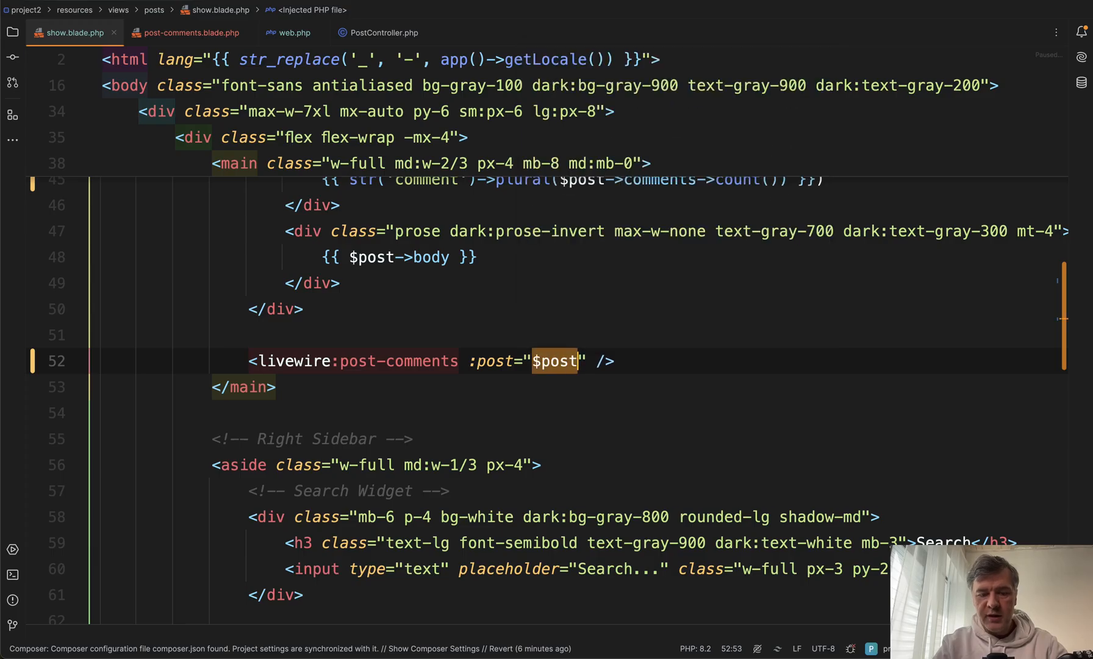
mouse_move(536, 335)
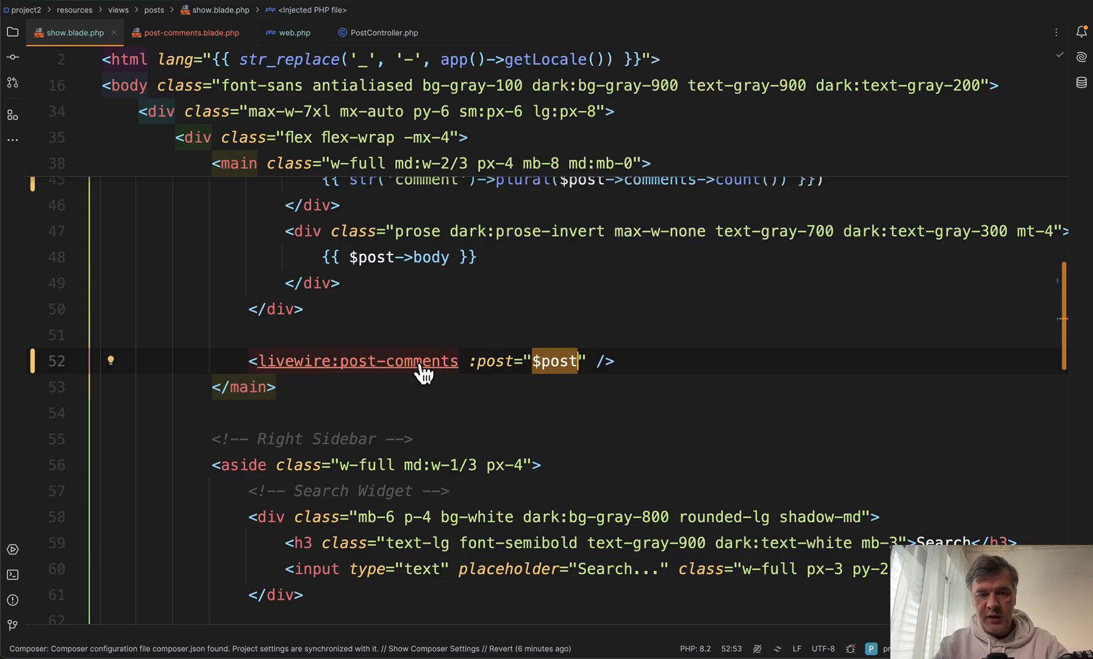
Step: Declare public Post $post in PostComments.php, auto-importing App\Models\Post
click(356, 360)
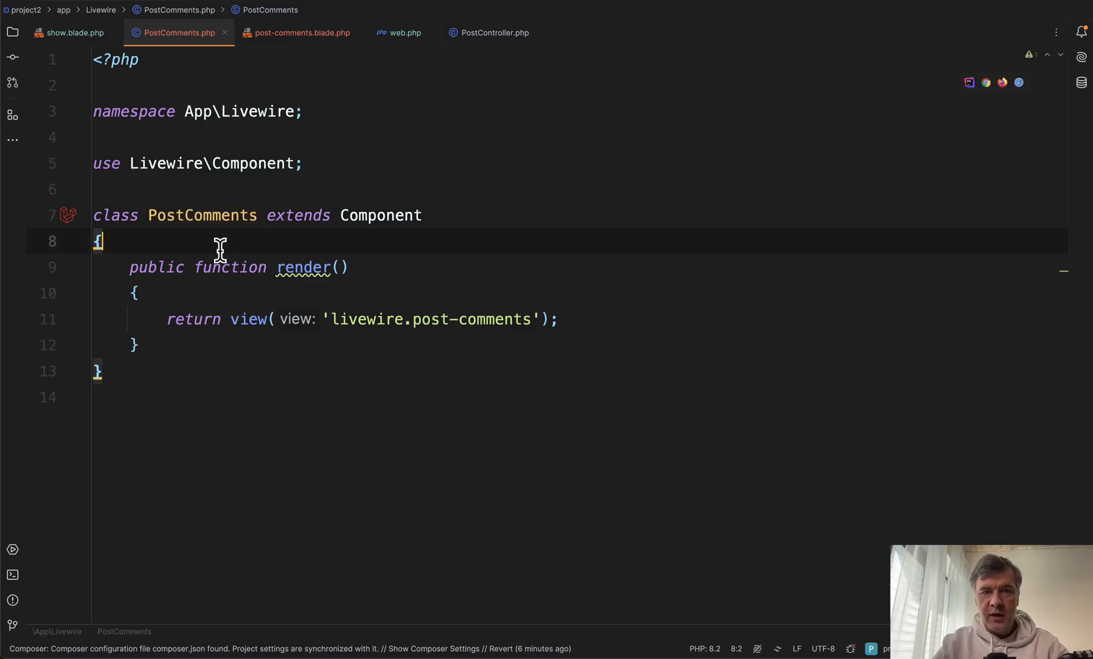
key(Enter)
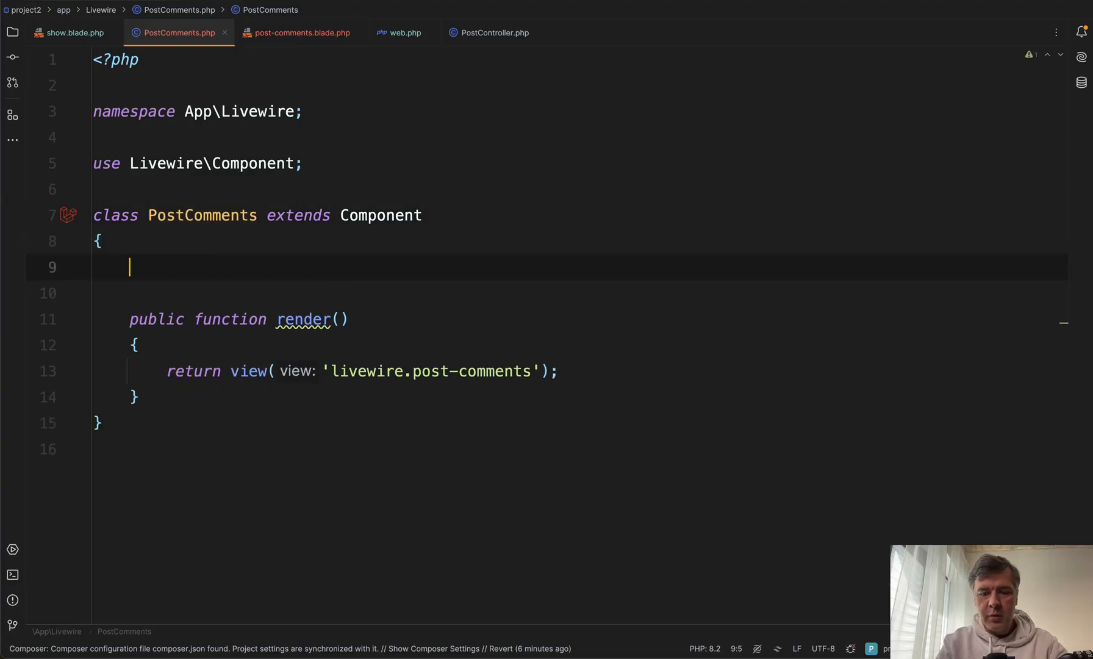
text(public Post $post;)
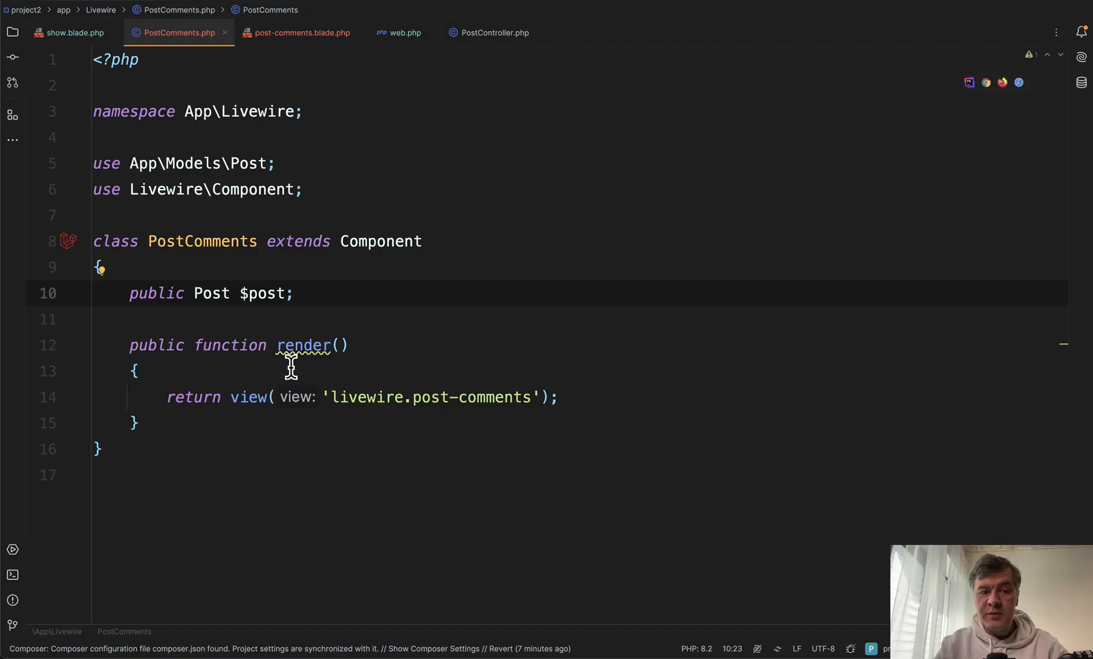
mouse_move(425, 342)
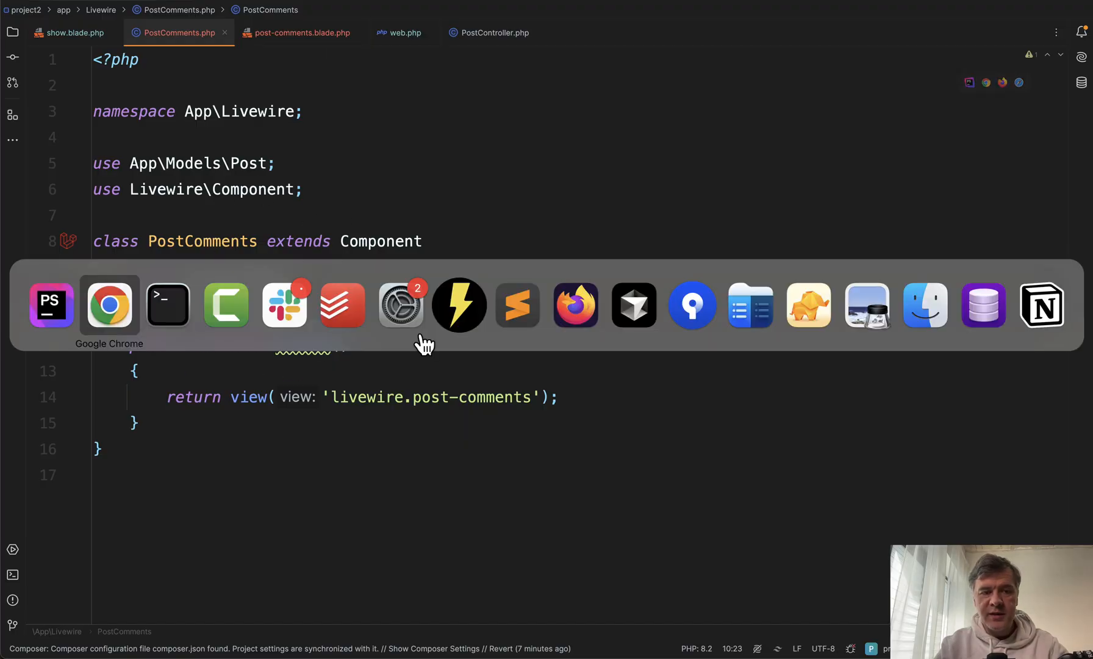
click(108, 304)
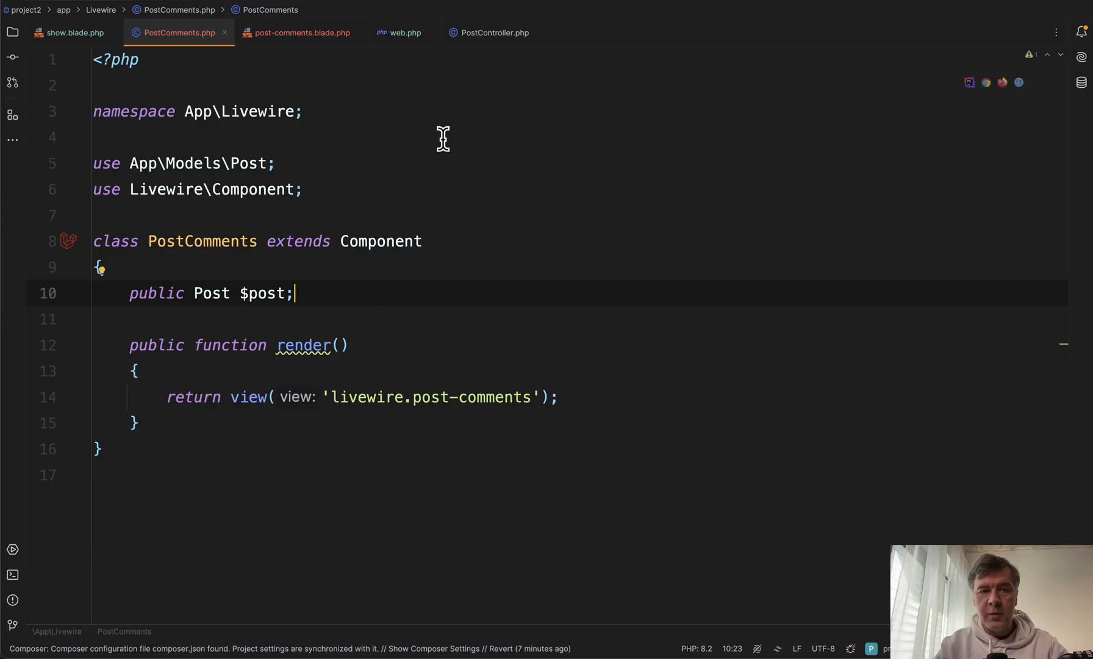
Step: Review post-comments.blade.php, then add public string $name = '' and $comment = '' to PostComments
click(301, 32)
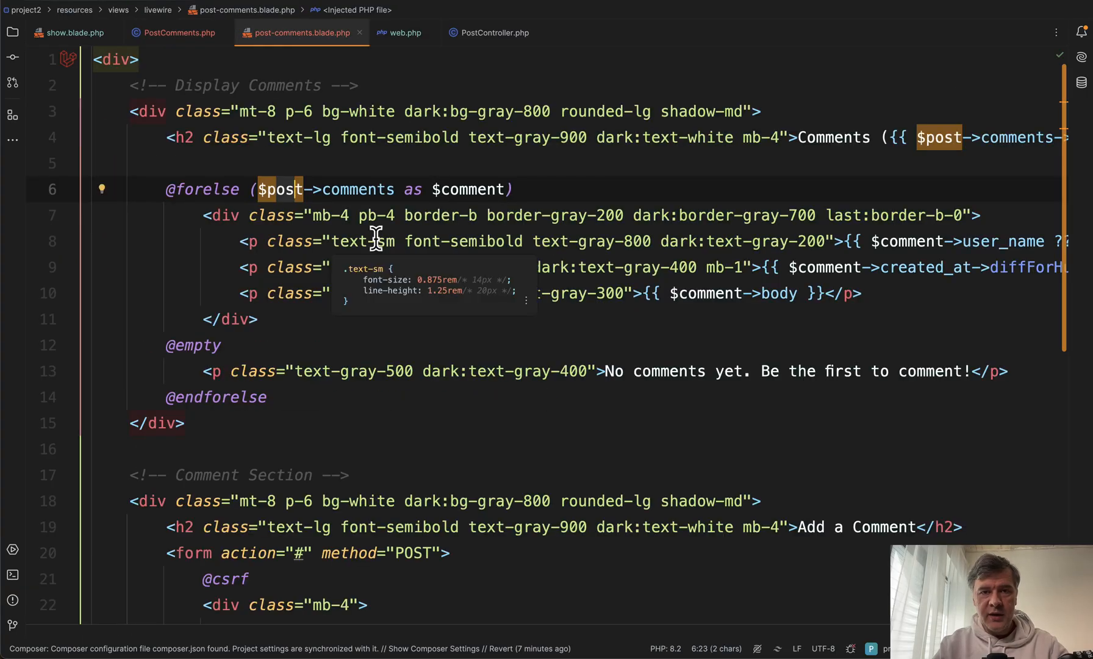
mouse_move(288, 359)
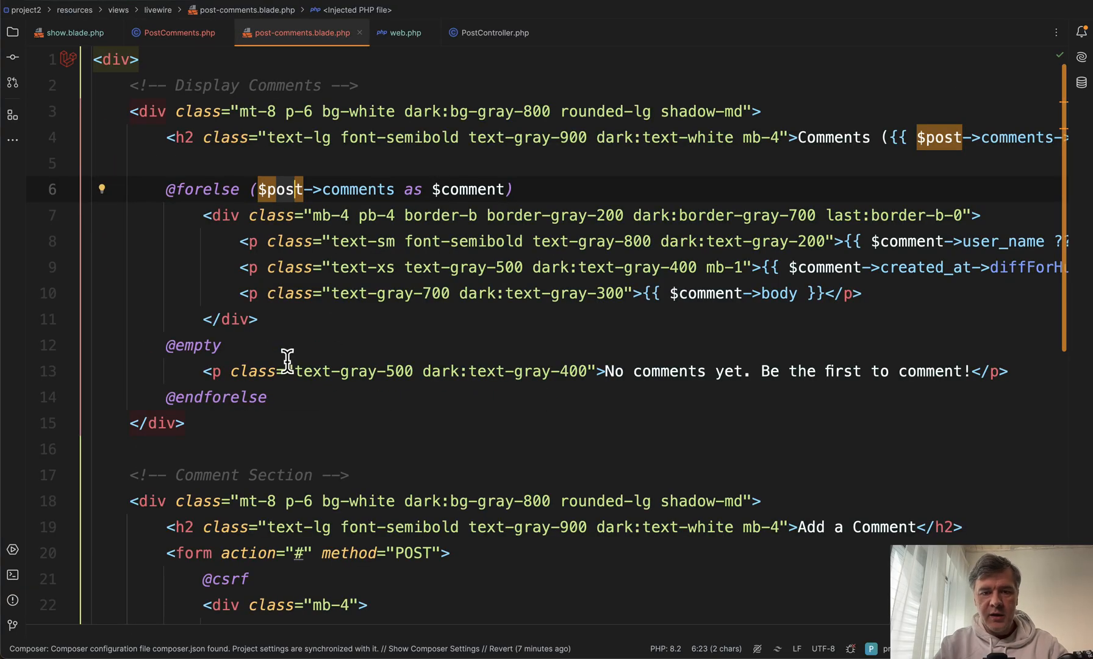
scroll(down, 3)
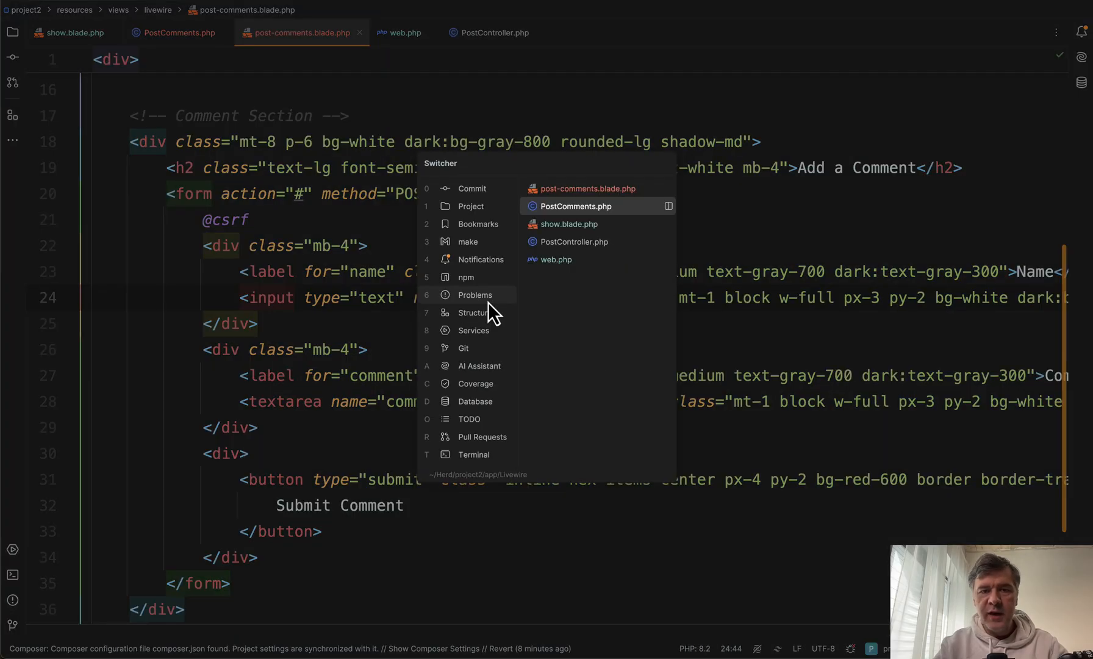
click(573, 206)
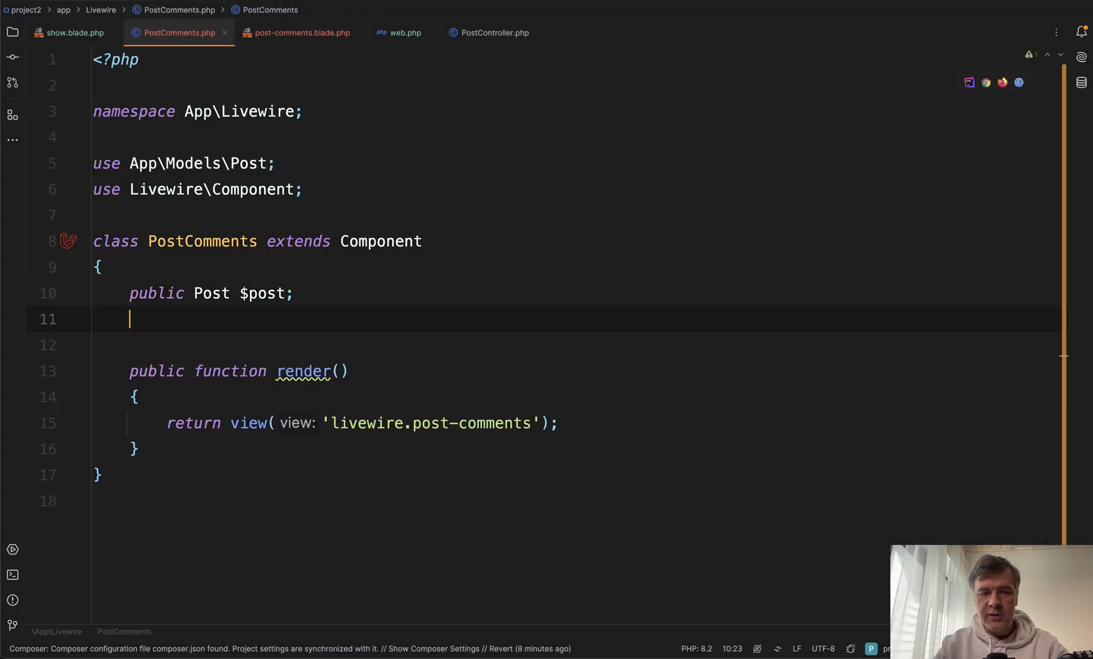
text(public $name)
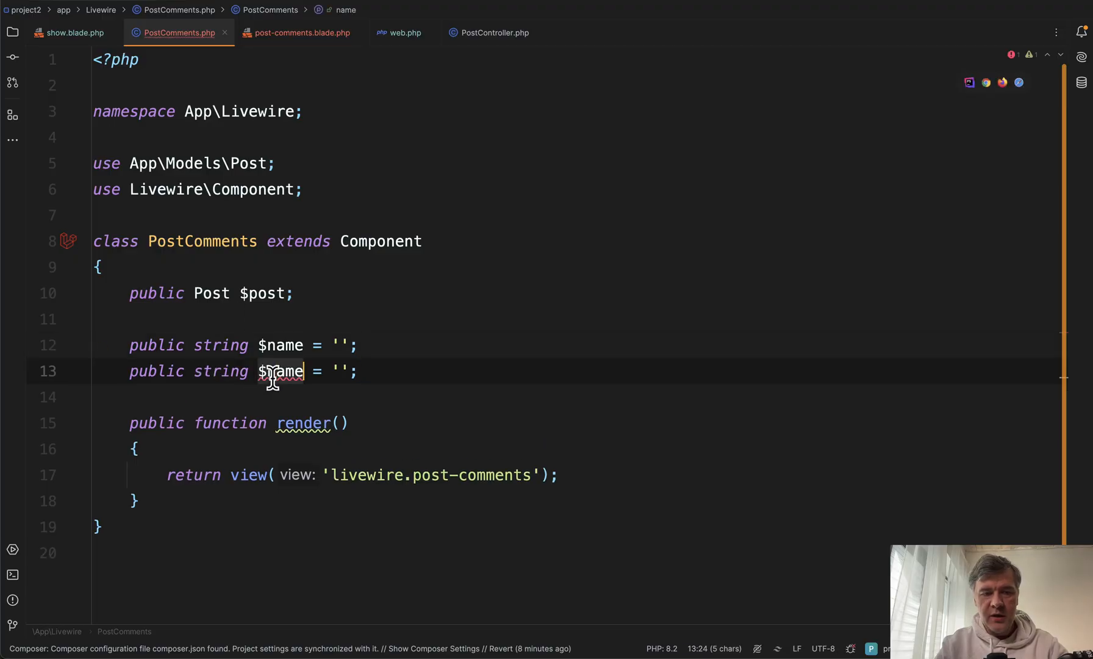
text(comment)
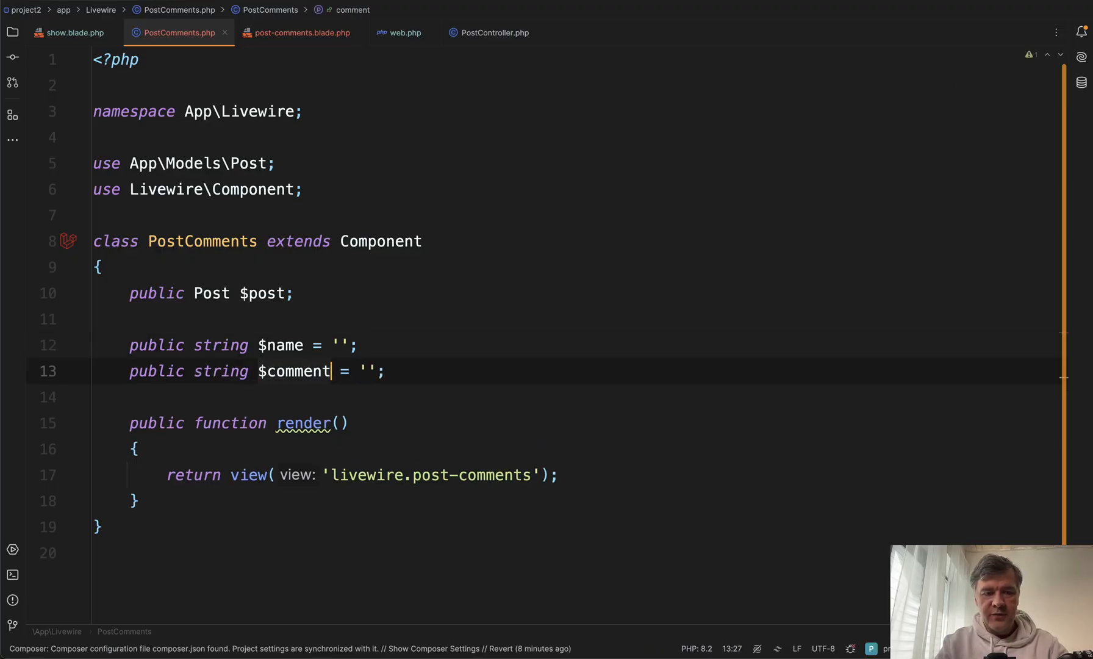
Step: Replace the form's name attributes with wire:model="name" and wire:model="comment"
click(301, 33)
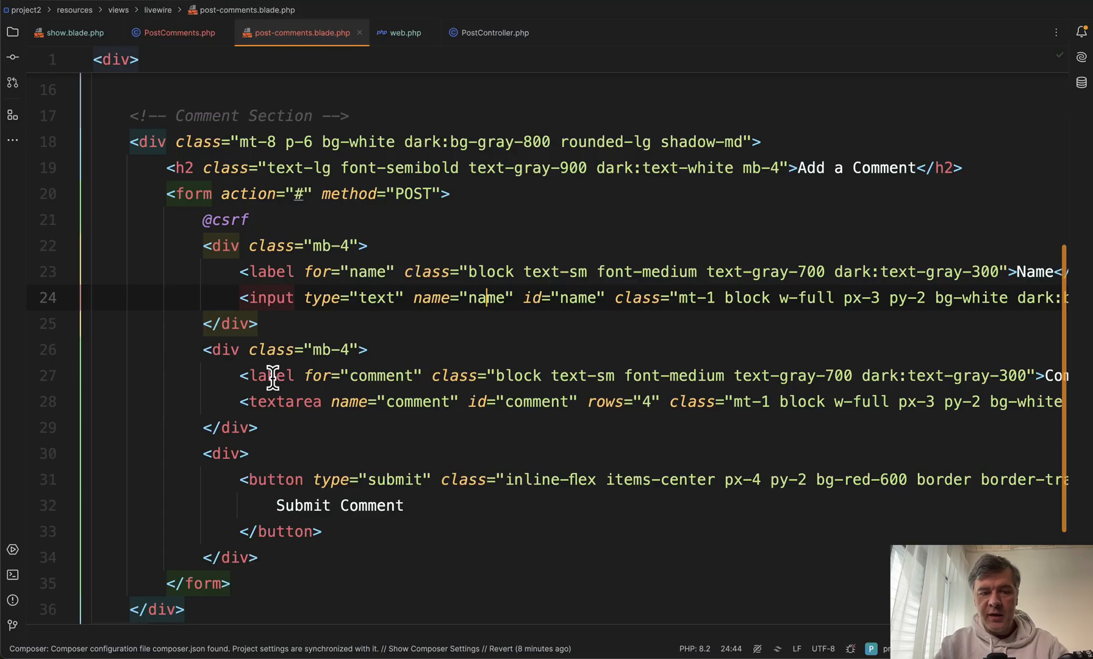
mouse_move(430, 297)
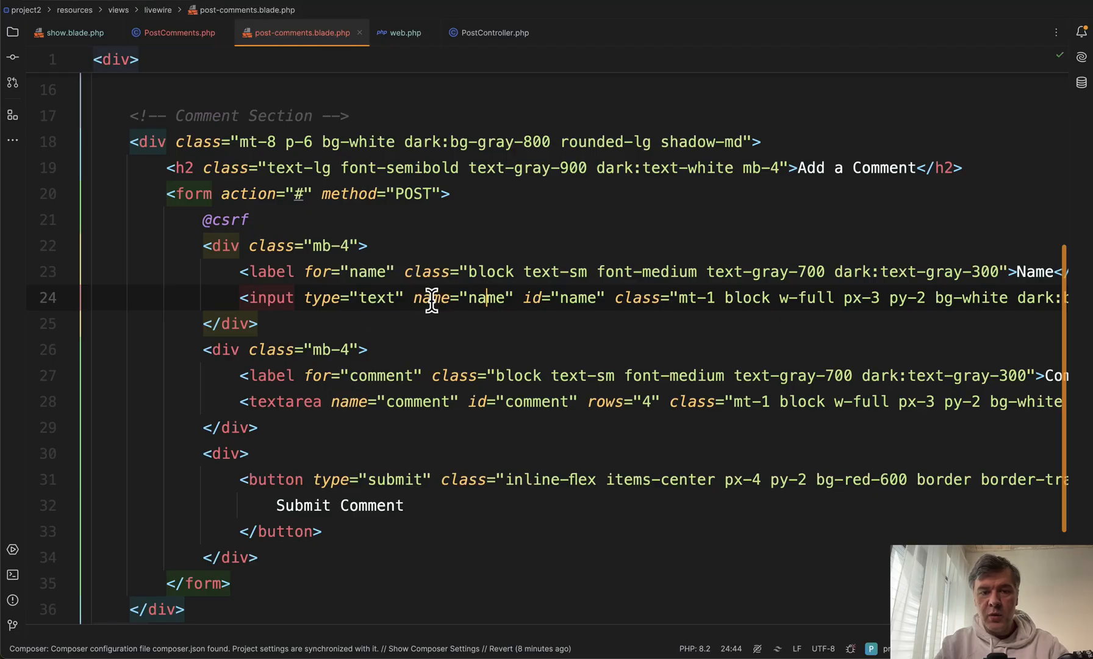
text(wire:model)
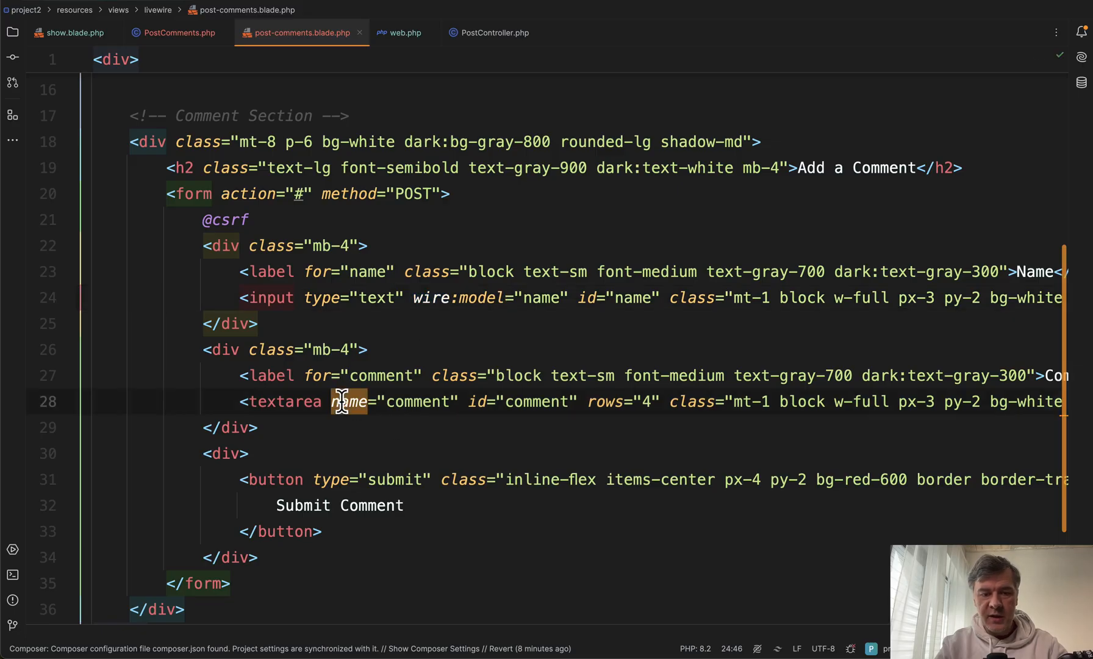
text(wire:model)
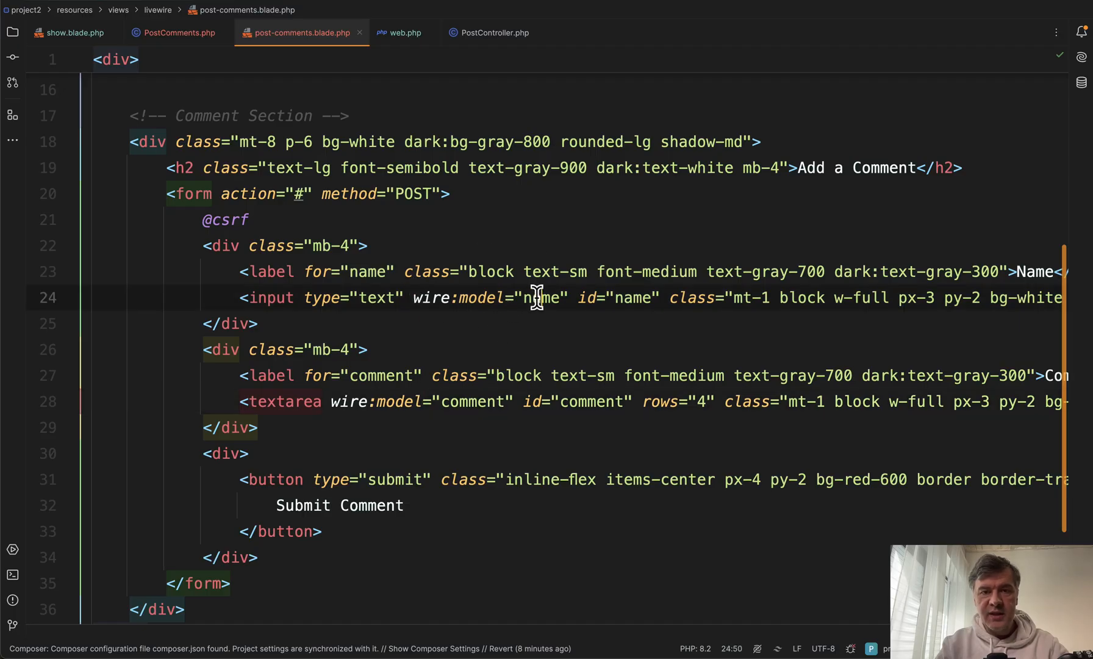
mouse_move(582, 298)
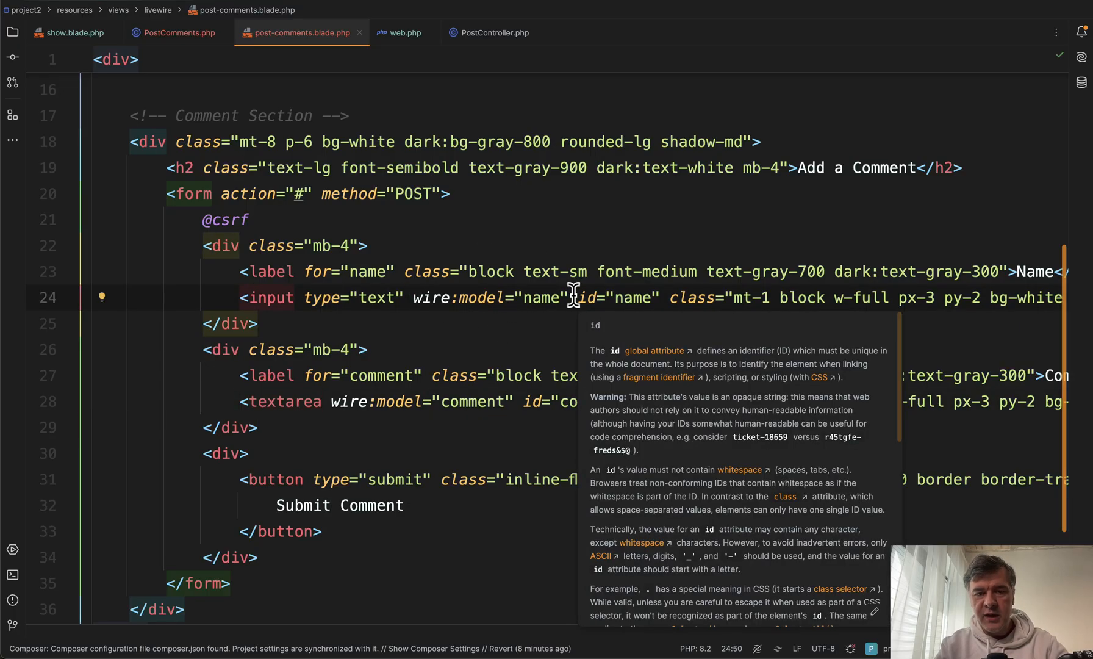
click(176, 33)
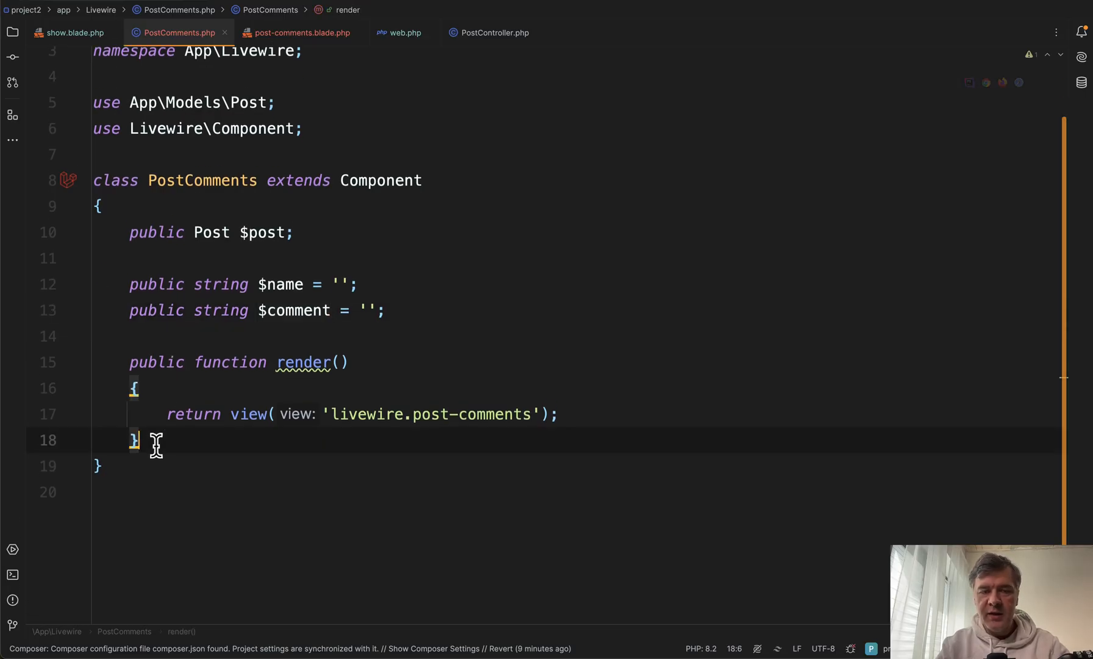
Step: Set the form to wire:submit="saveComment" and add an empty saveComment() method
click(302, 32)
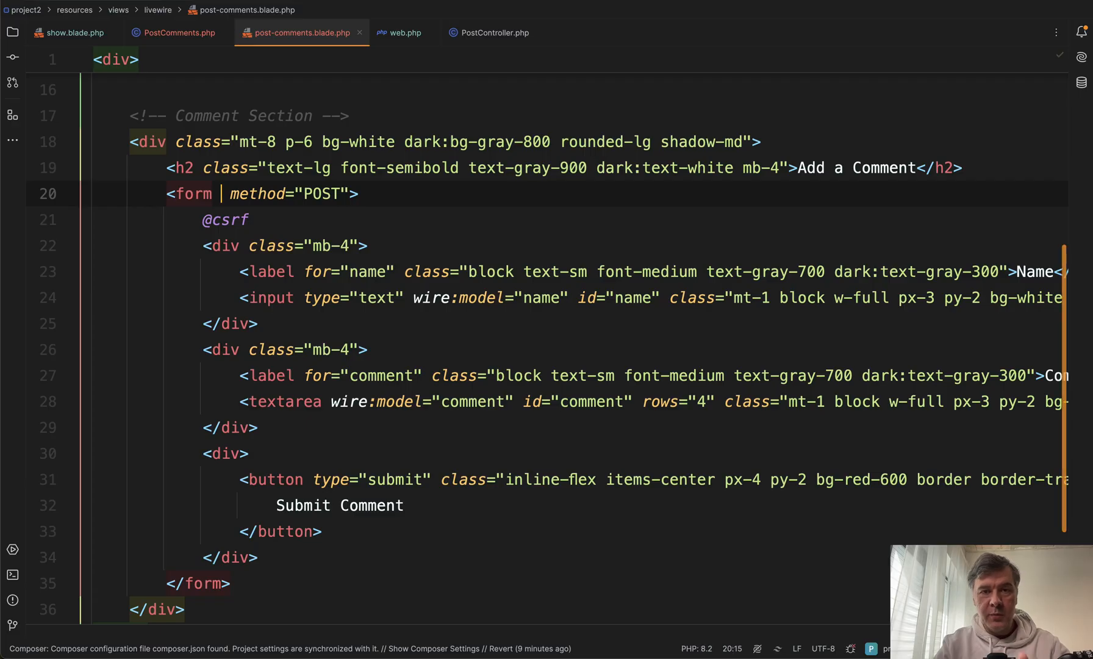
text(wire:submit=")
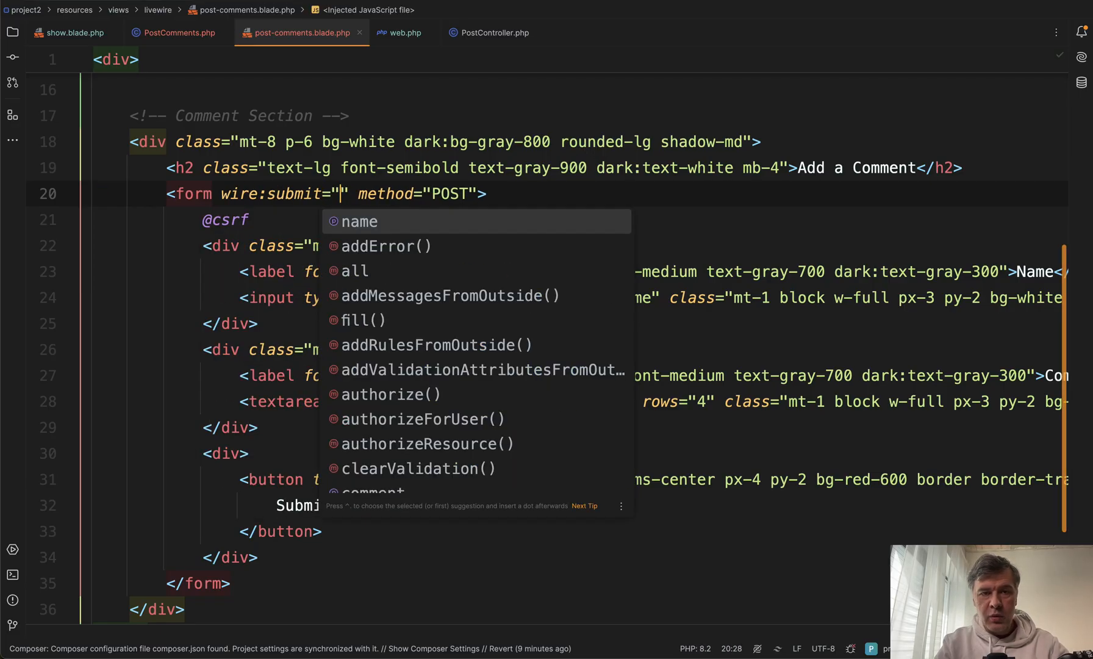
text(saveComment()
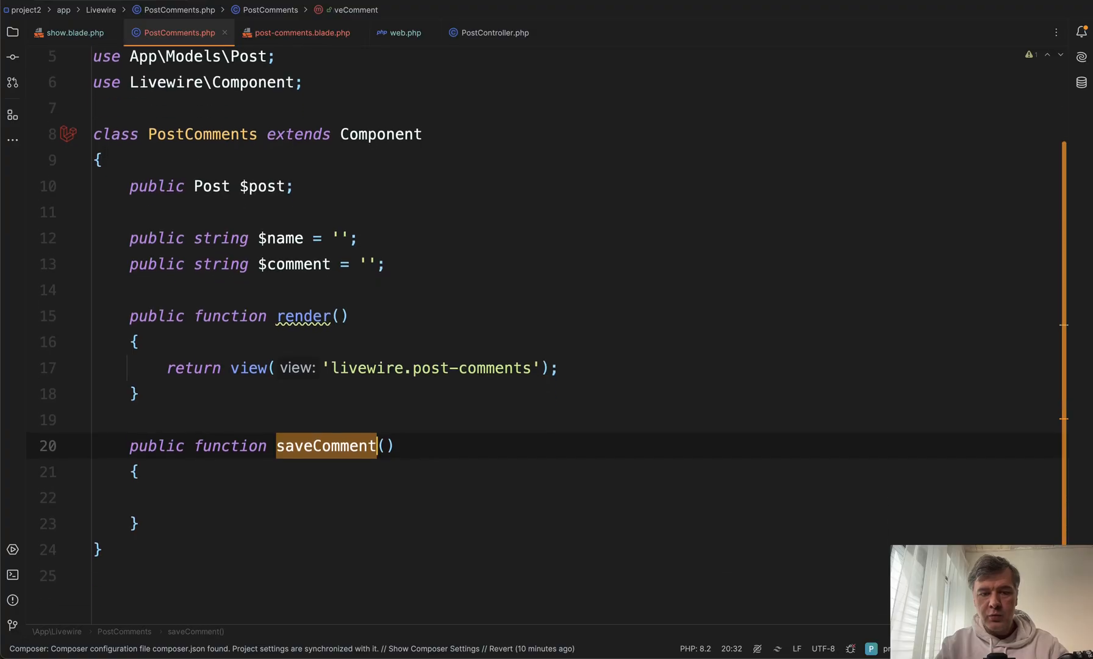
Step: Check Comment's fillable fields, then start Comment::create with 'post_id' => $this->post->id
click(230, 494)
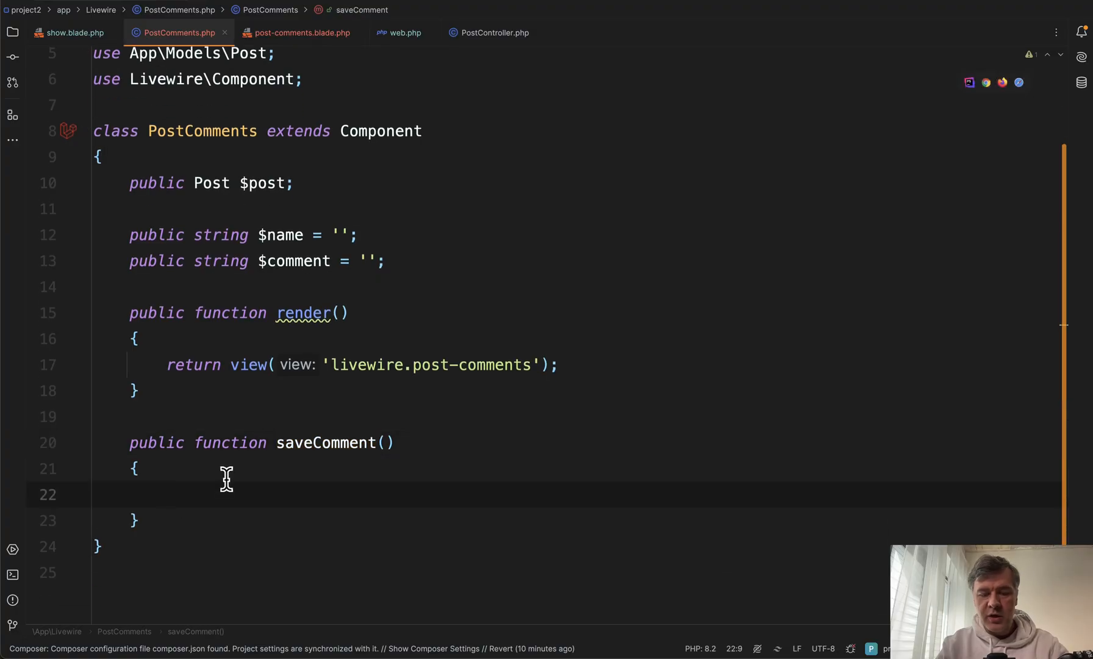
text(Comment::cre)
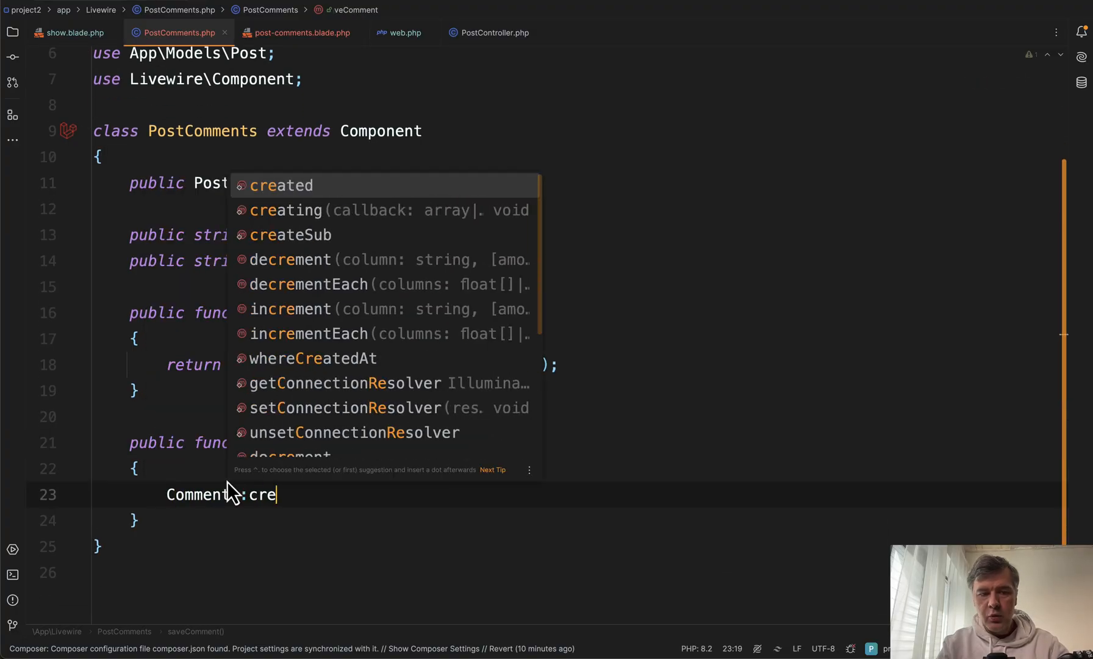
click(279, 32)
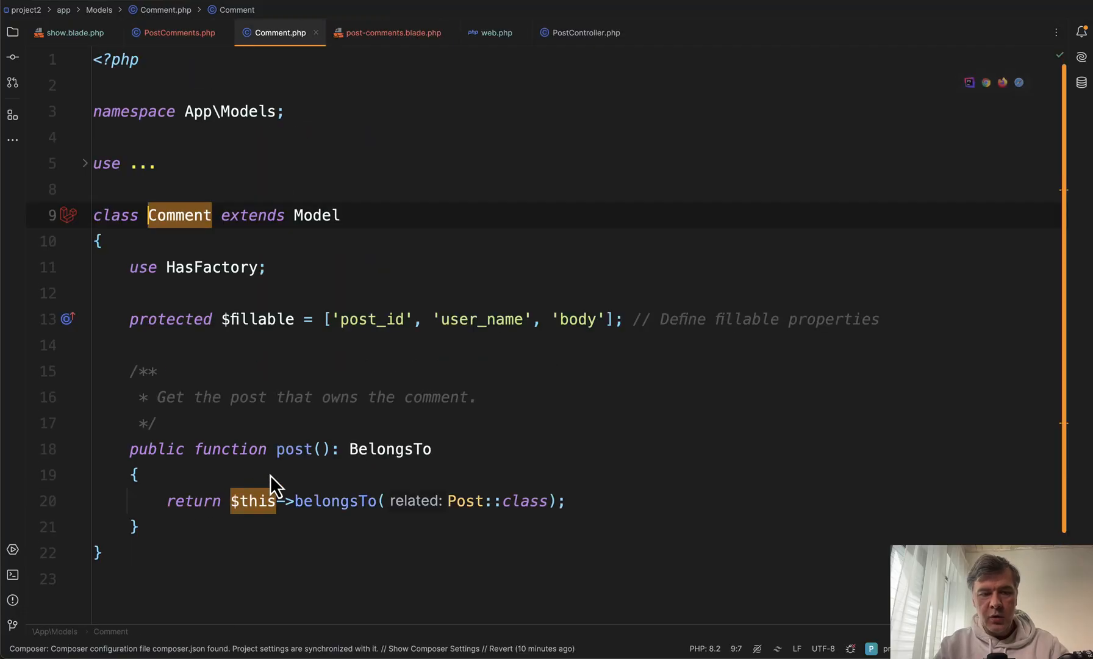
scroll(up, 3)
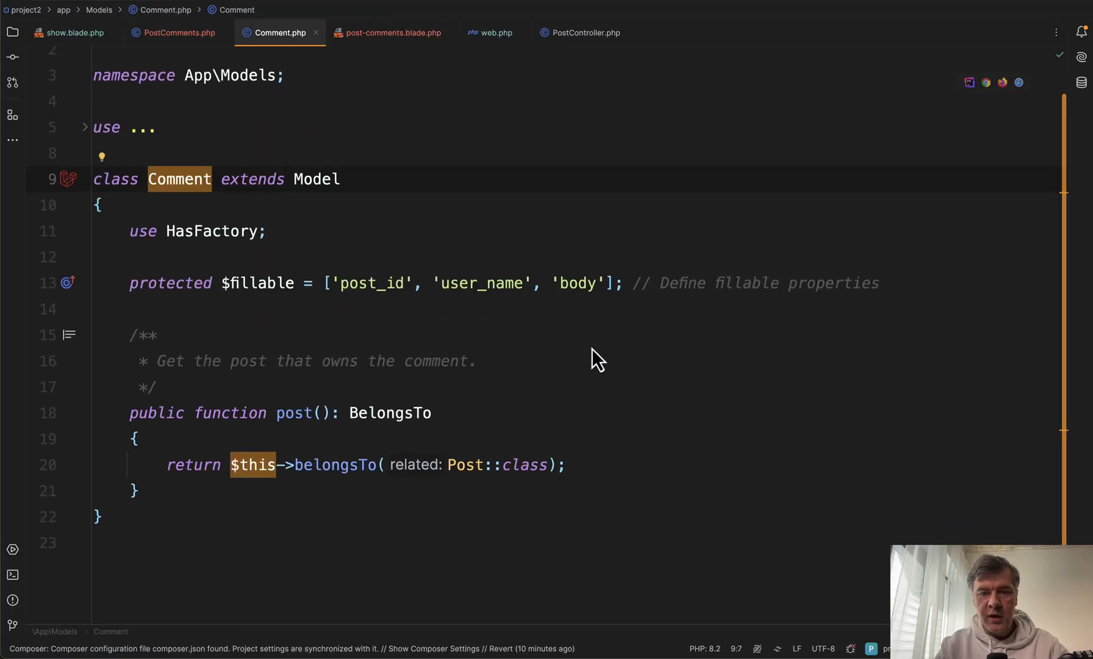
click(176, 32)
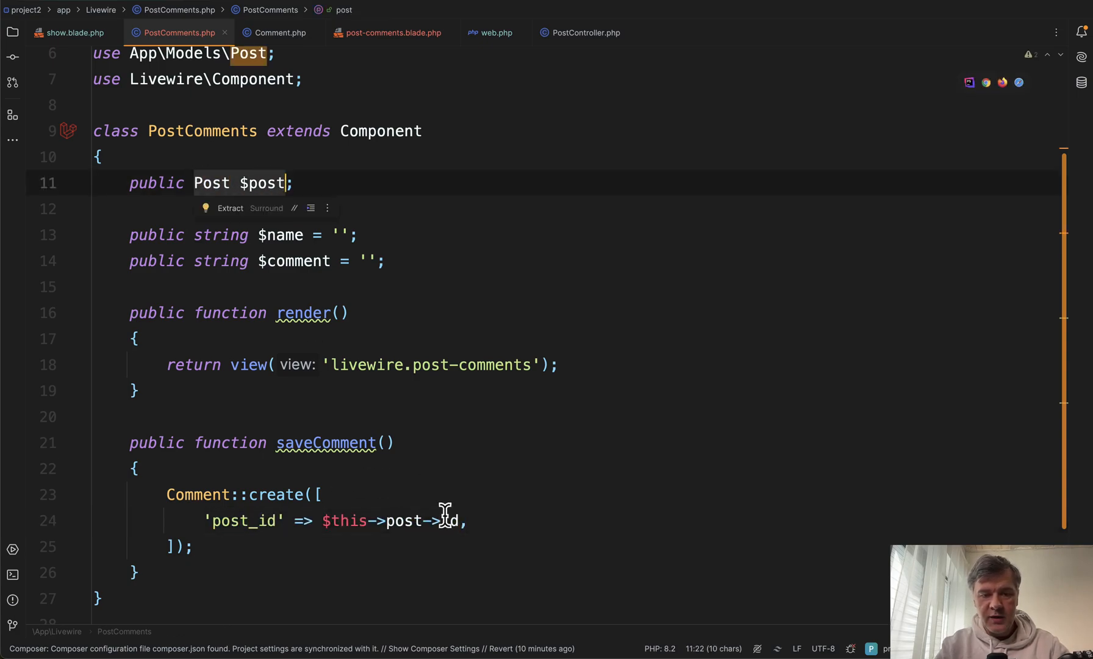
Step: Add 'user_name' and 'comment' entries to Comment::create and make saveComment return void
text('user_name' => $this->name,)
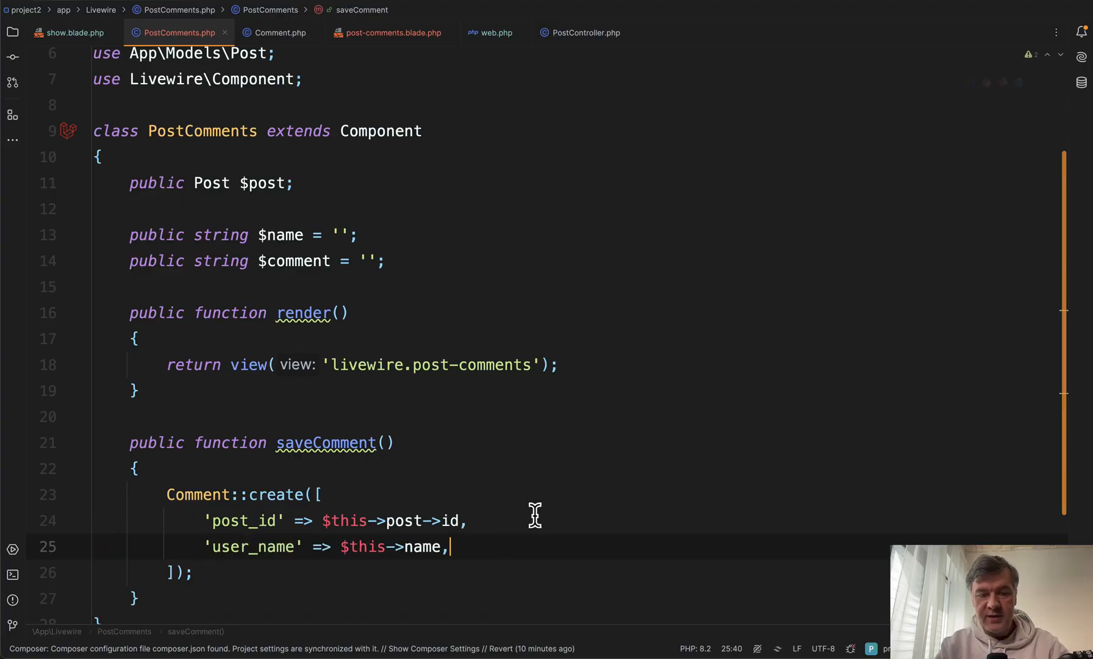
click(341, 234)
text('comment' => $this->comment,)
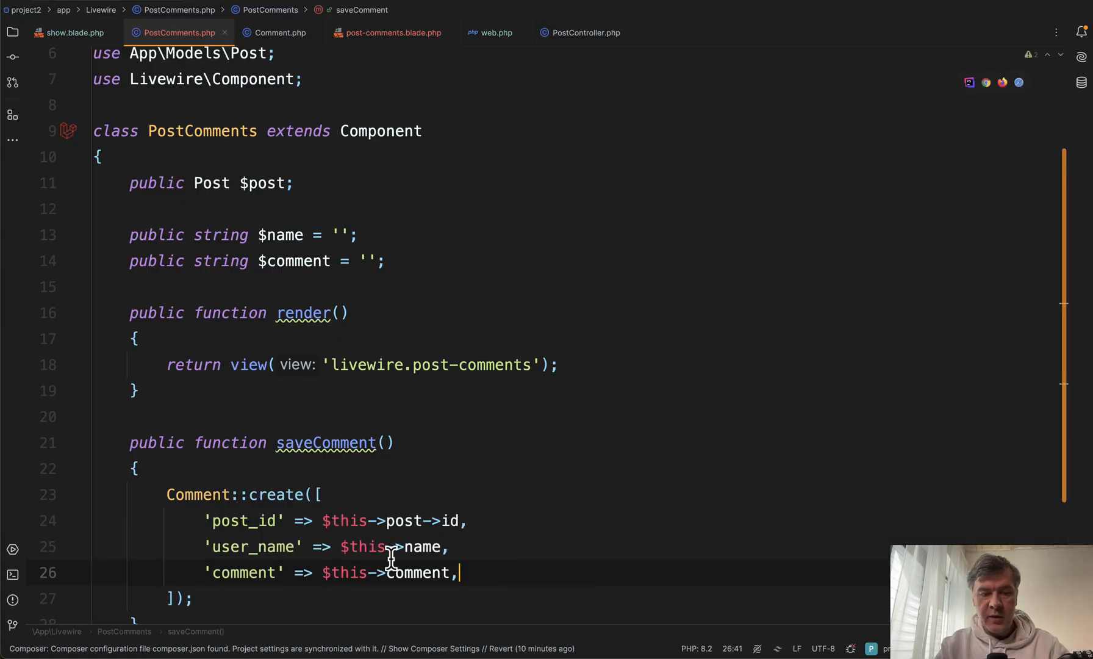
text(: v)
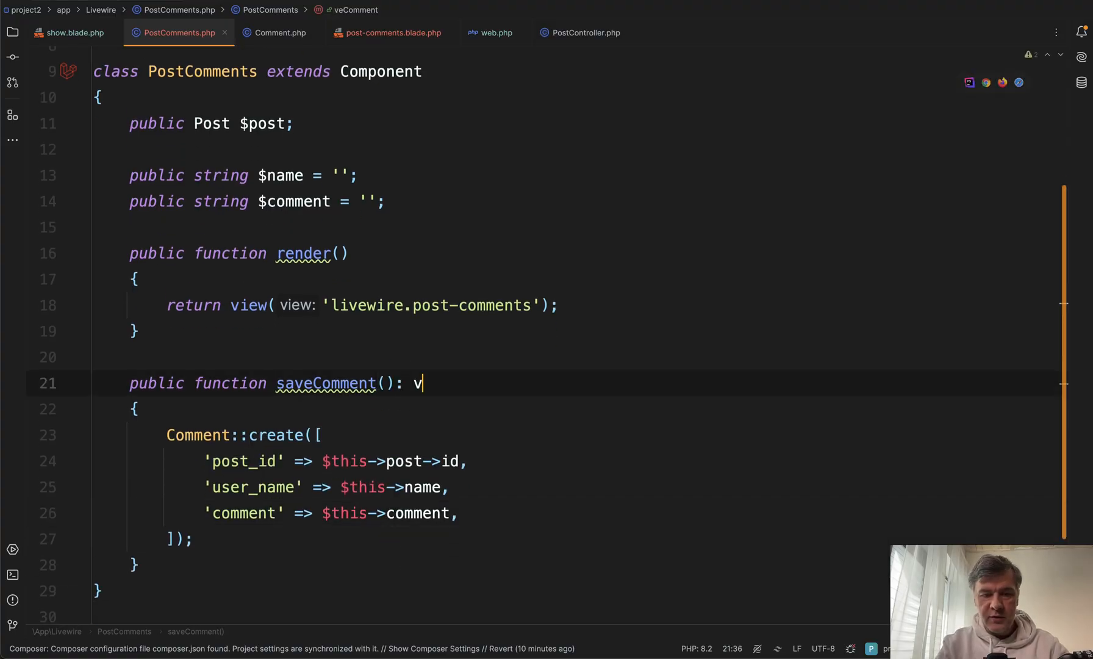
text(oid)
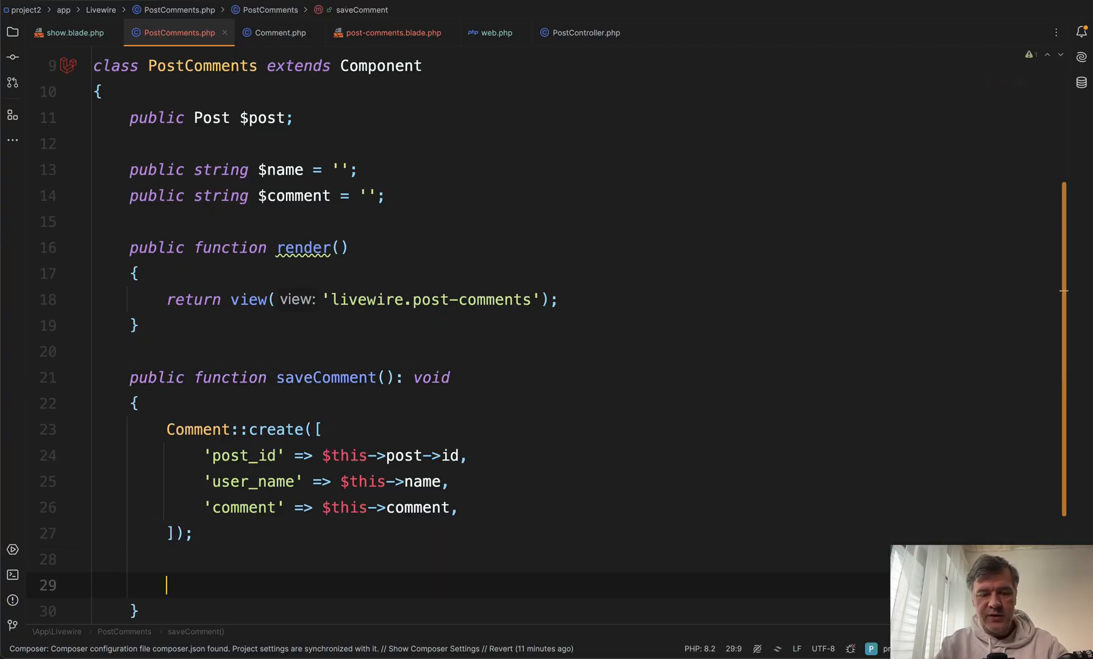
Step: Append $this->reset('name', 'comment'); to the end of saveComment
text($this->reset('name',)
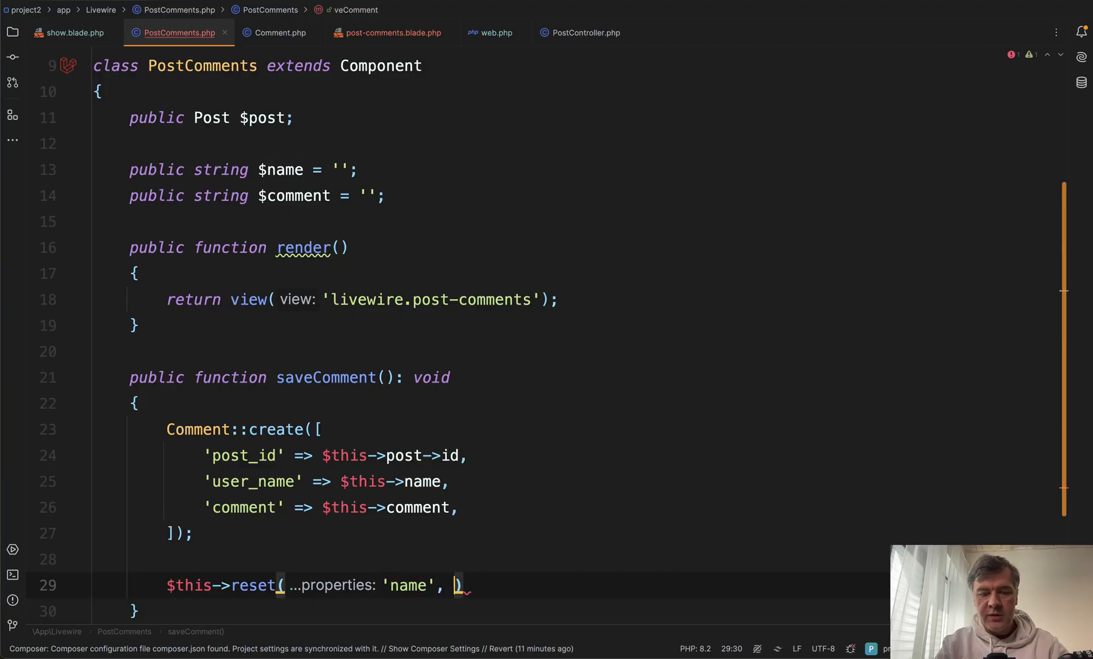
text('comment');)
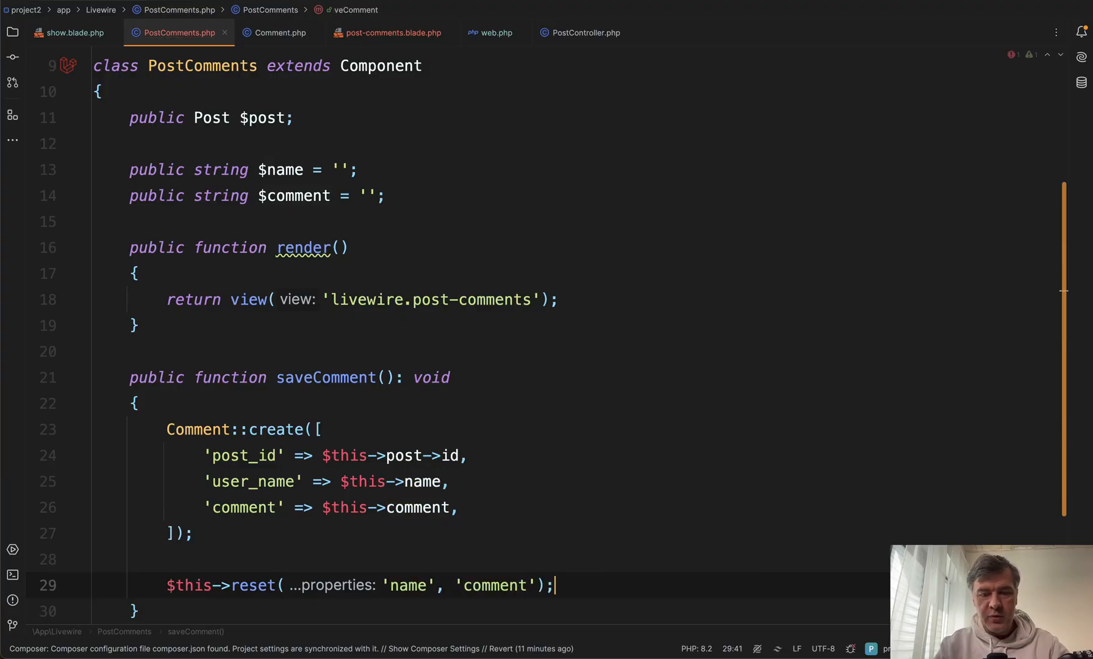
click(347, 248)
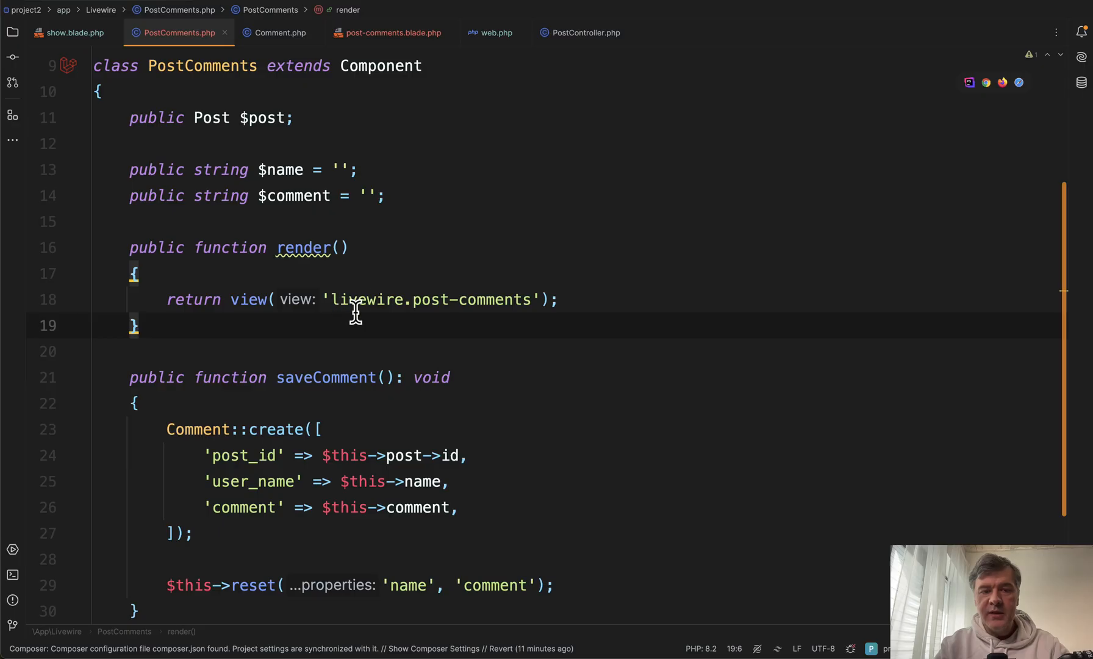
click(558, 300)
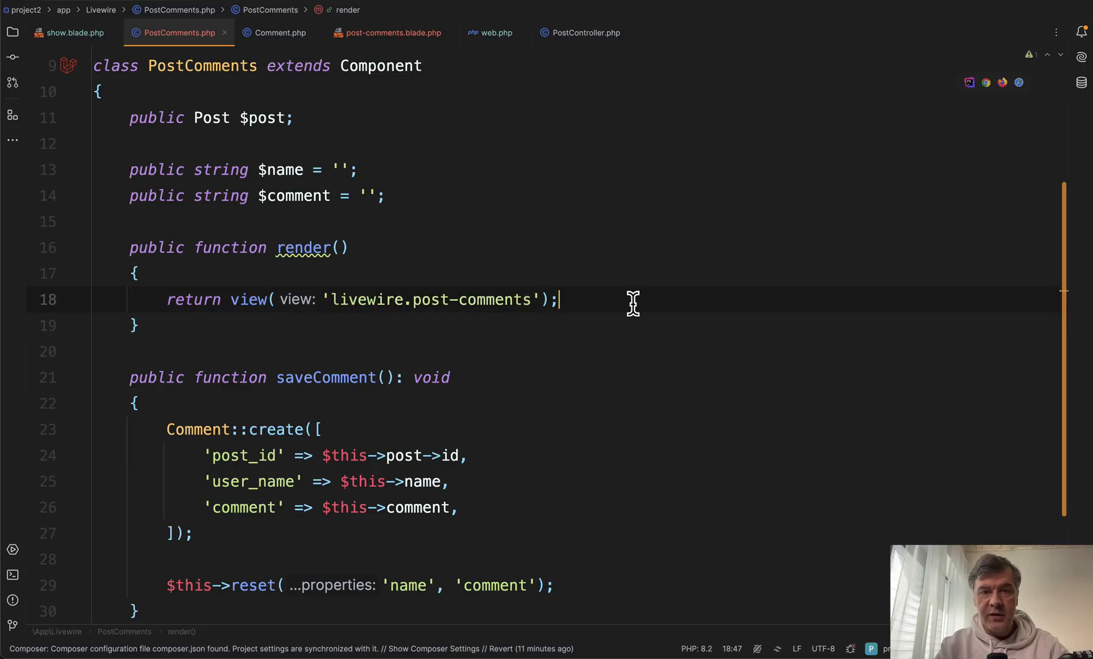
mouse_move(289, 286)
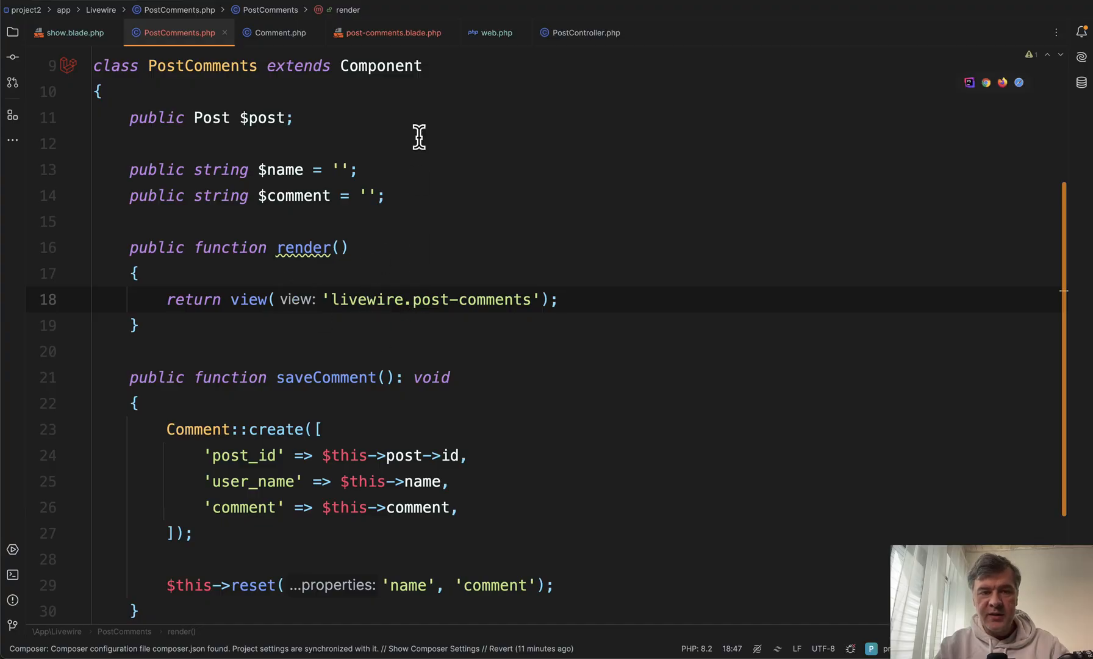
double_click(366, 299)
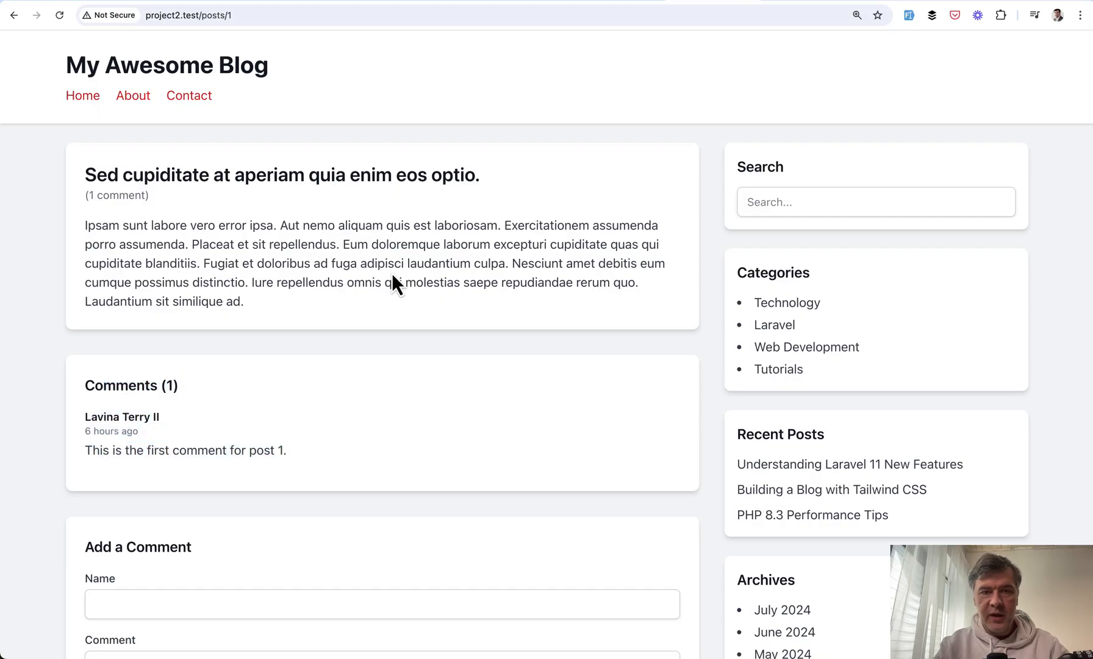
Step: Submit John's comment, dismiss the error page, and resubmit 'My comment again.'
scroll(down, 3)
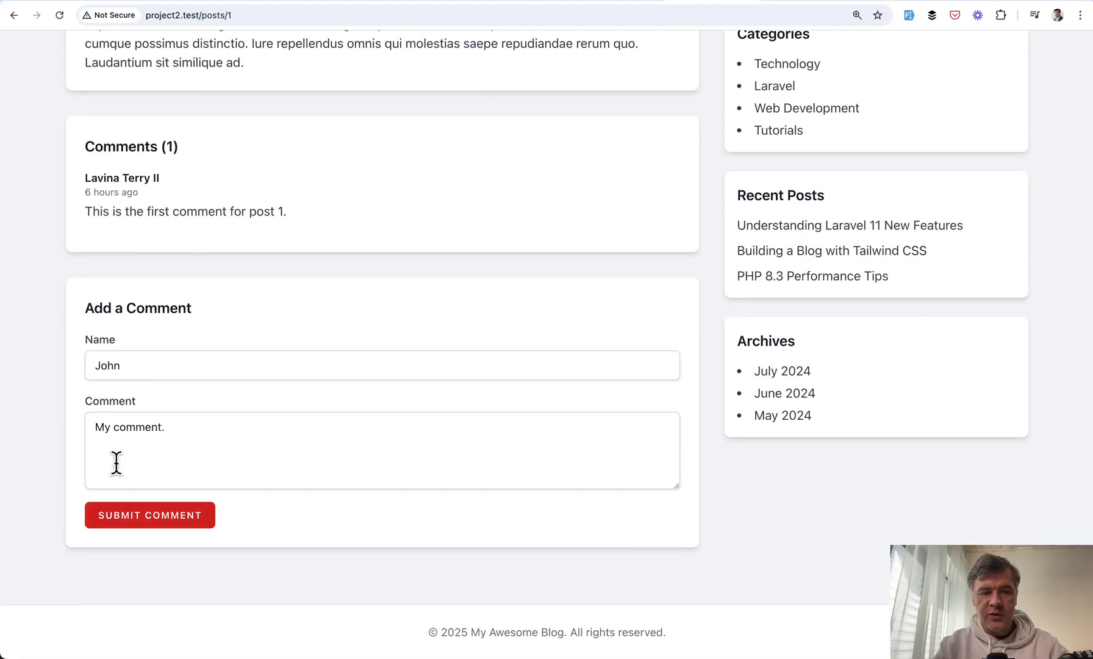
click(149, 514)
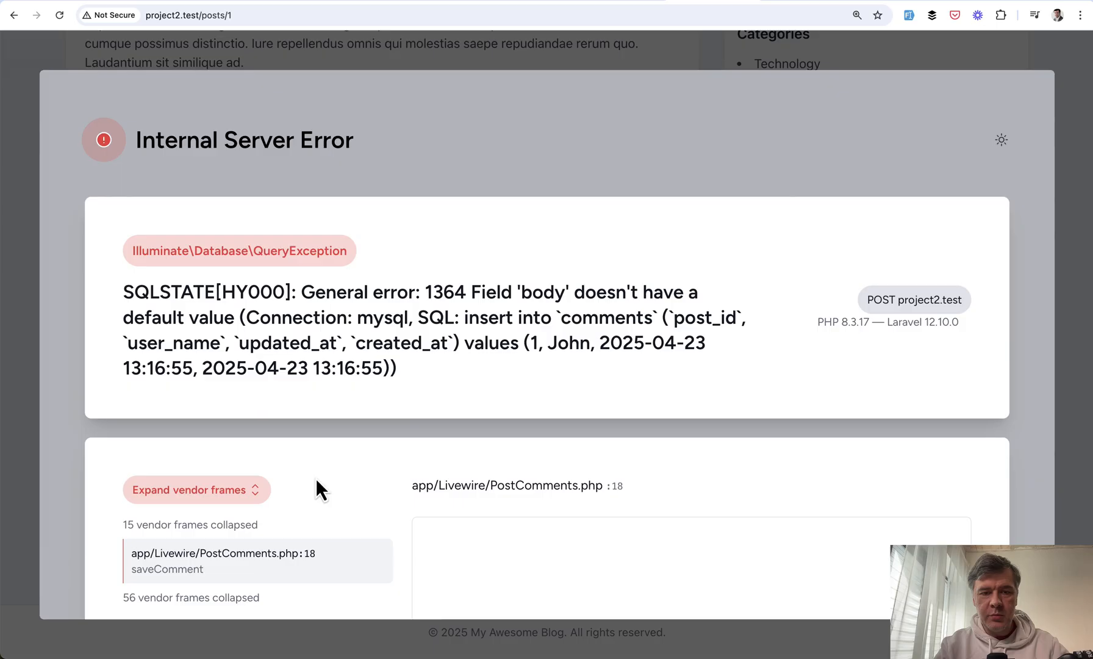
click(223, 561)
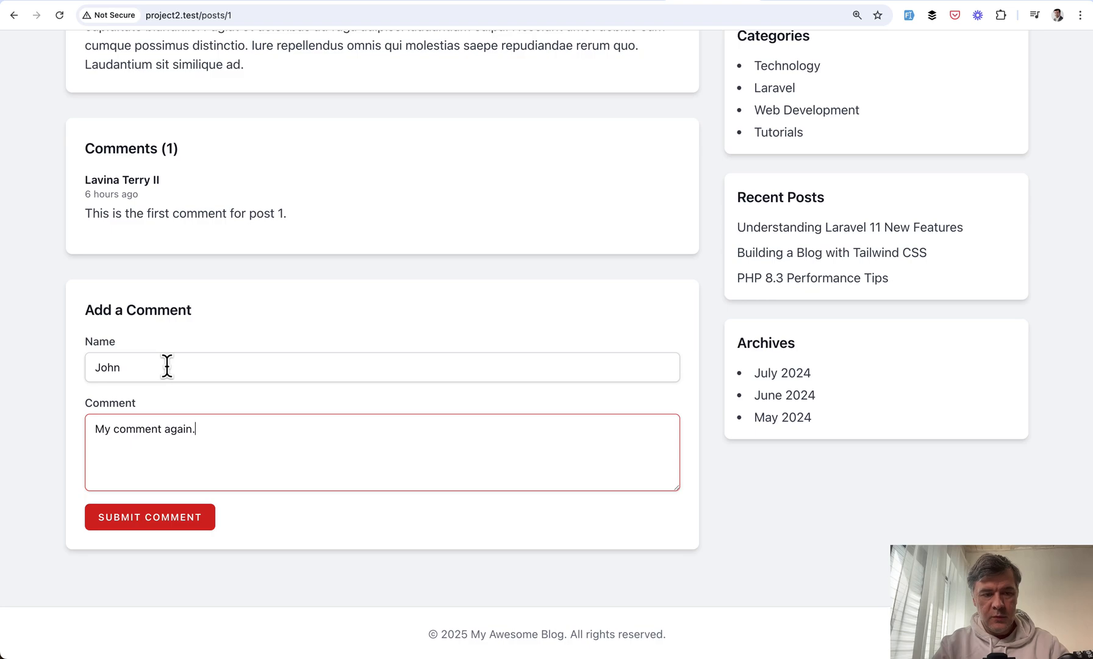
click(150, 516)
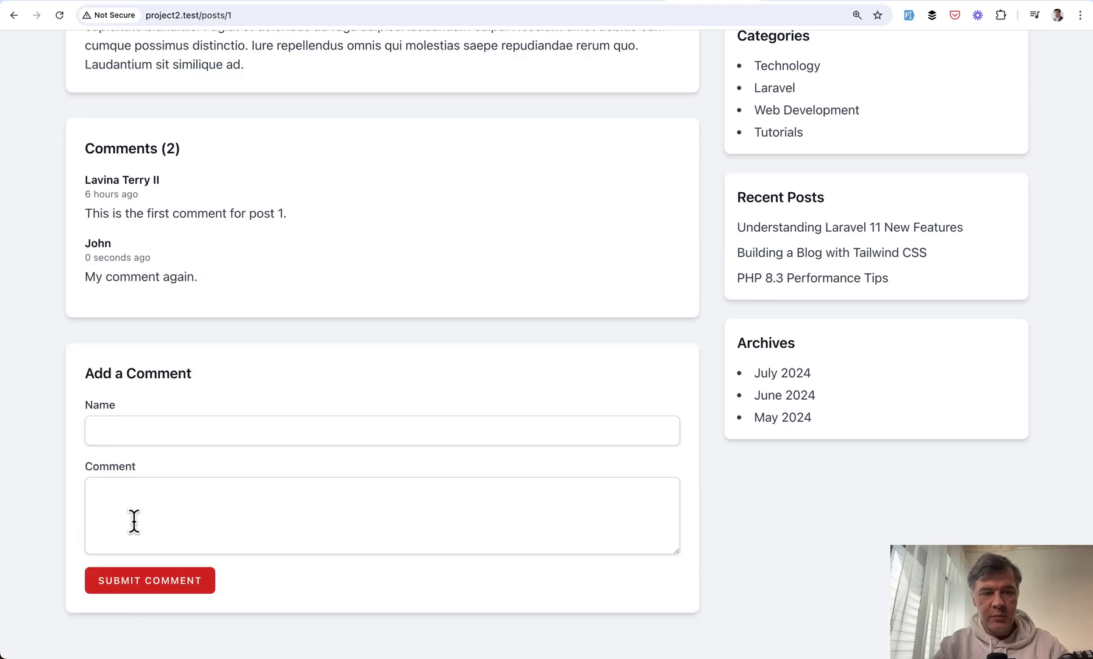
mouse_move(101, 245)
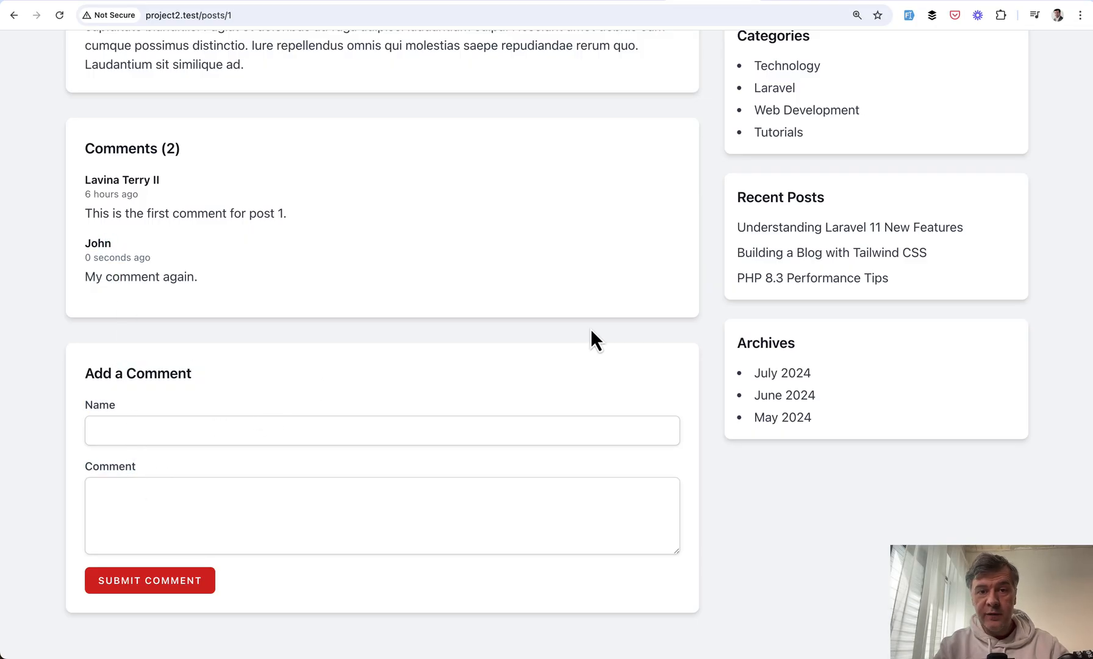
scroll(down, 3)
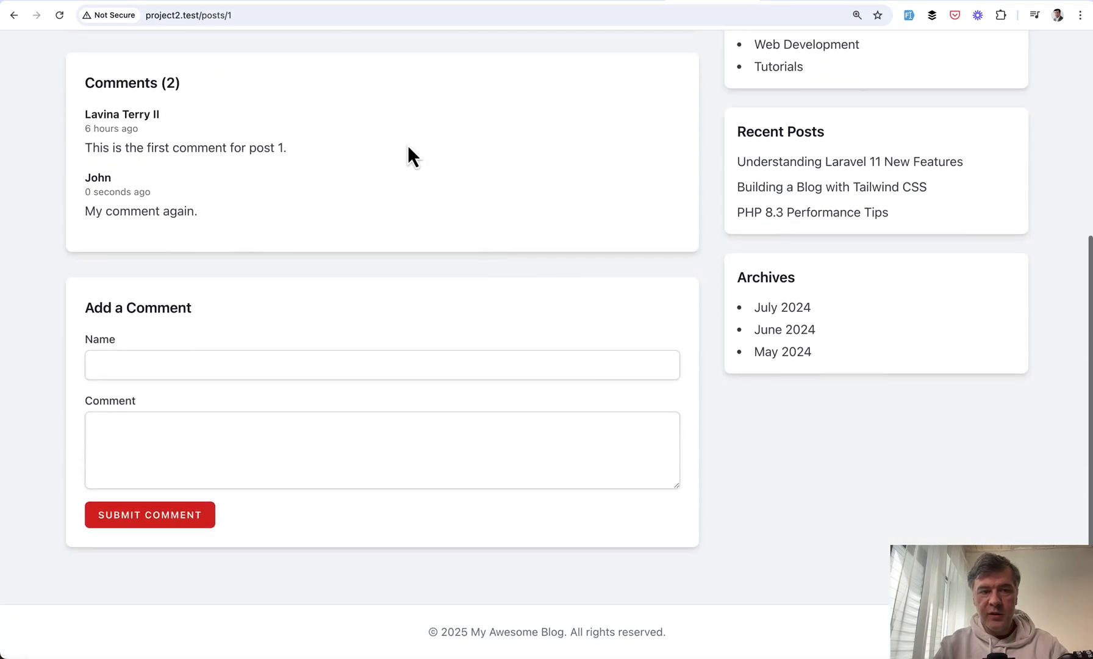
mouse_move(328, 397)
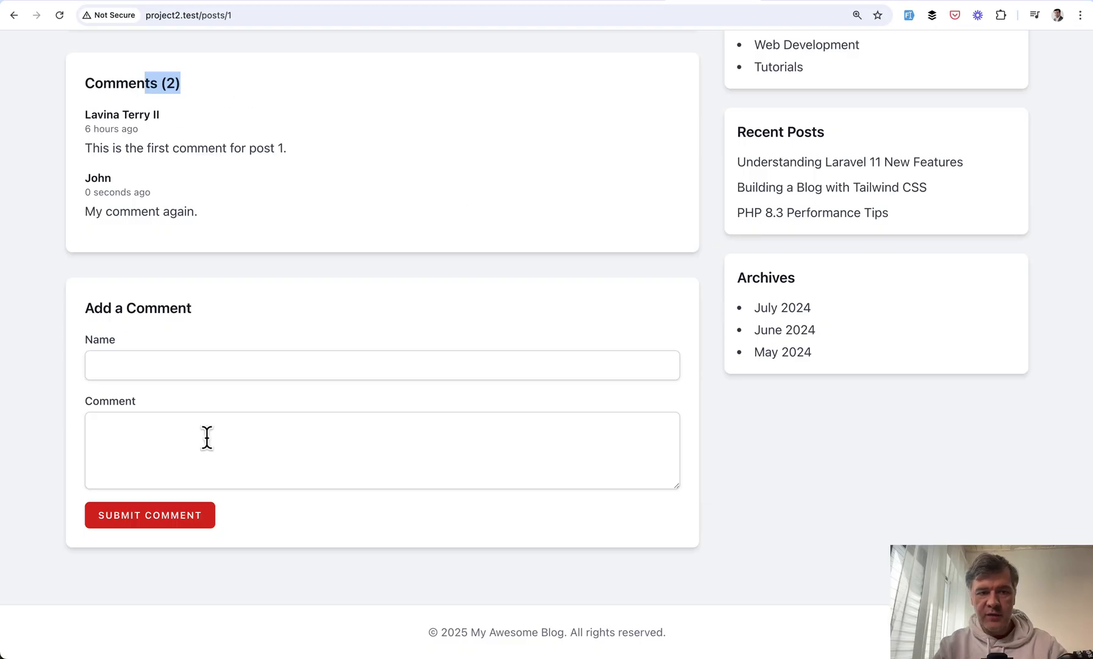
mouse_move(436, 377)
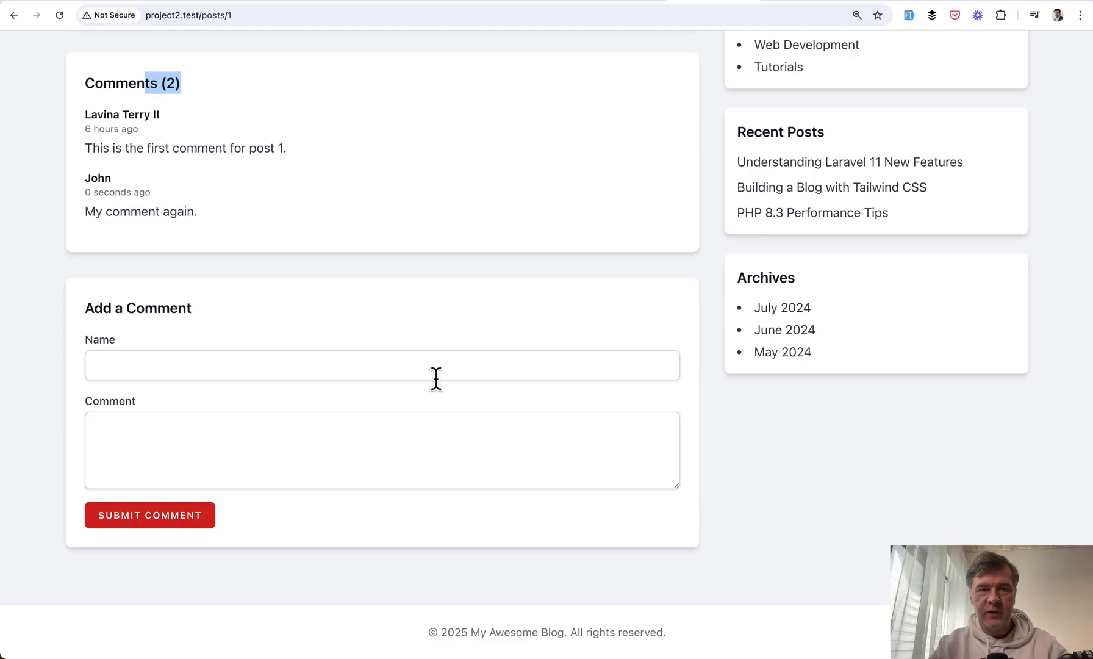
mouse_move(476, 341)
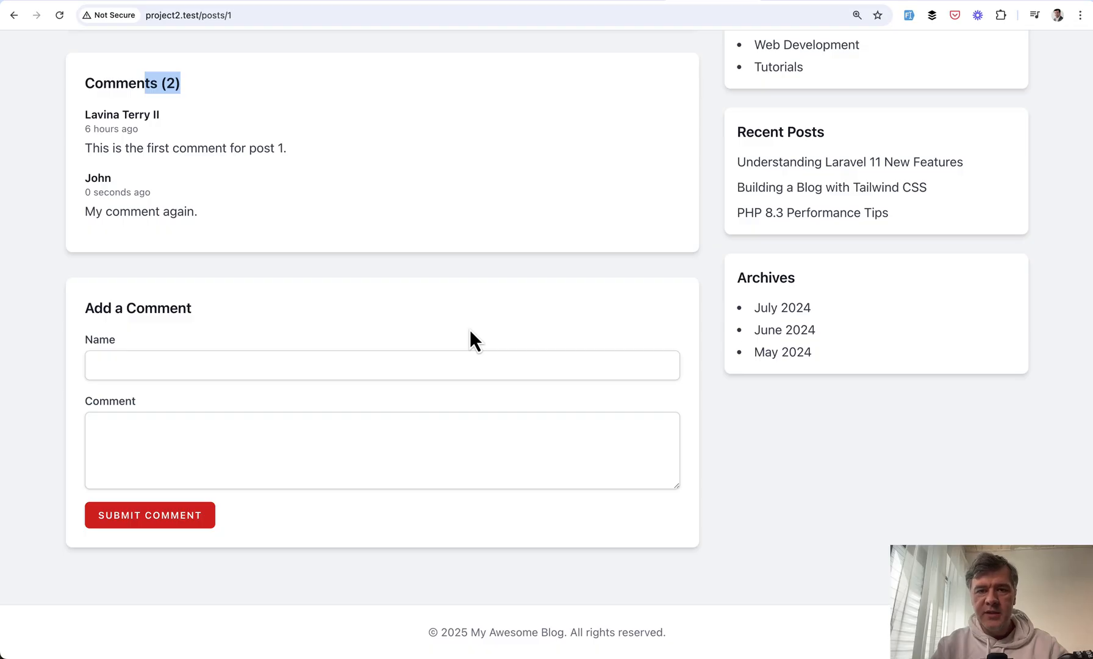
mouse_move(70, 269)
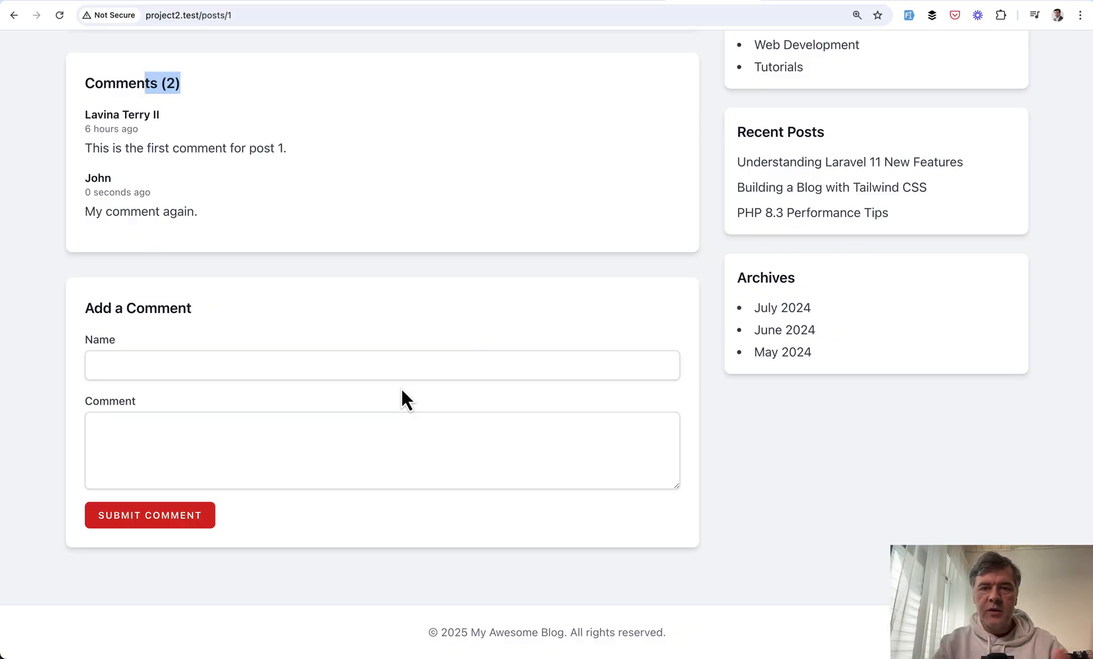
mouse_move(300, 320)
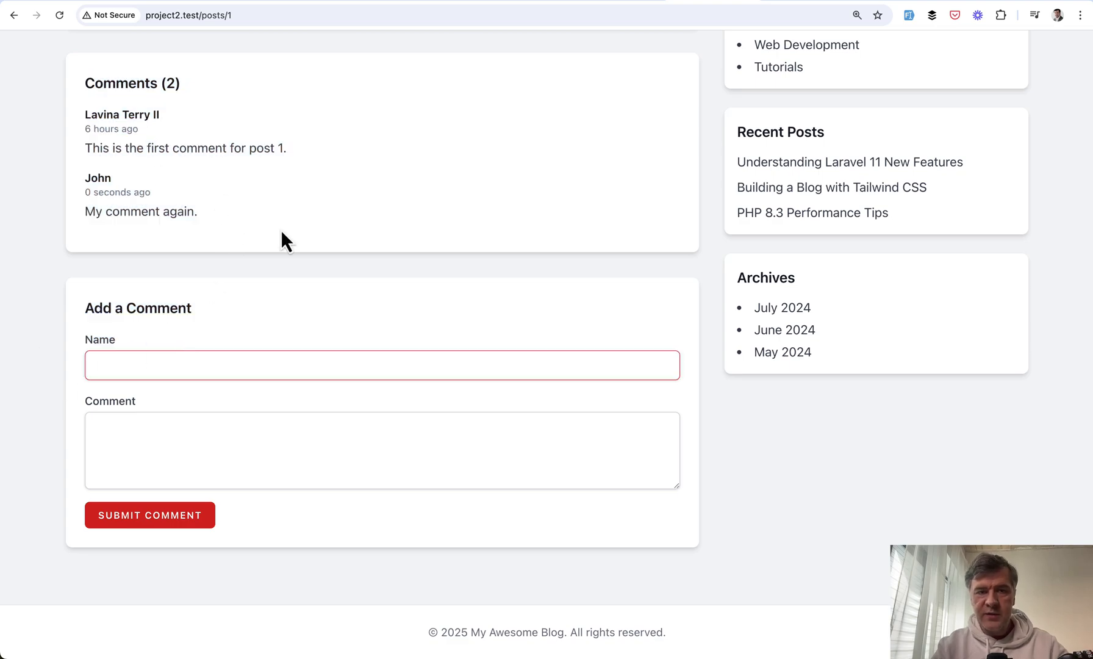
mouse_move(400, 287)
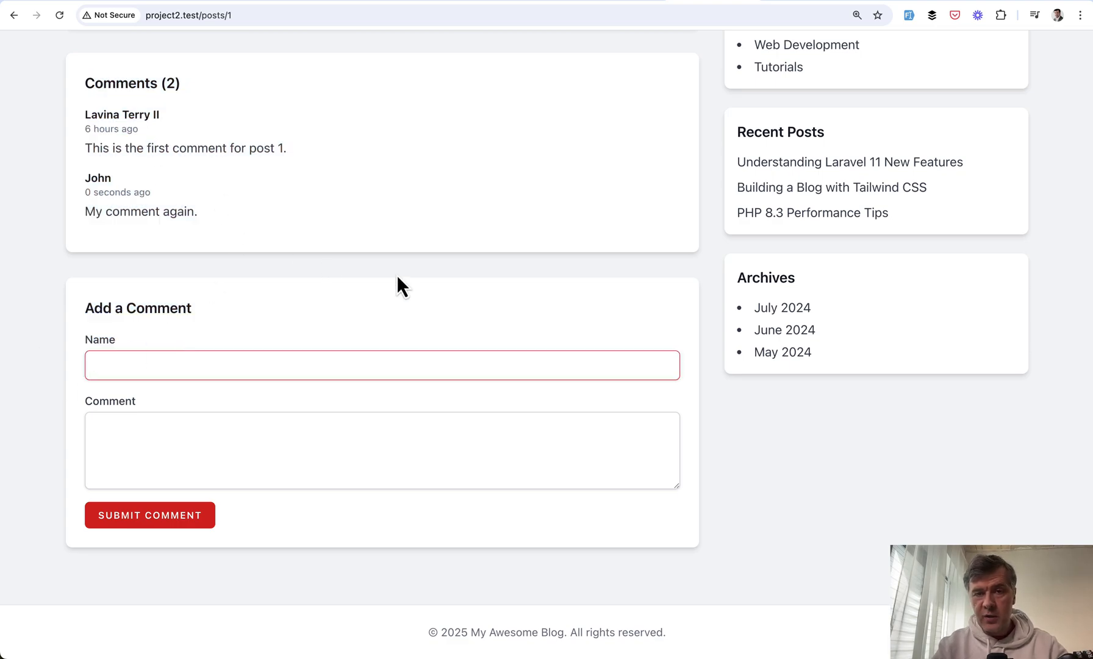
mouse_move(445, 291)
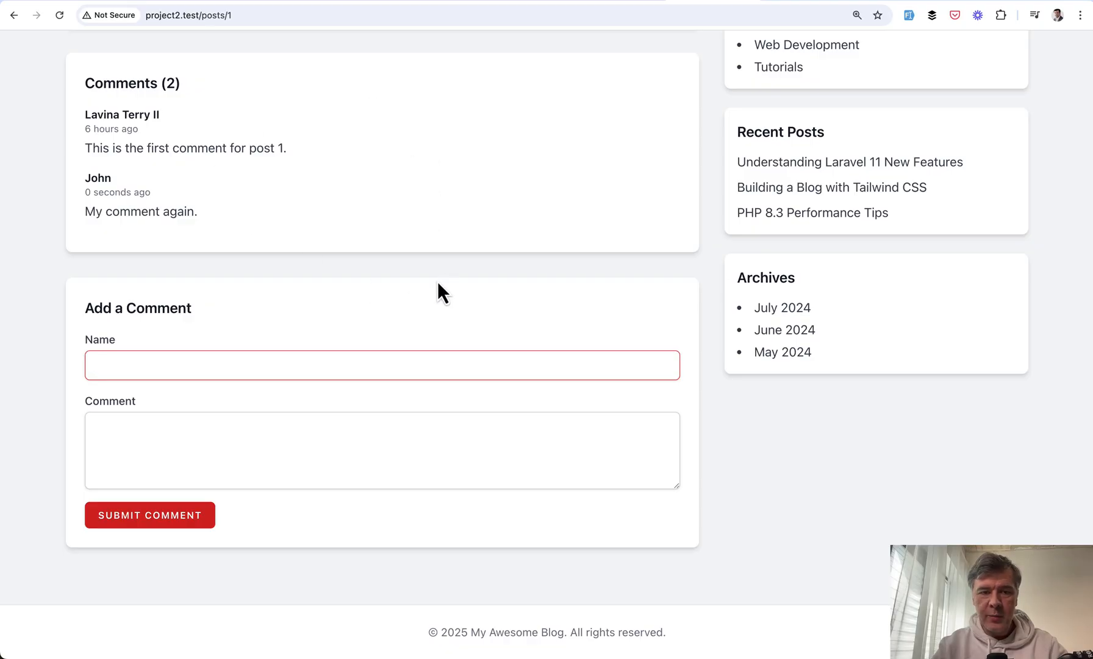
mouse_move(445, 284)
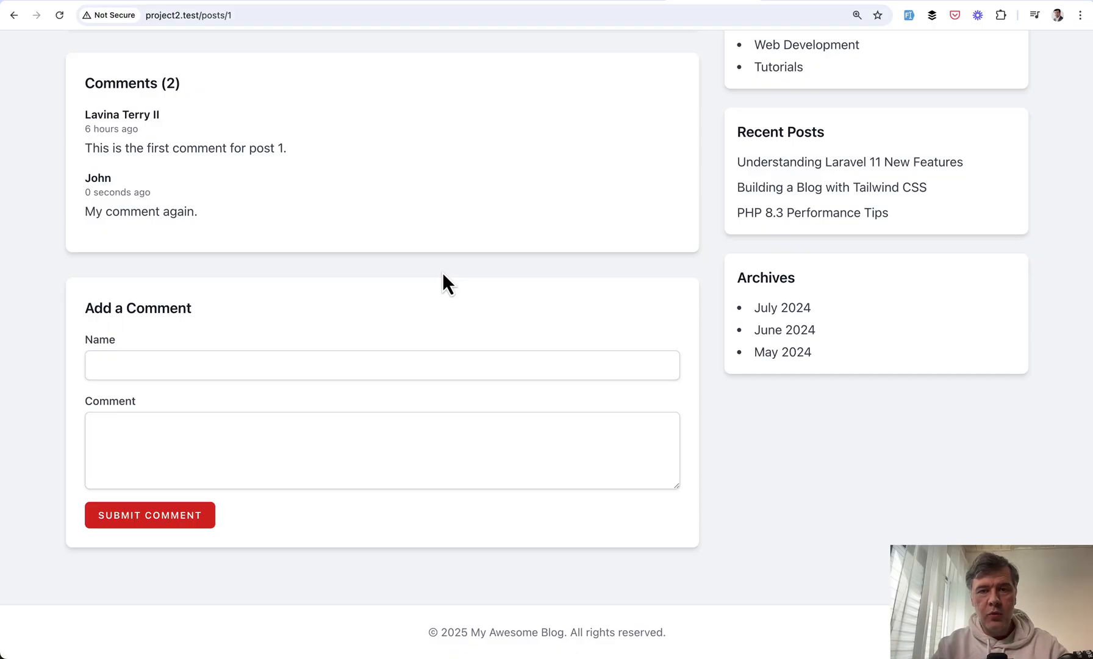
scroll(up, 3)
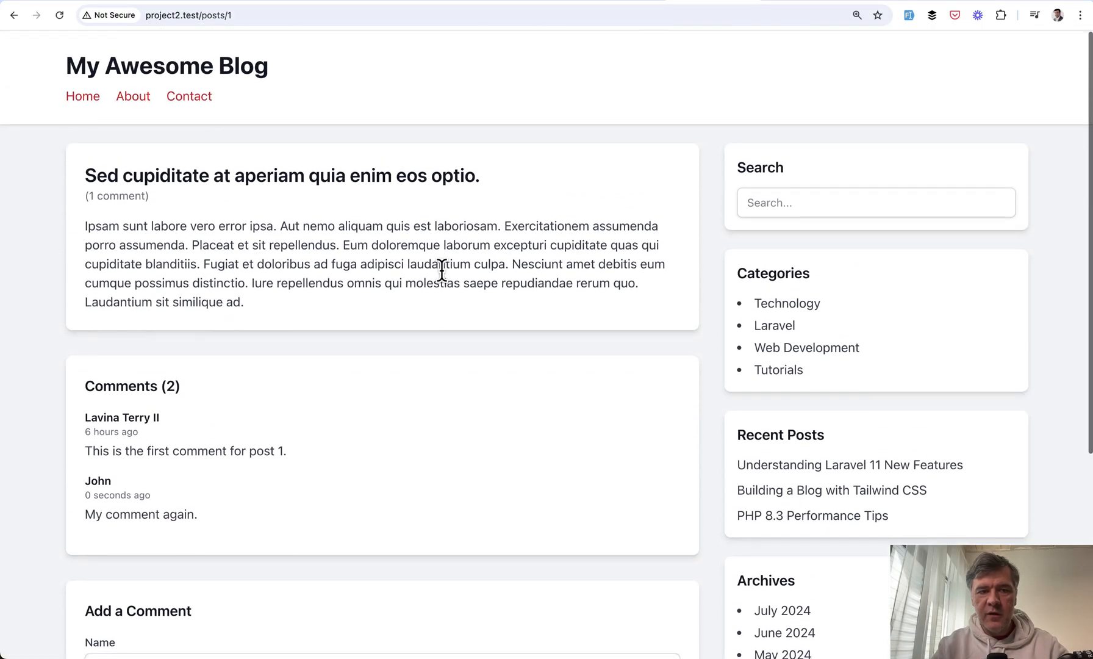
double_click(116, 195)
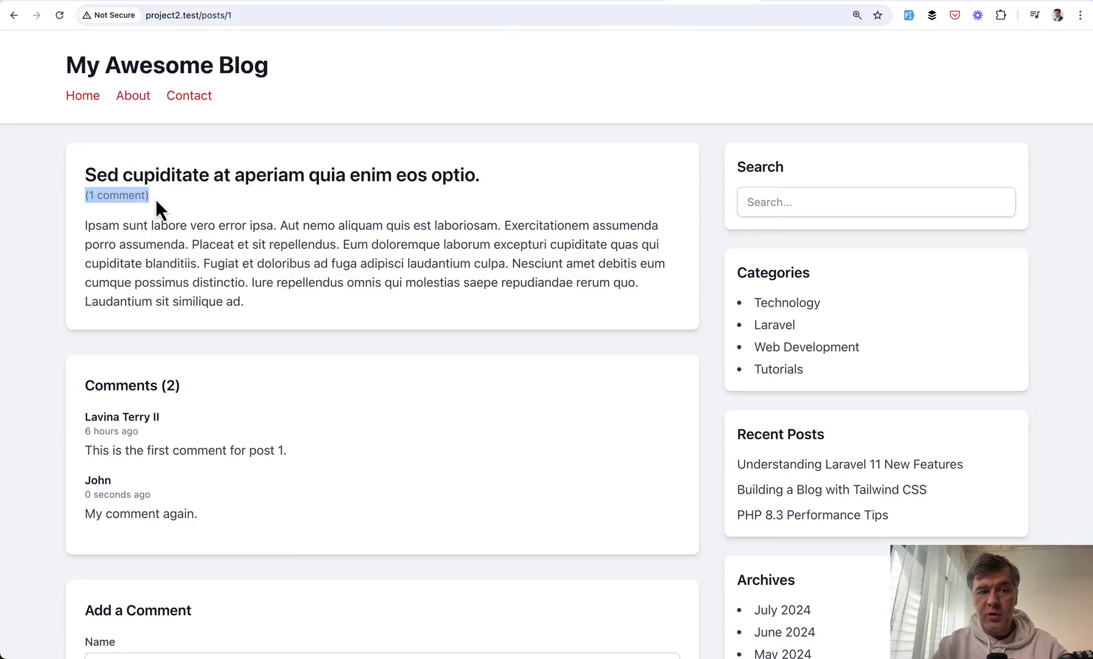
scroll(down, 3)
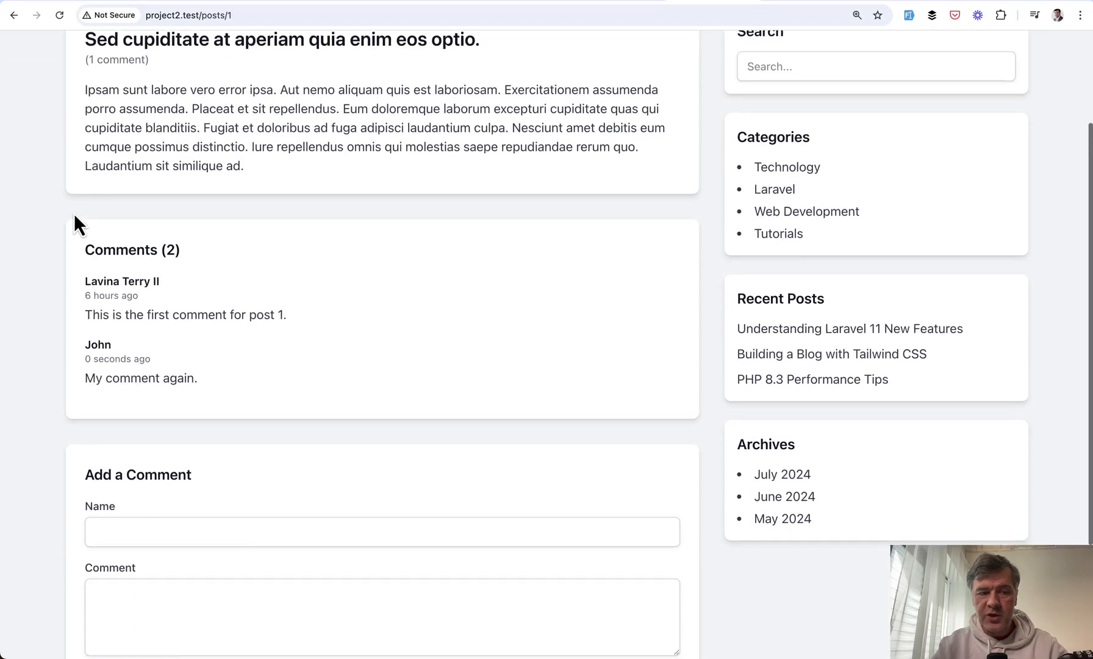
scroll(up, 3)
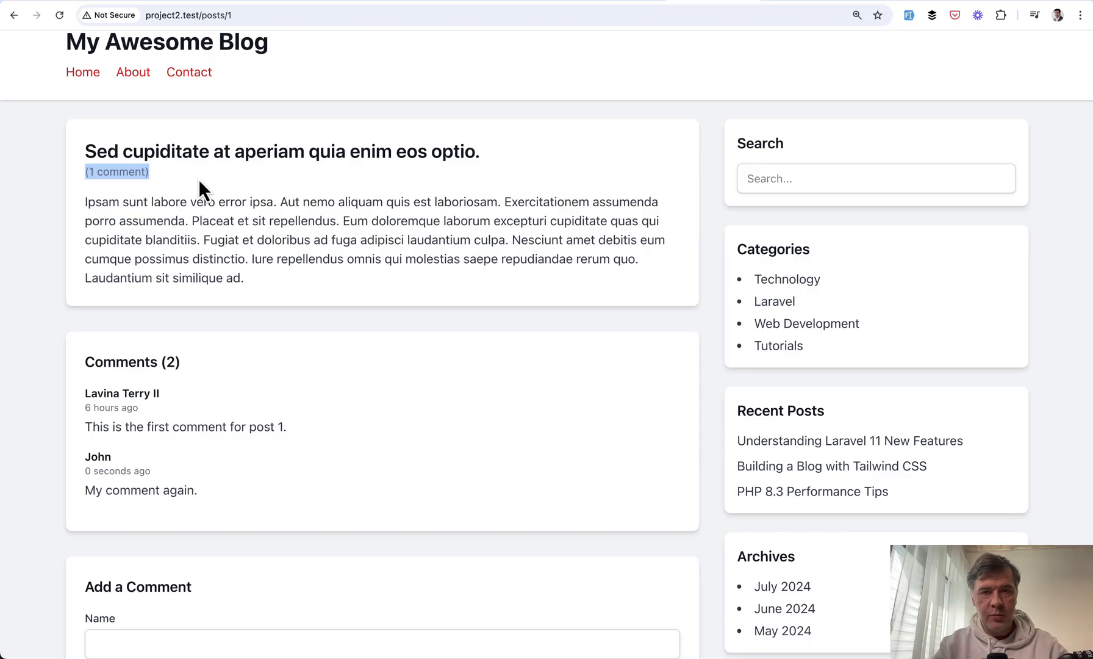
scroll(down, 3)
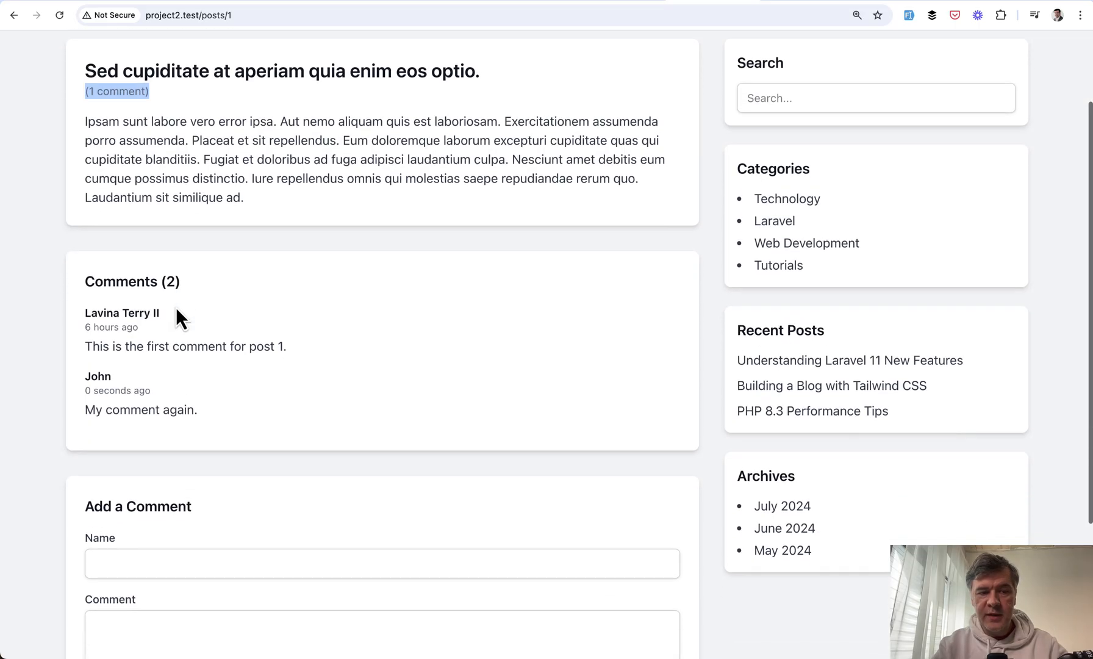
scroll(up, 3)
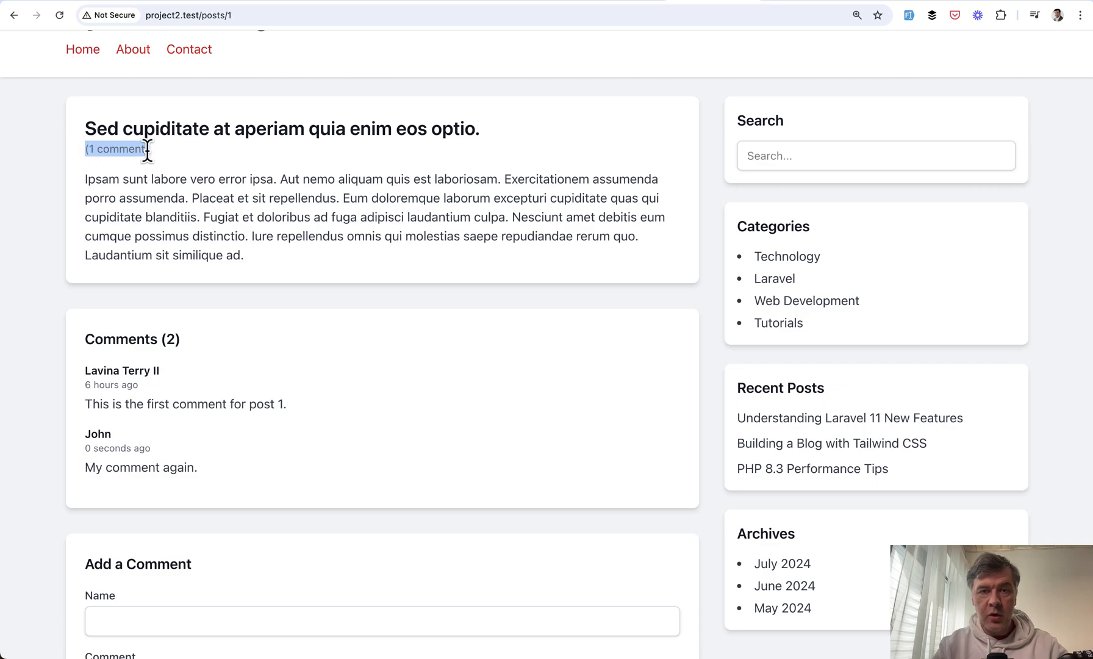
mouse_move(240, 165)
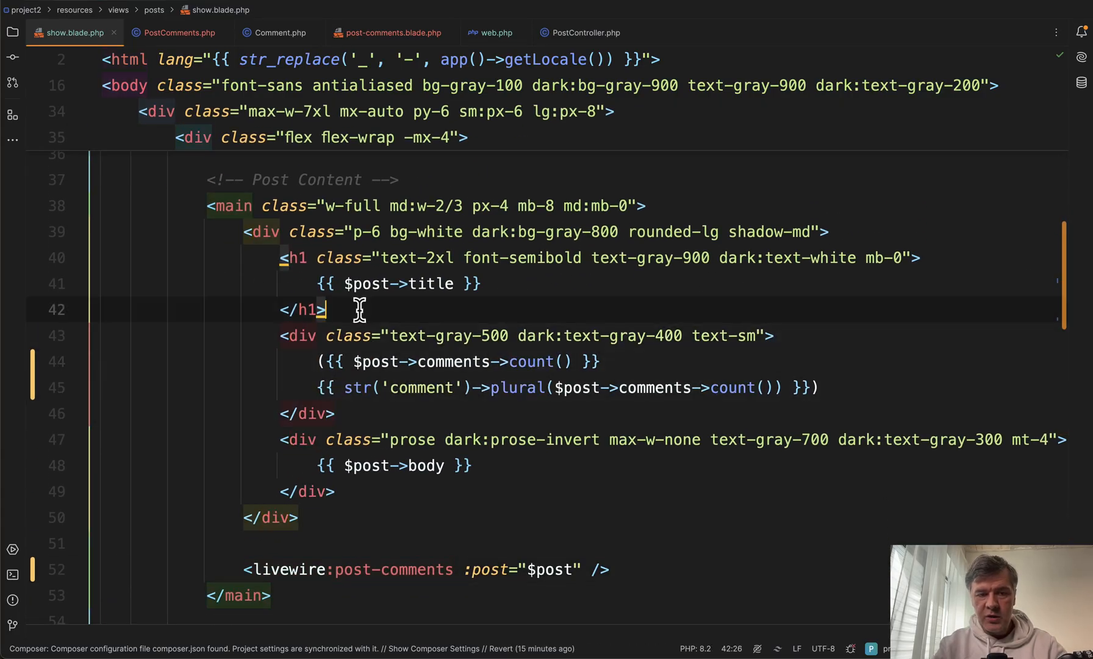
Step: Embed <livewire:post-comment-count :count="$post->comments->count()" /> in show.blade.php
text(<livewire:post-comment-count  />)
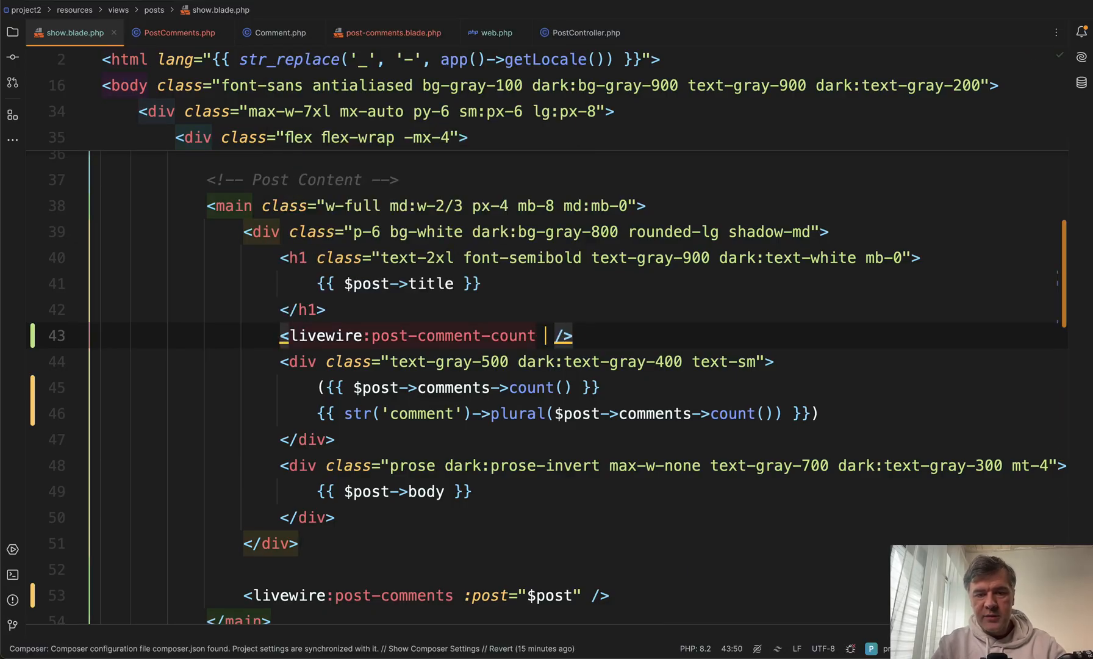
text(:count="")
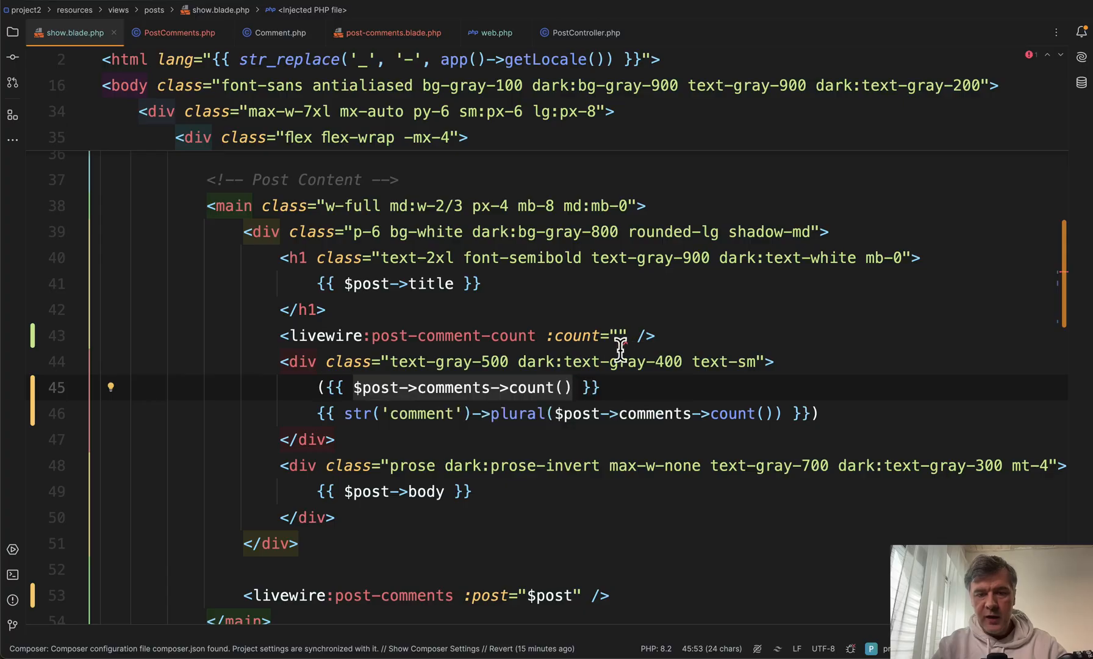
text($post->comments->count())
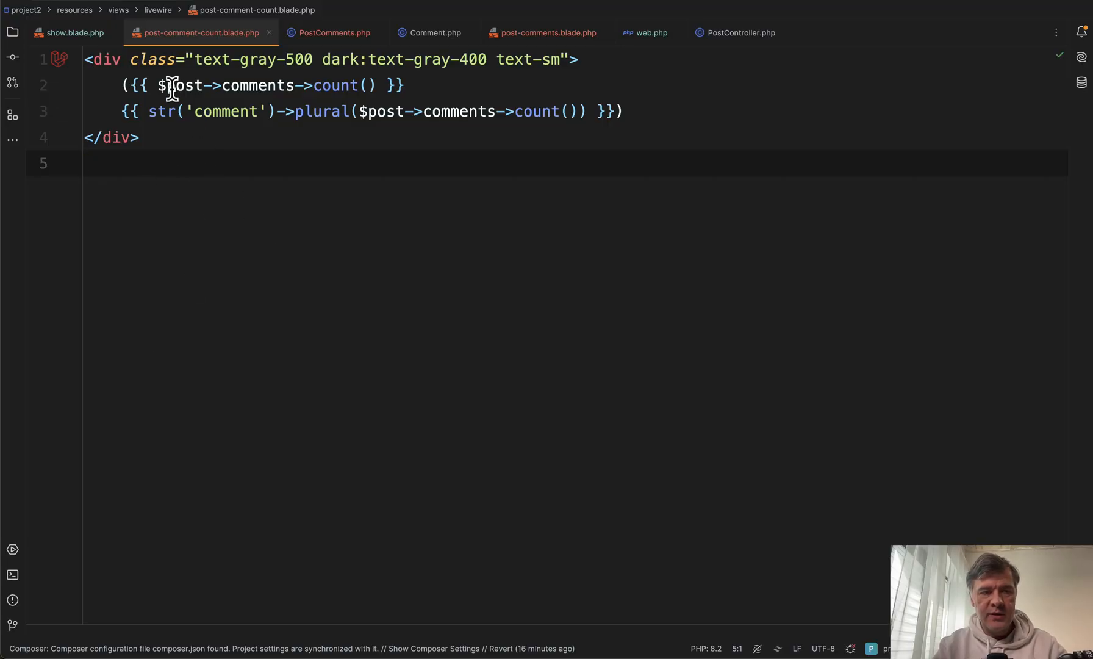
Step: Render $count in the count view and declare public int $count in PostCommentCount
text($coun)
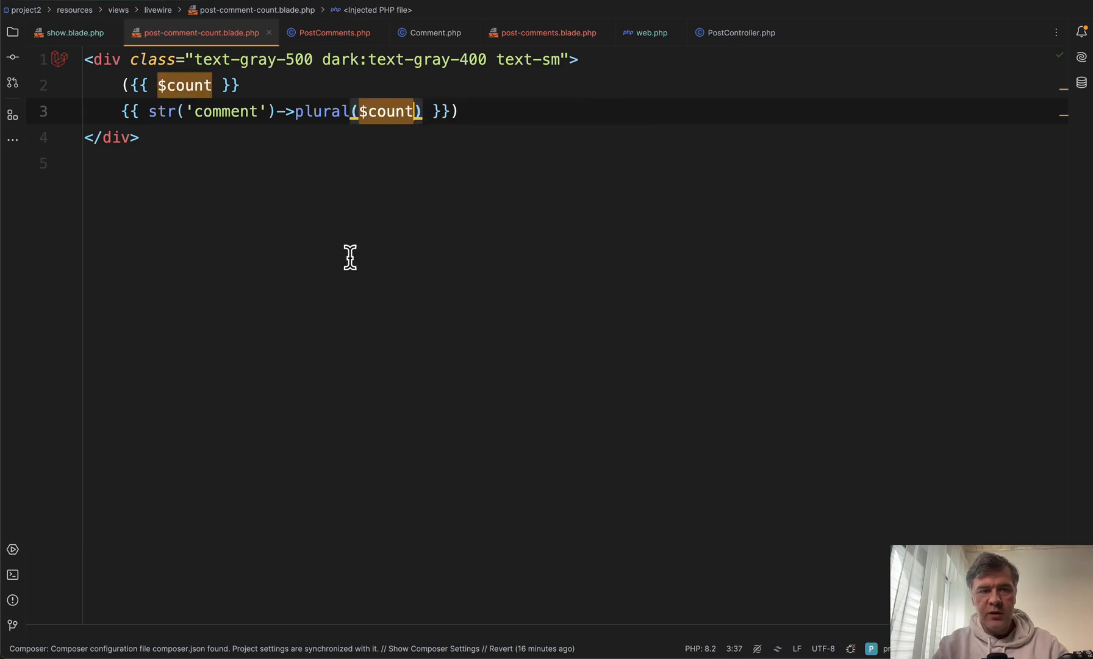
click(183, 32)
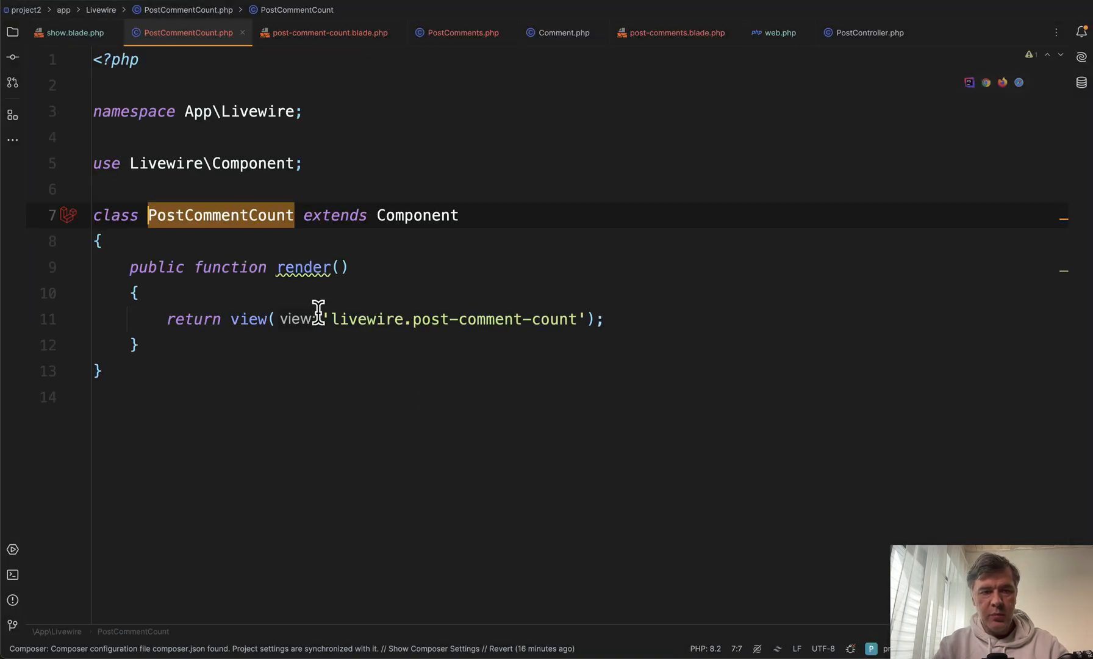
text(public int)
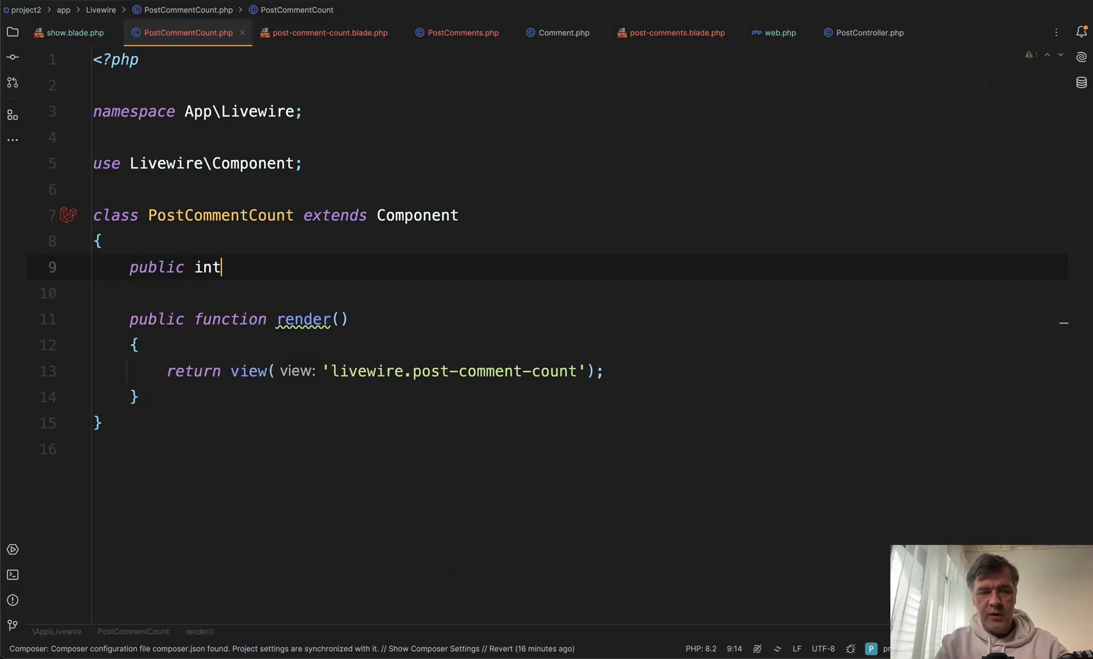
text($count;)
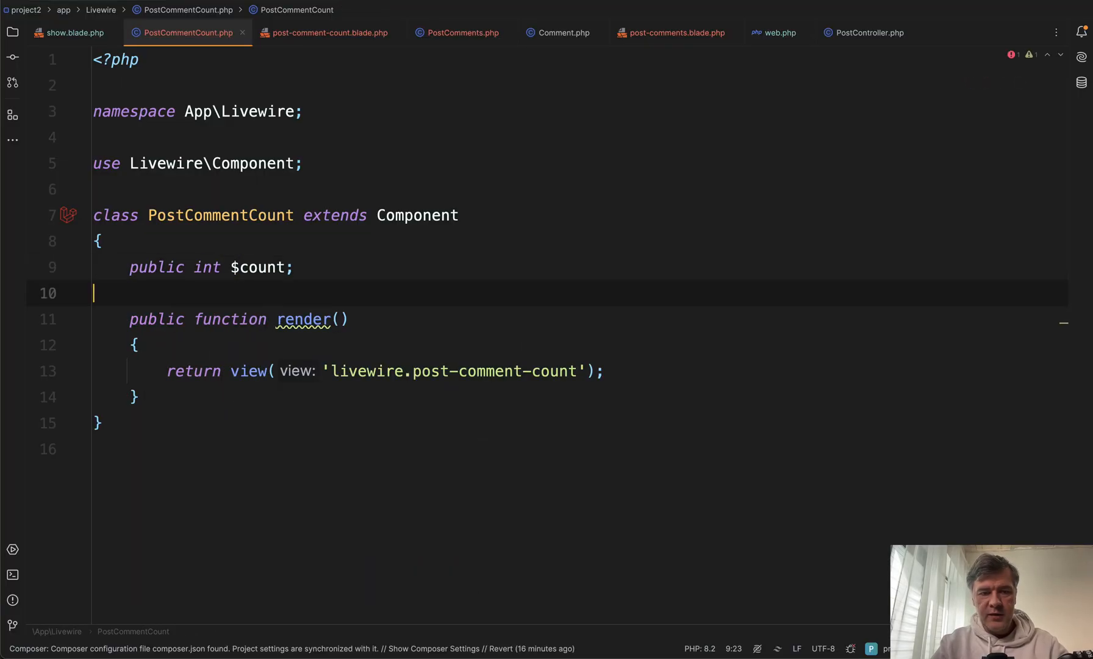
click(459, 32)
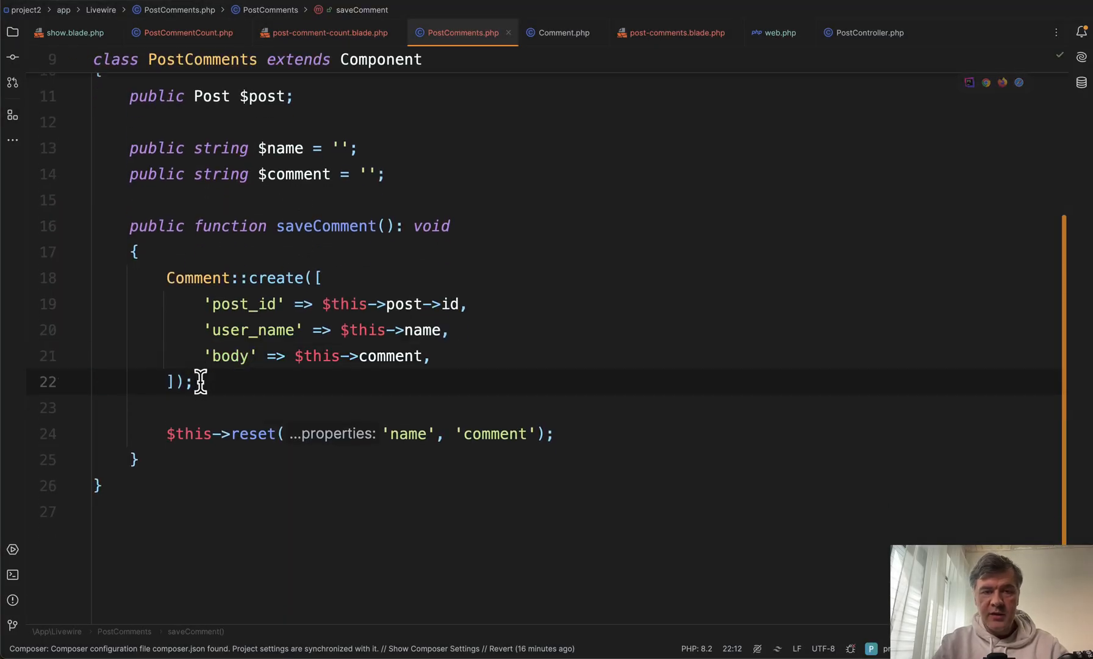
Step: Add $this->dispatch('comment-added'); right after Comment::create in saveComment
key(enter)
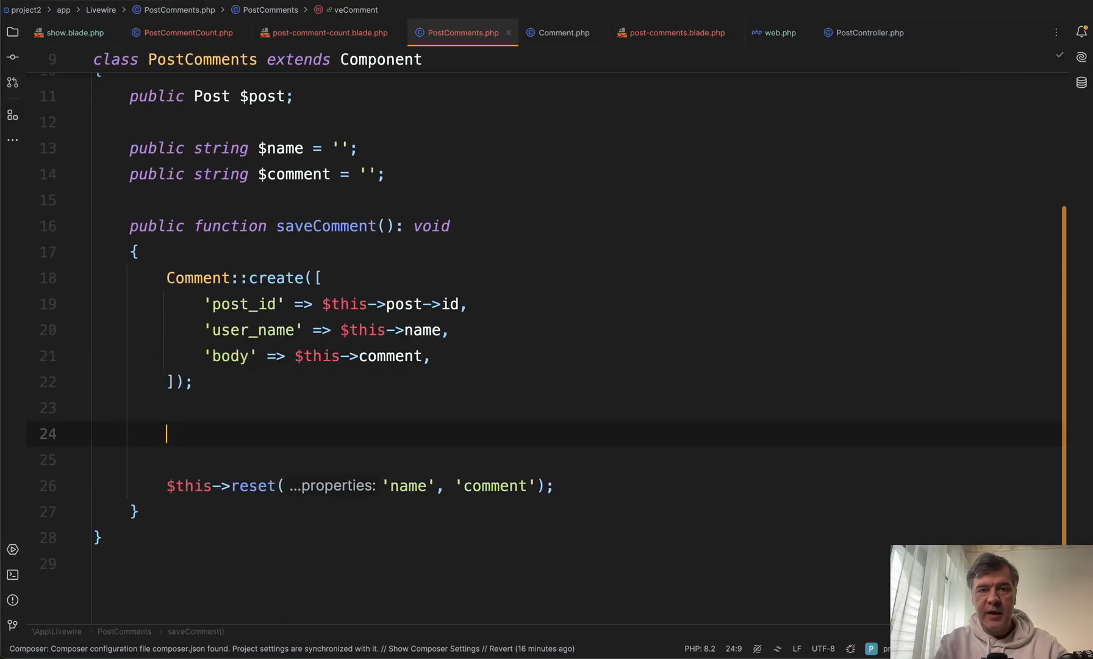
text($this->dispatch('comment-added');)
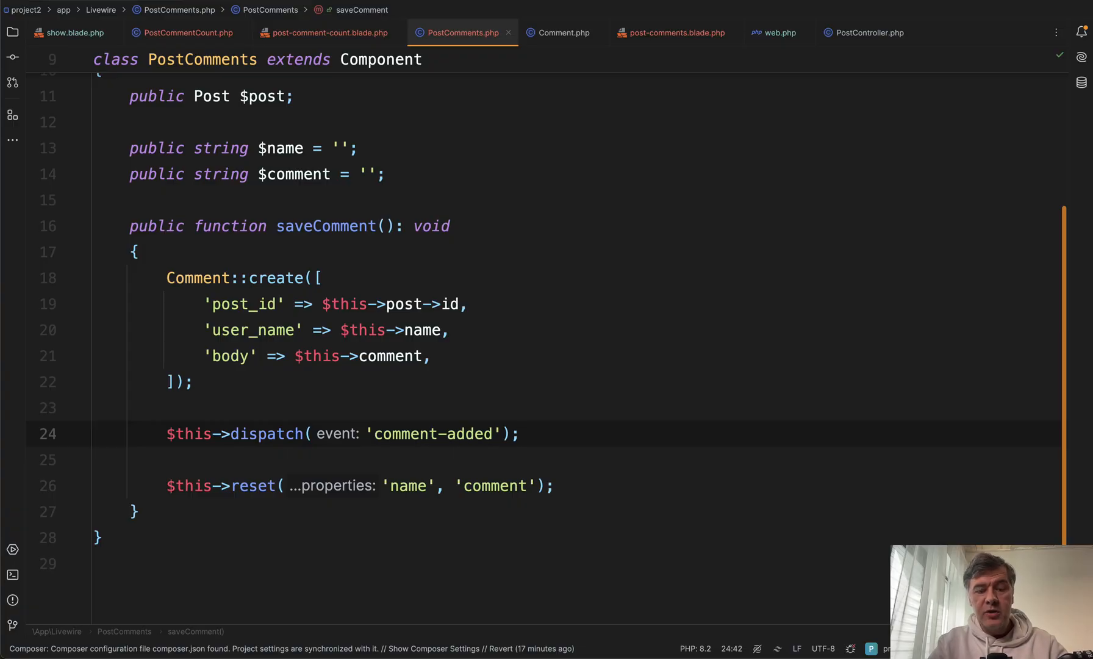
click(182, 32)
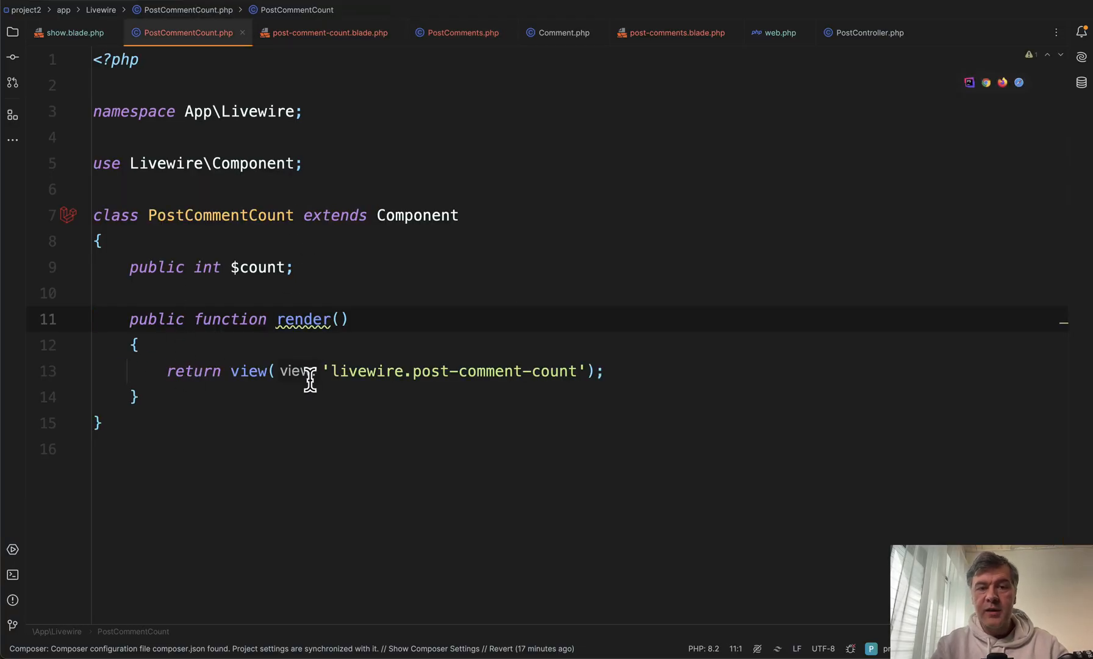
mouse_move(306, 464)
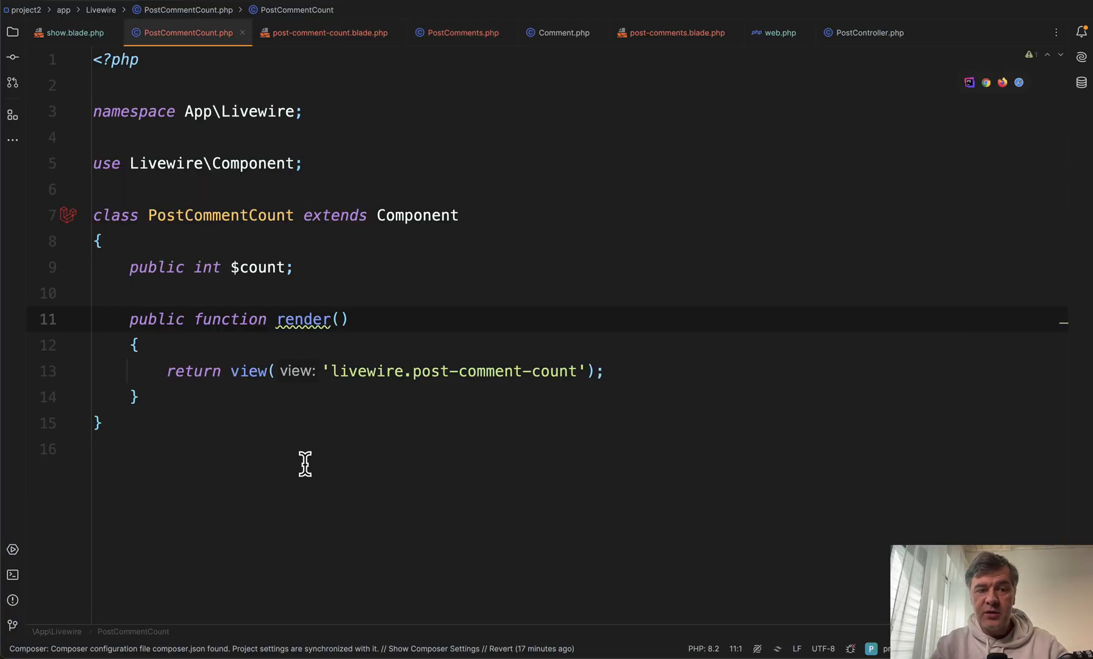
Step: Add a new method to PostCommentCount whose body is $count++
key(Enter)
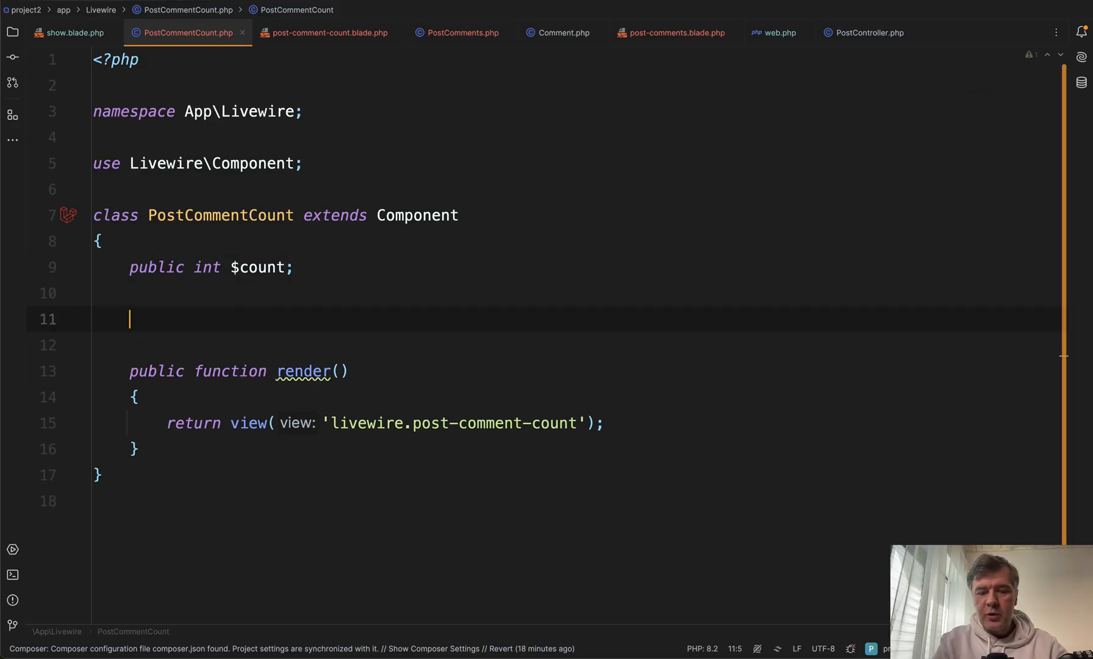
text(public function refr())
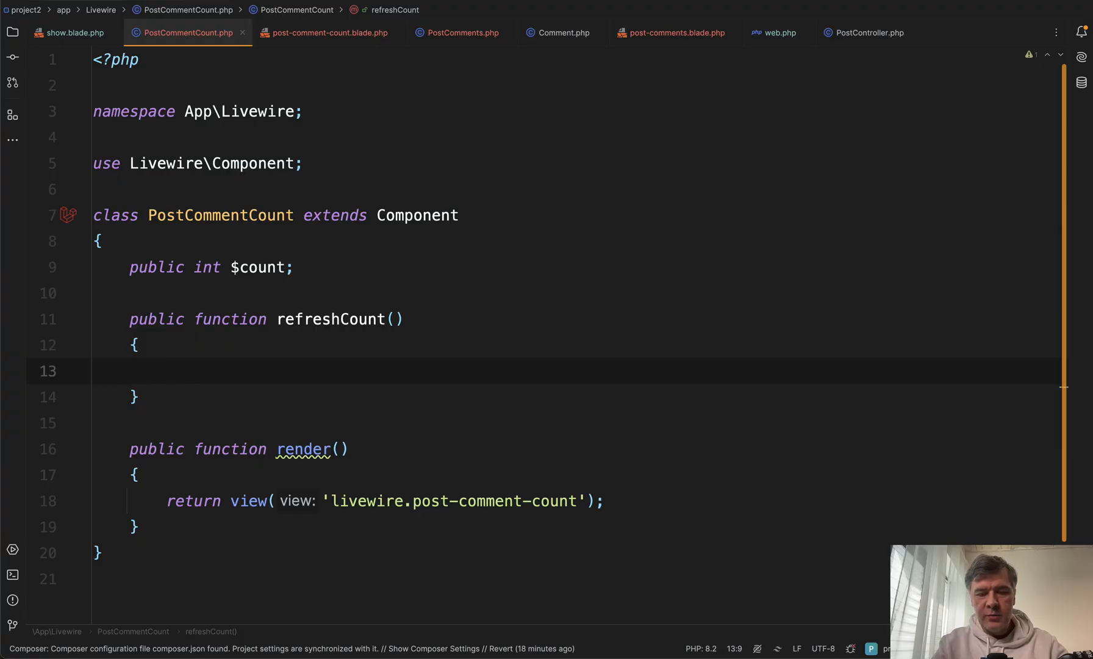
text($count++)
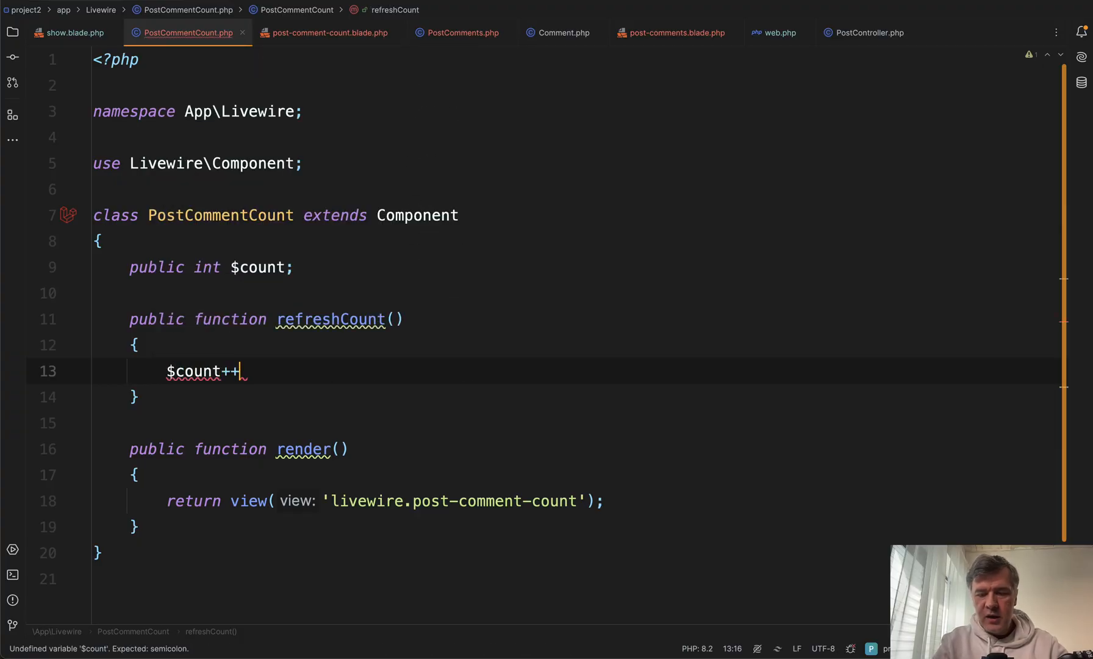
text(;)
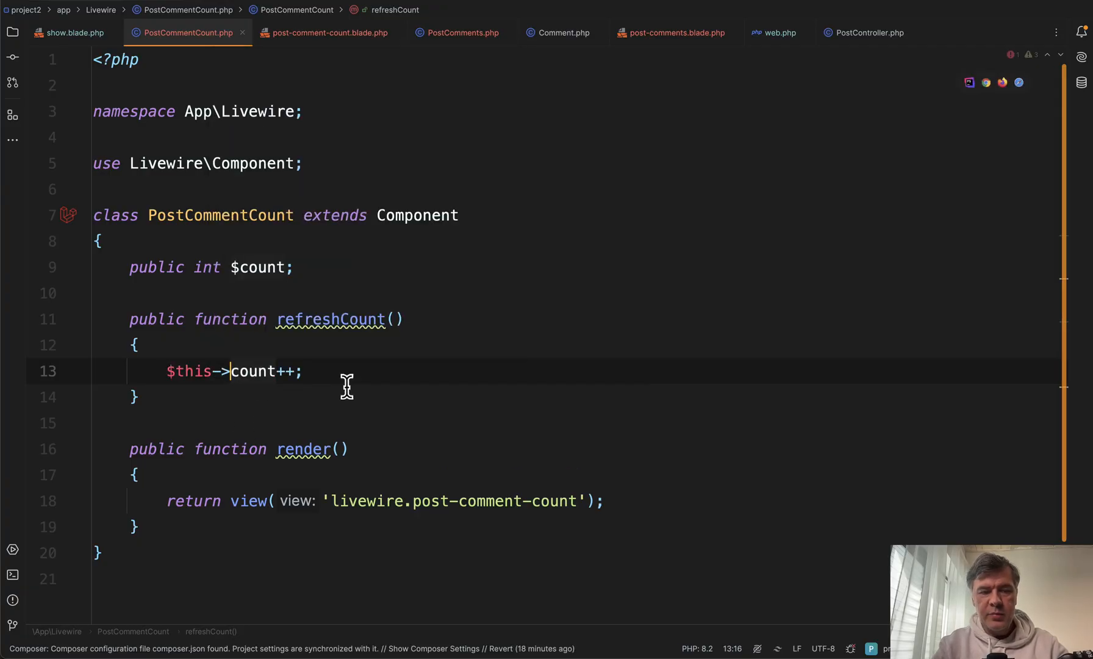
Step: Rename the method to incrementCommentCount and annotate it with #[On('comment-added')]
double_click(361, 319)
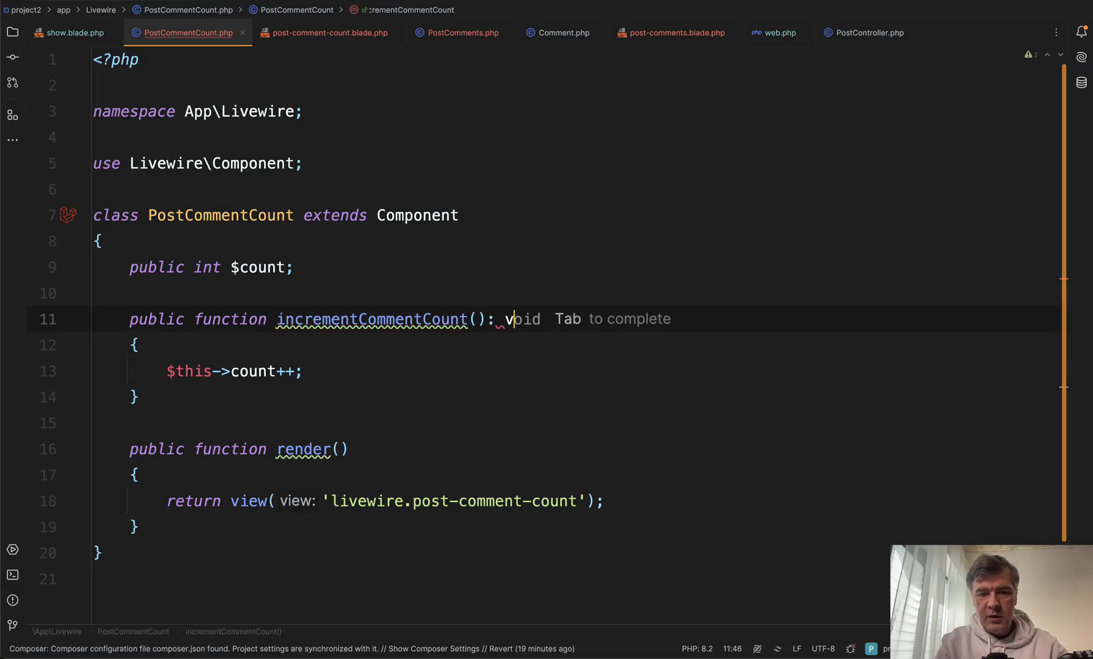
text(public function mount())
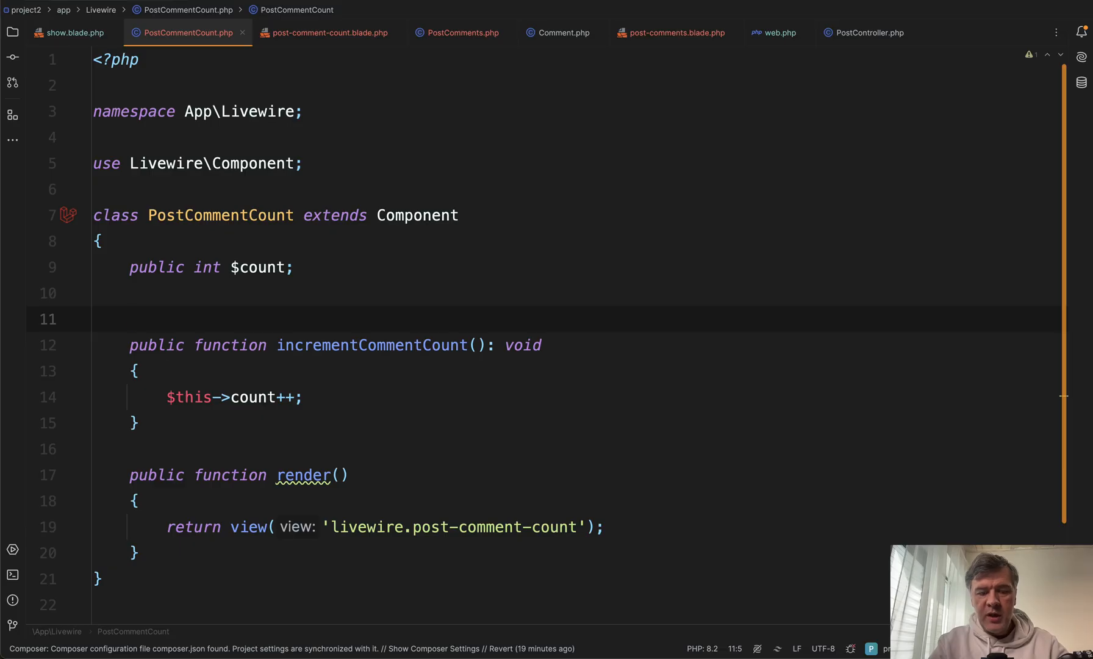
text(#[On()
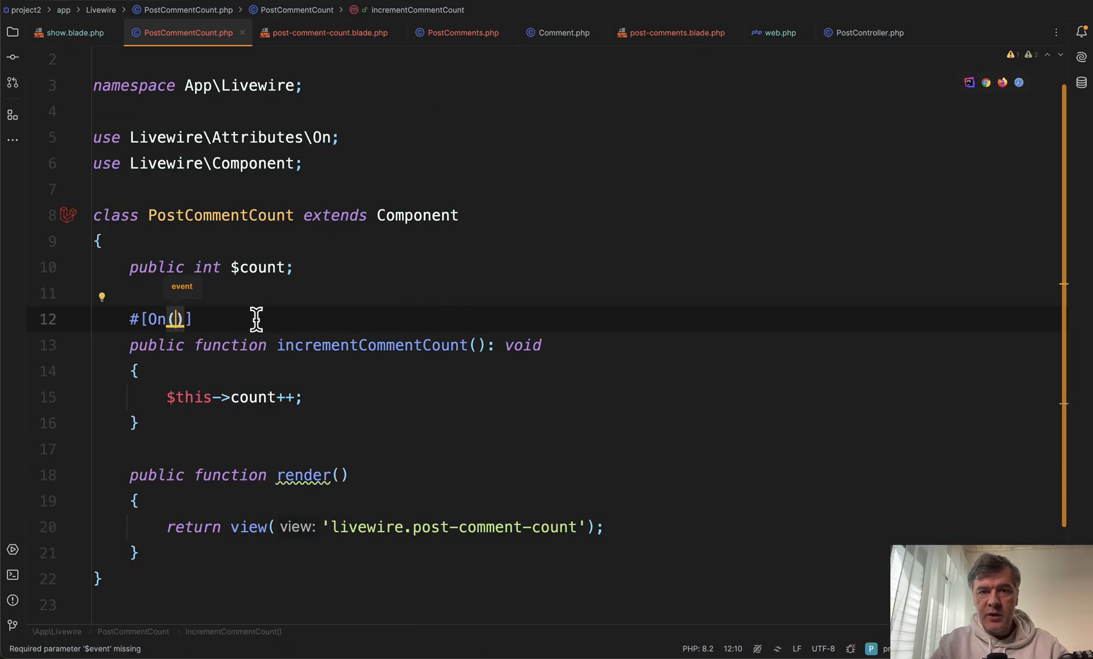
click(457, 33)
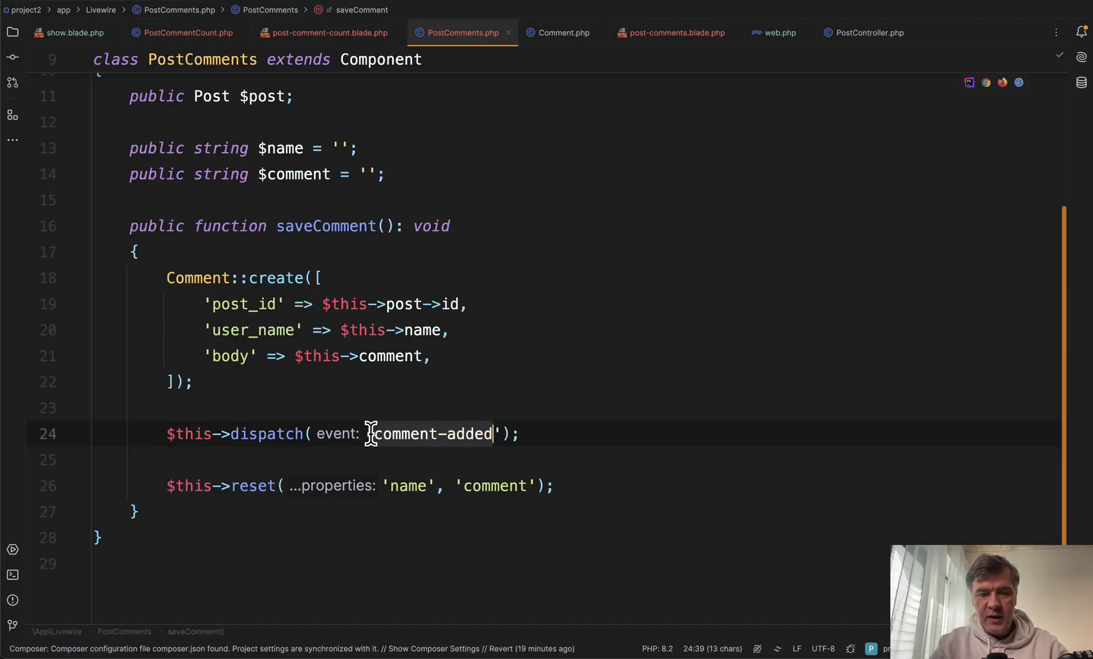
click(184, 32)
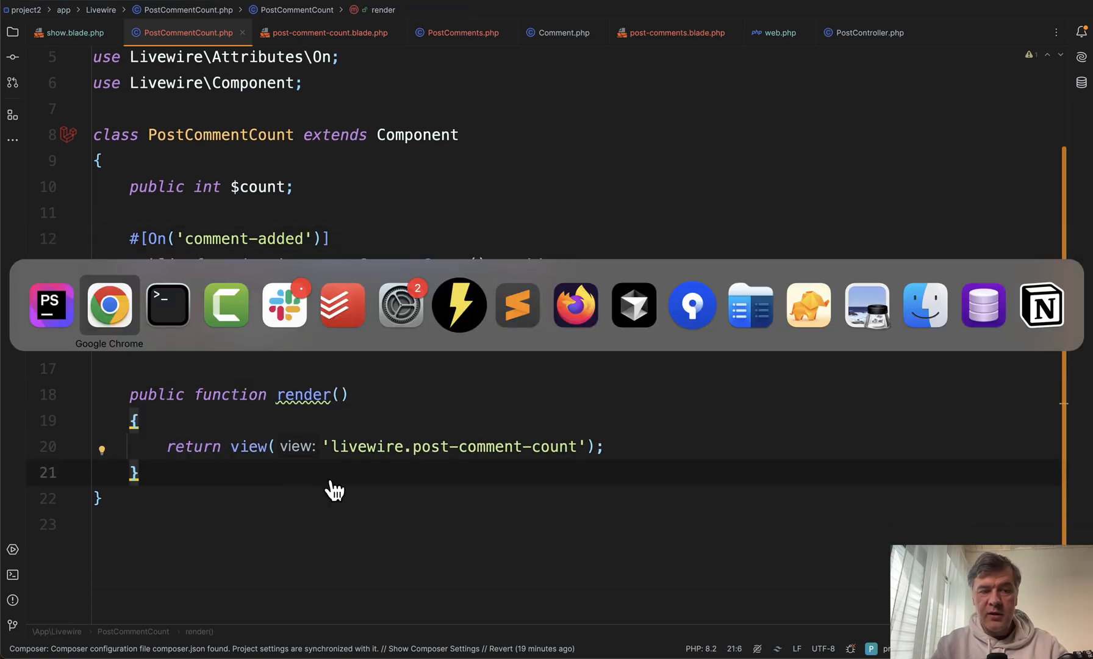
Step: Submit Jane's 'More comments.' and confirm header and list both show three comments
click(109, 305)
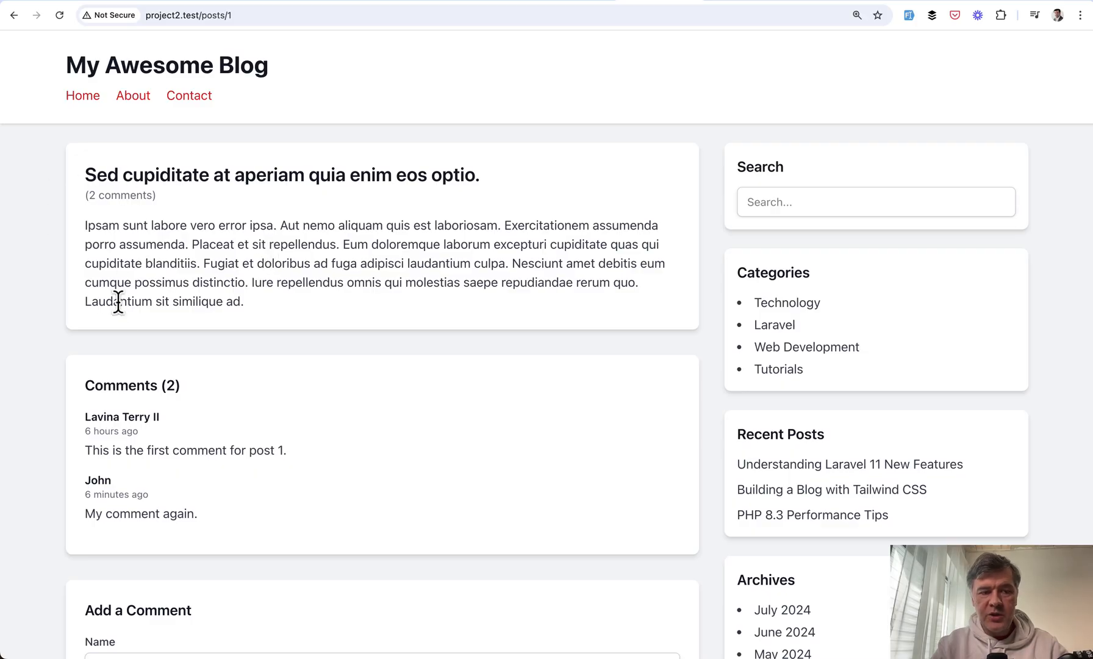
scroll(down, 3)
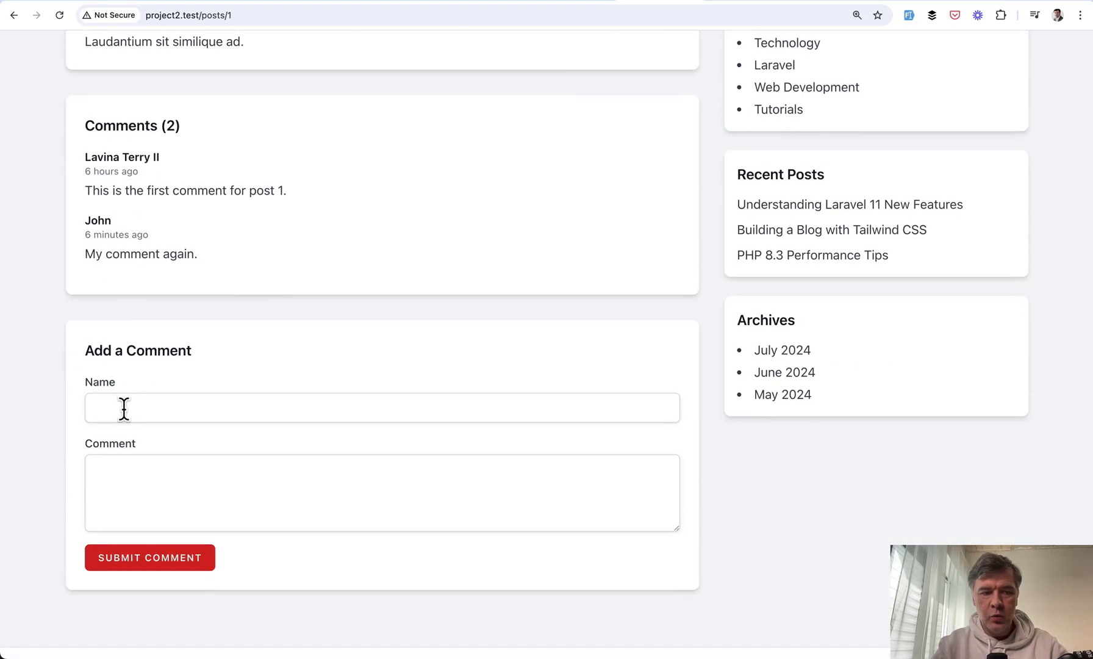
click(149, 557)
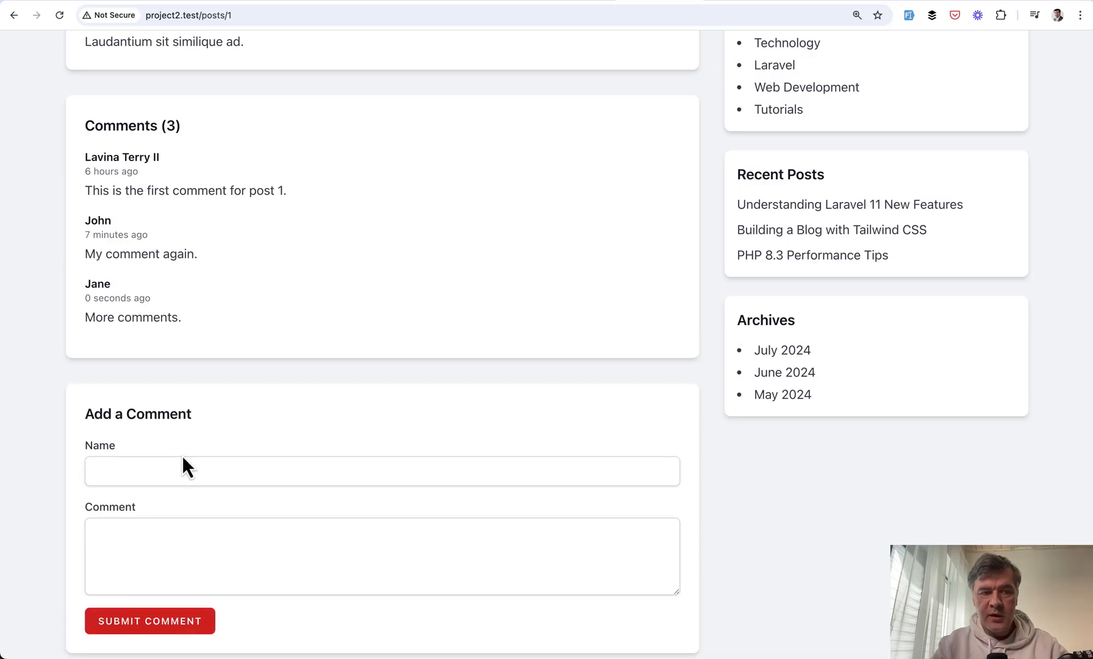
scroll(up, 3)
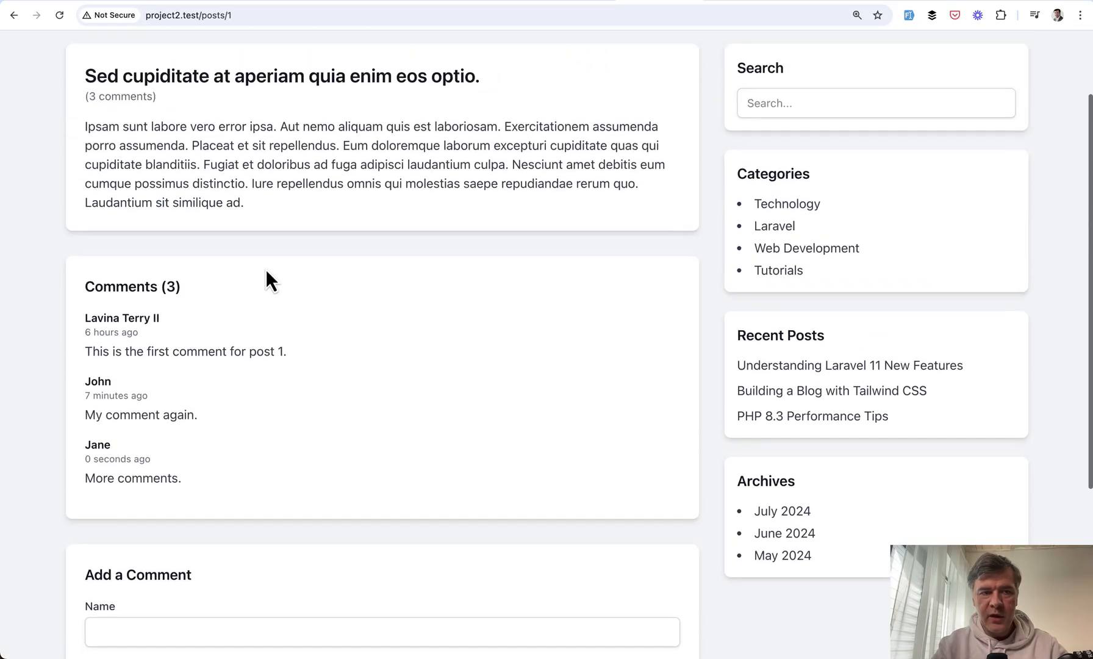
scroll(up, 3)
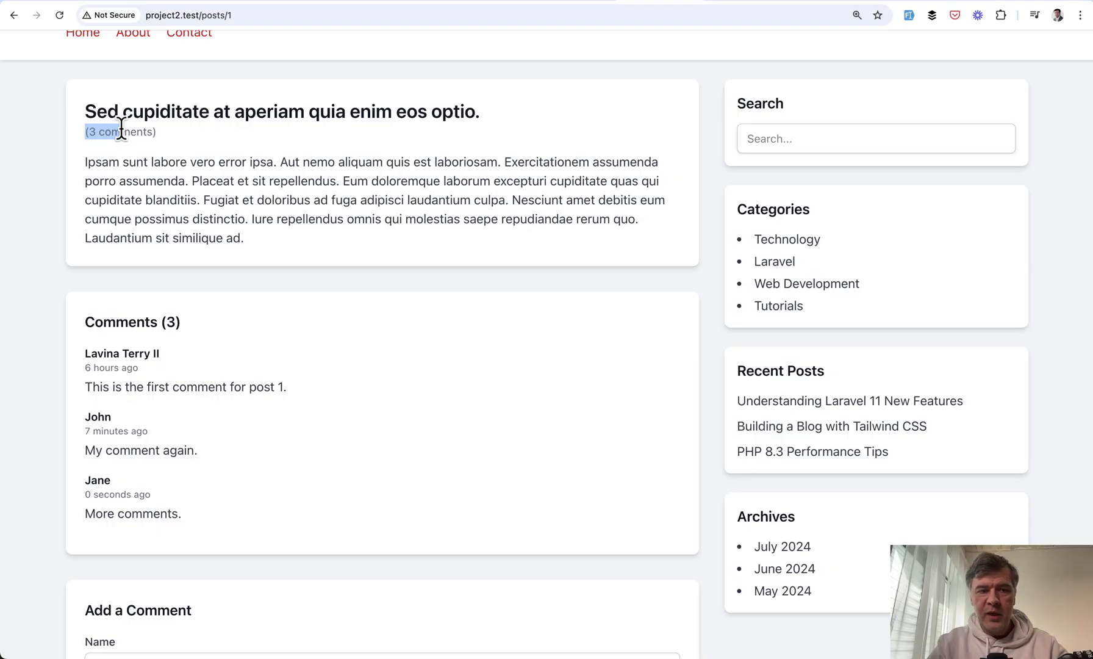
scroll(down, 3)
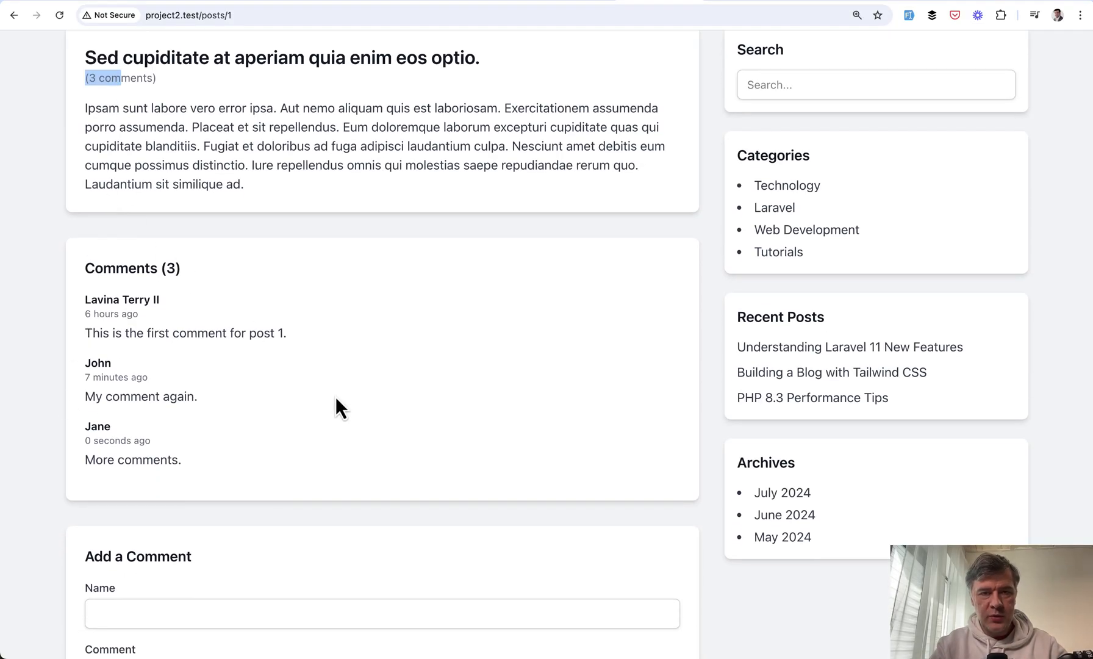
mouse_move(361, 415)
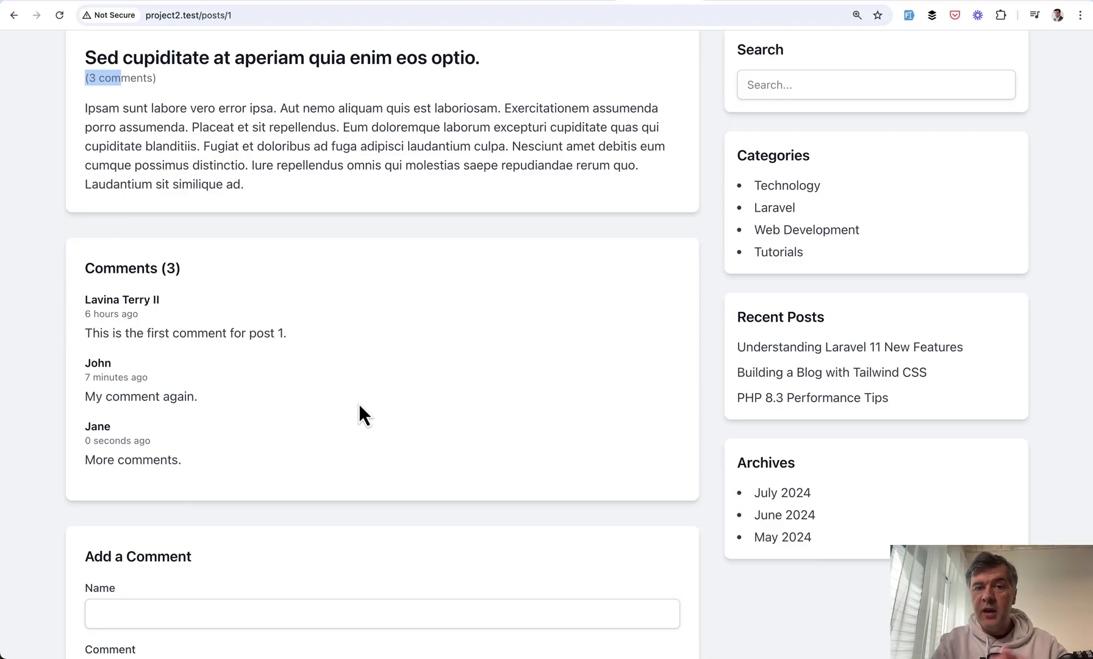
Step: With DevTools open, post 'One more' and inspect the first update response's comment-added dispatch
key(F12)
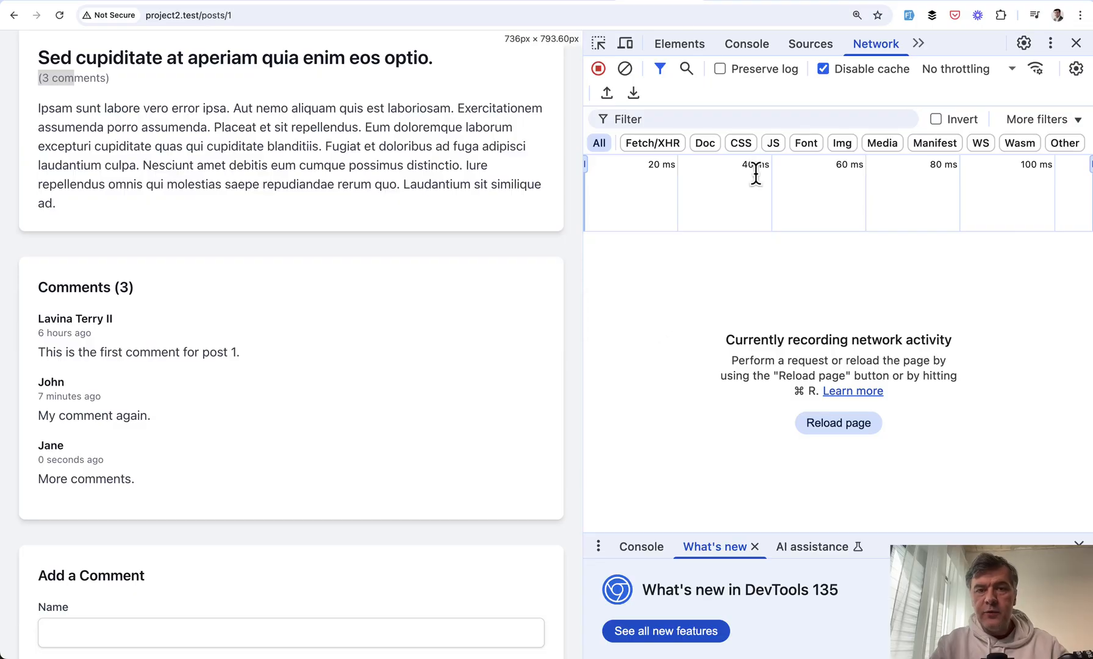
mouse_move(474, 387)
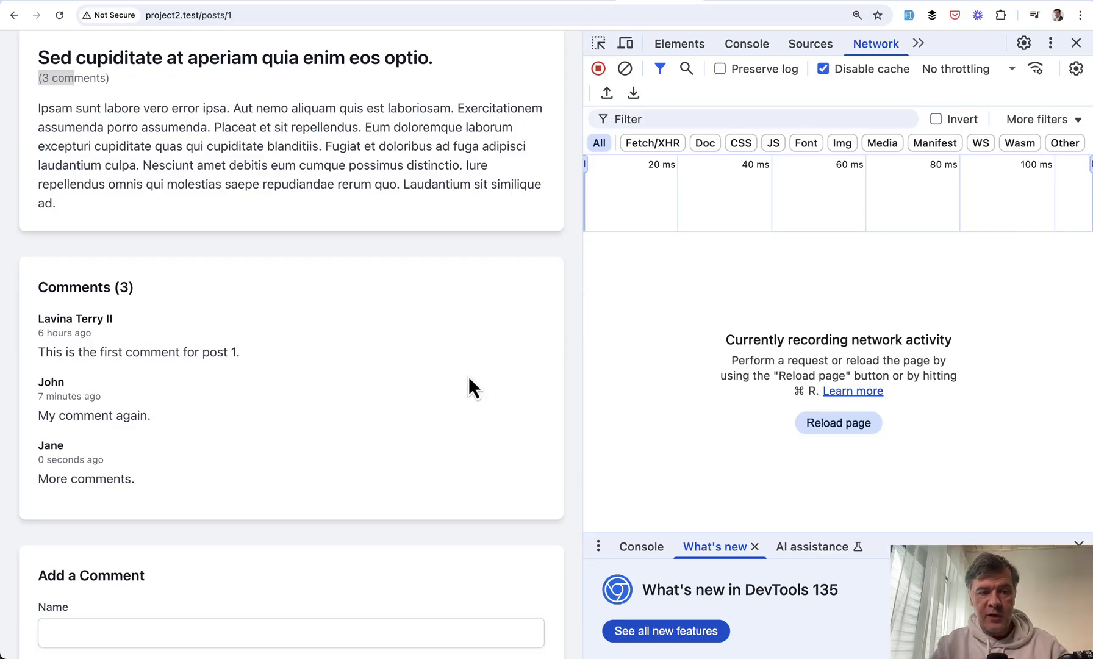
scroll(down, 3)
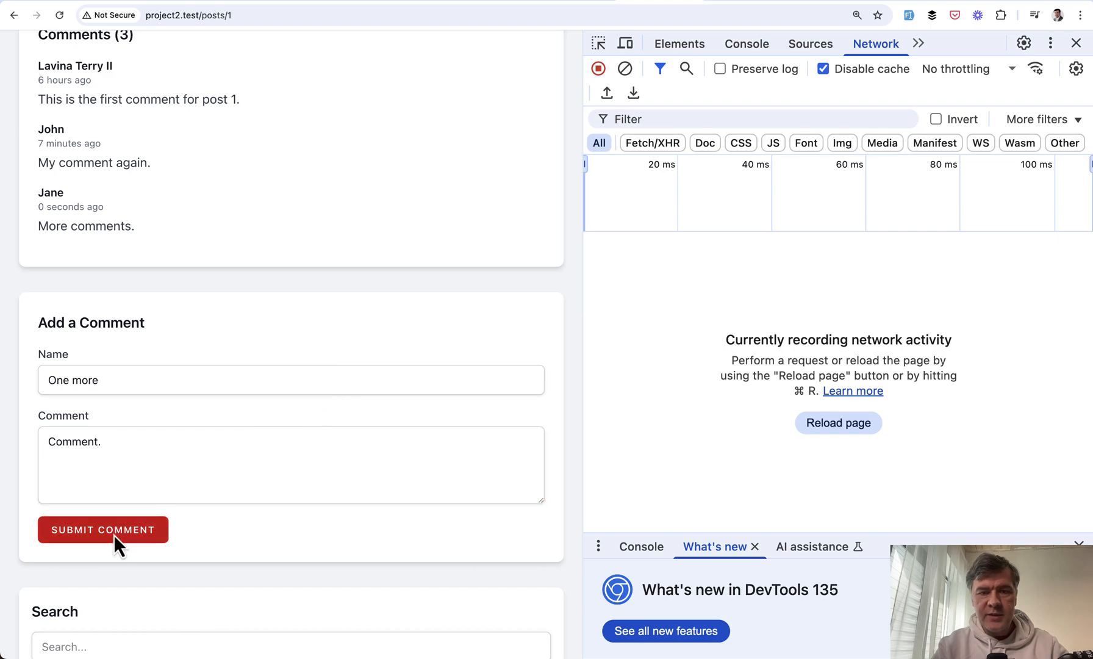
click(103, 529)
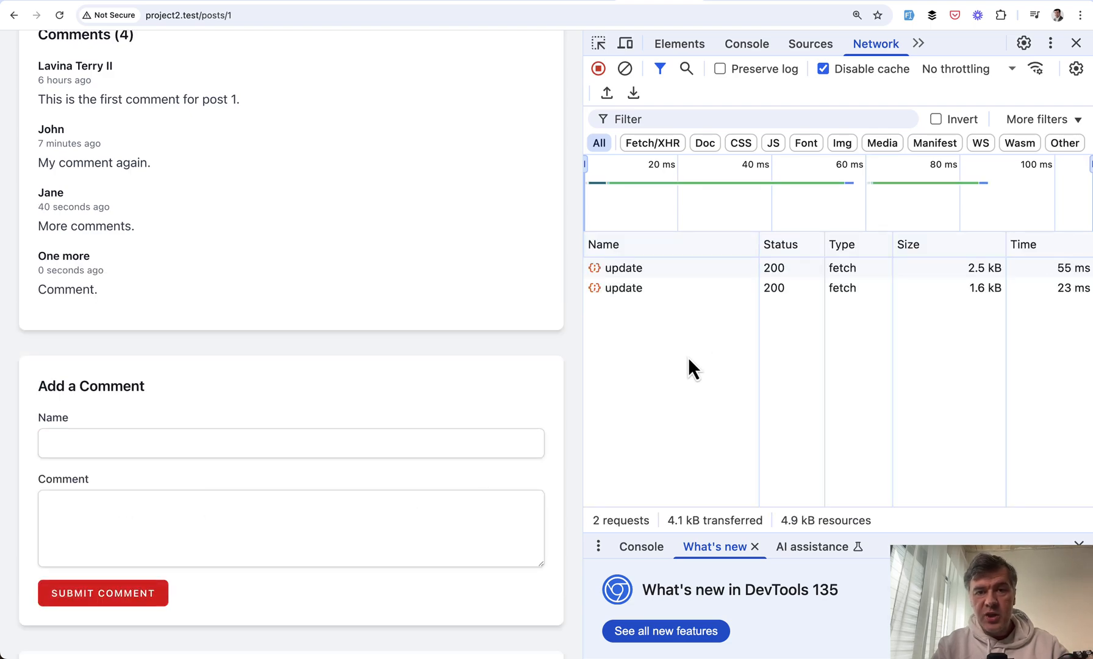
click(623, 267)
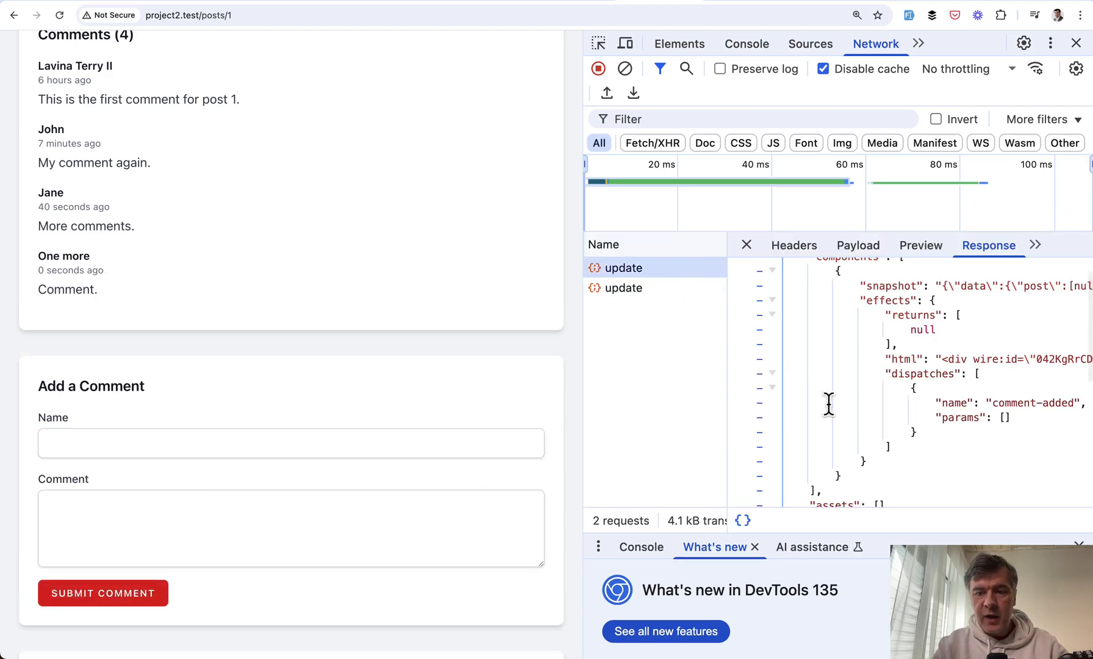
mouse_move(582, 399)
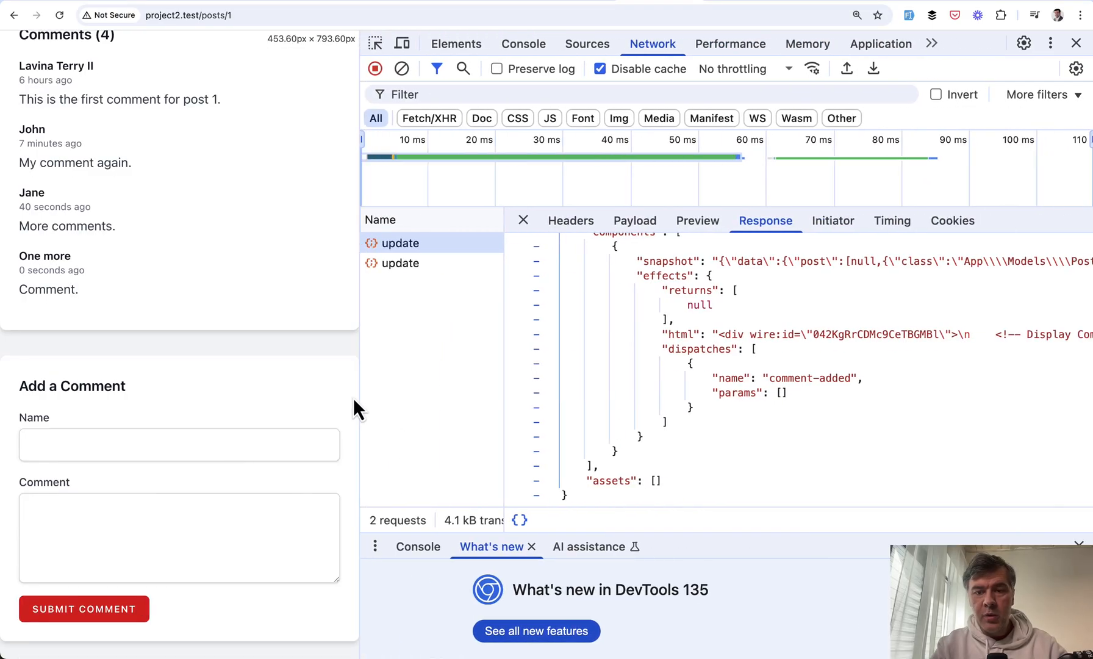
double_click(746, 334)
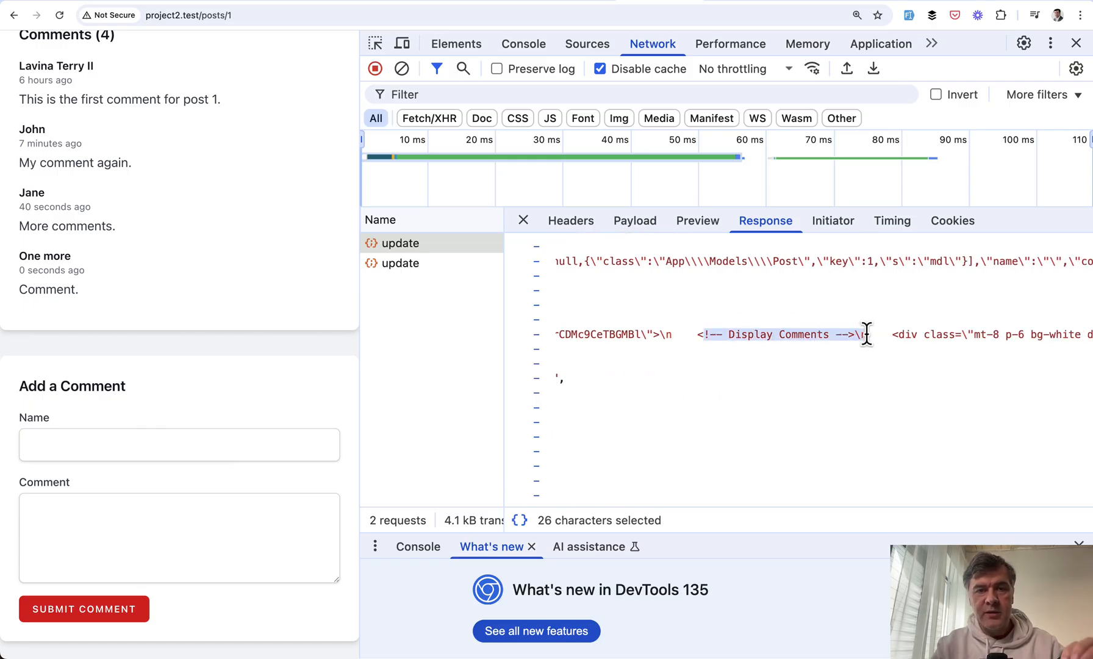
mouse_move(871, 345)
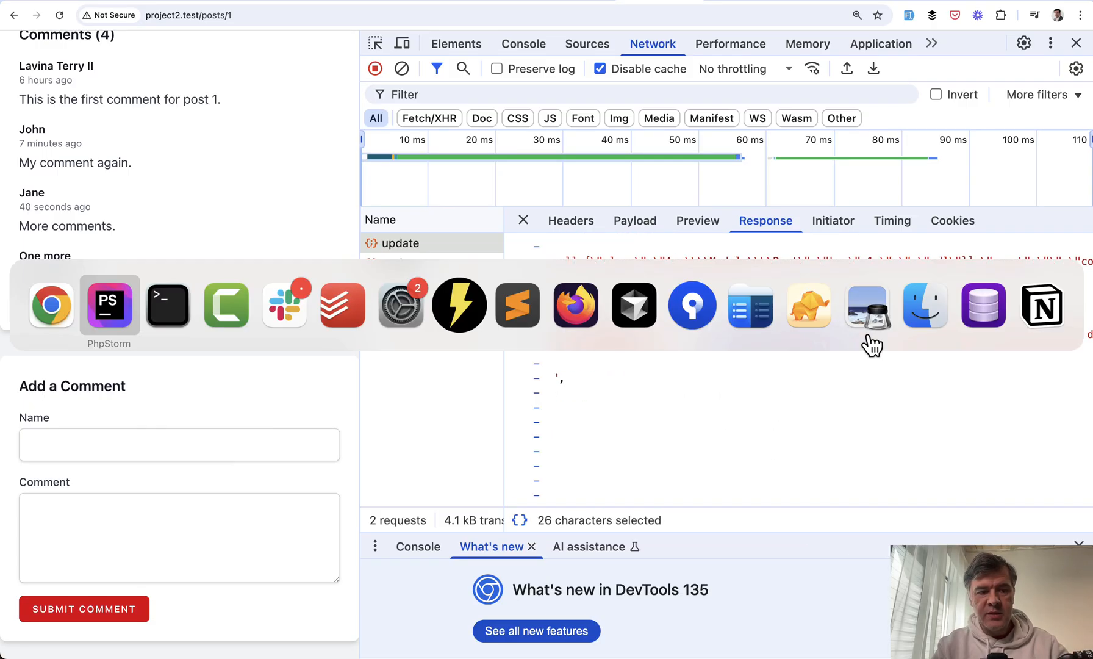
click(108, 304)
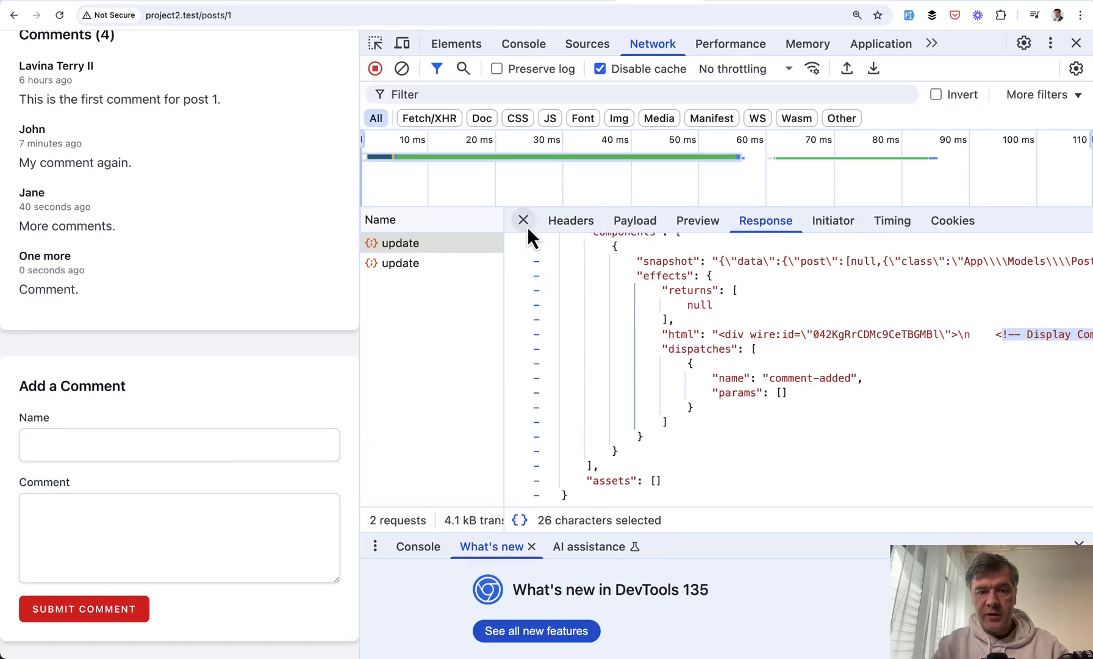
Step: Inspect the second update response showing the count component rendering 4 comments
click(400, 263)
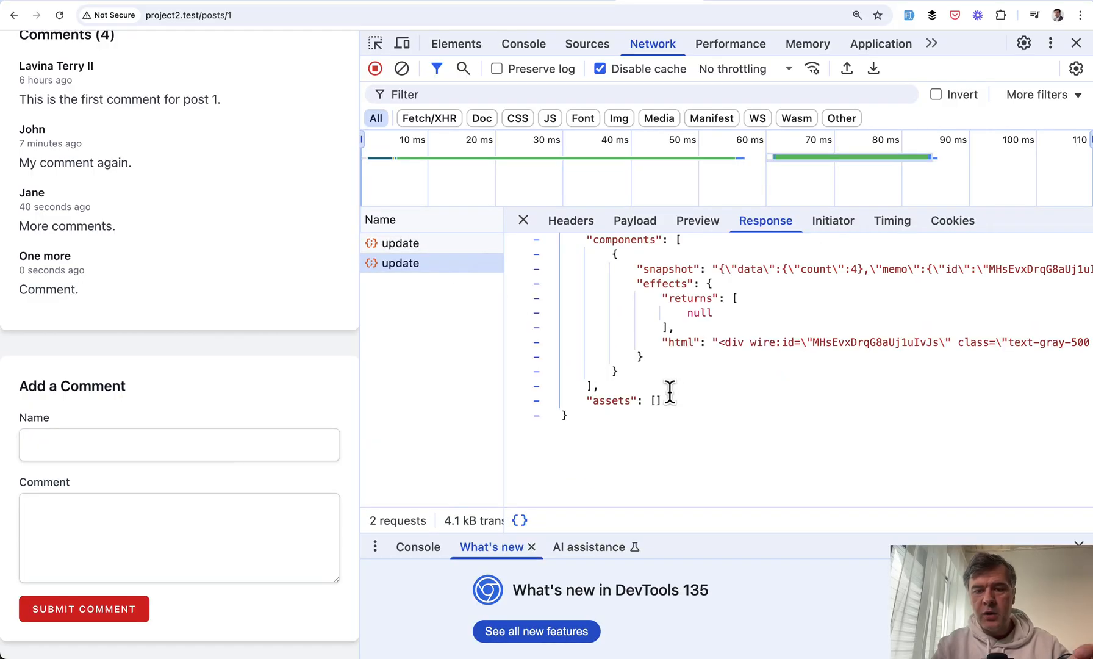
scroll(right, 3)
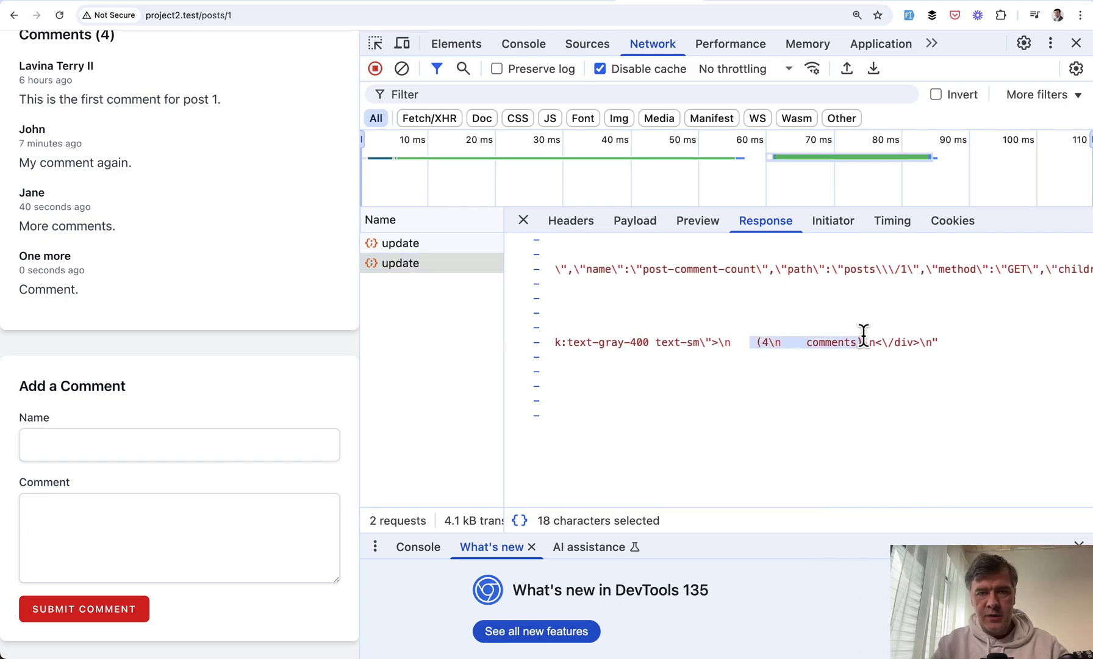
click(1075, 43)
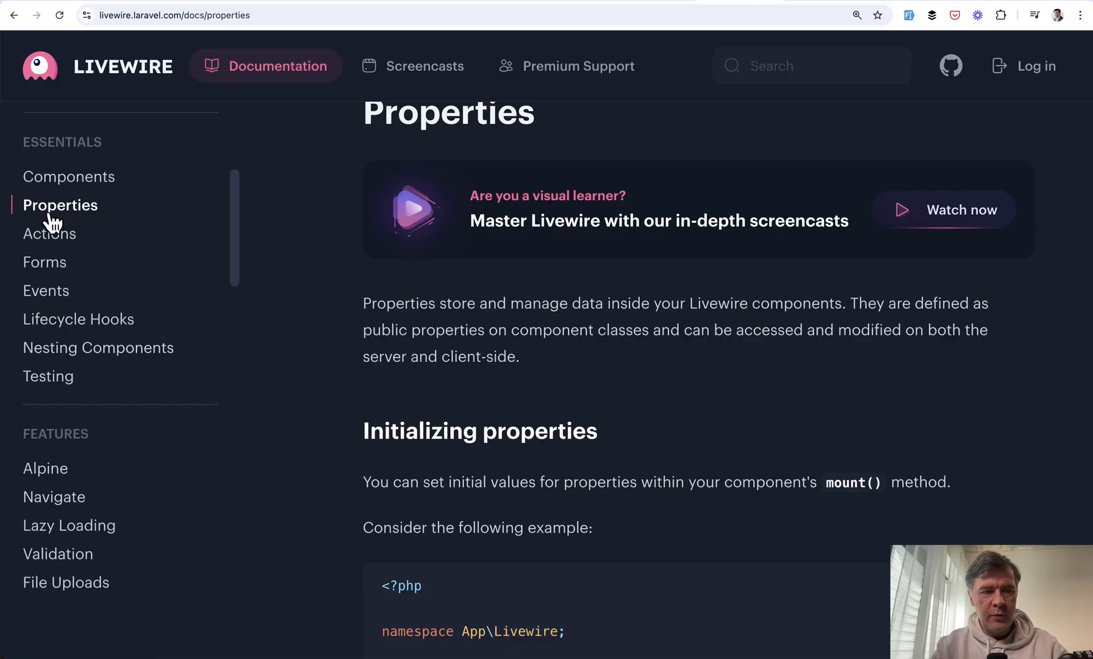
mouse_move(439, 326)
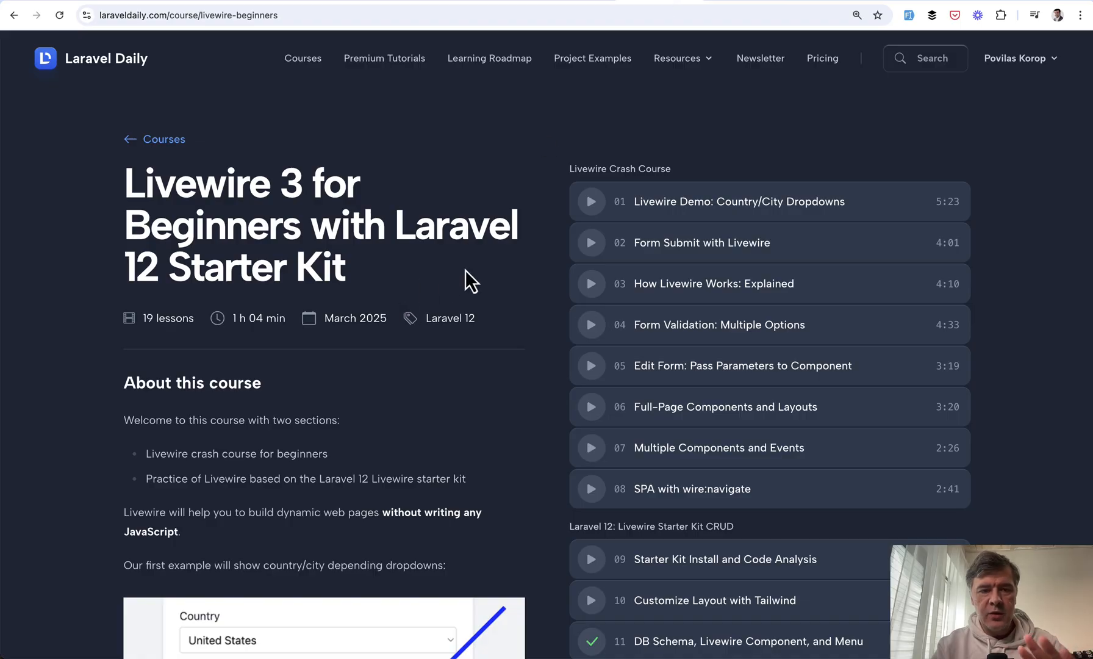
mouse_move(524, 292)
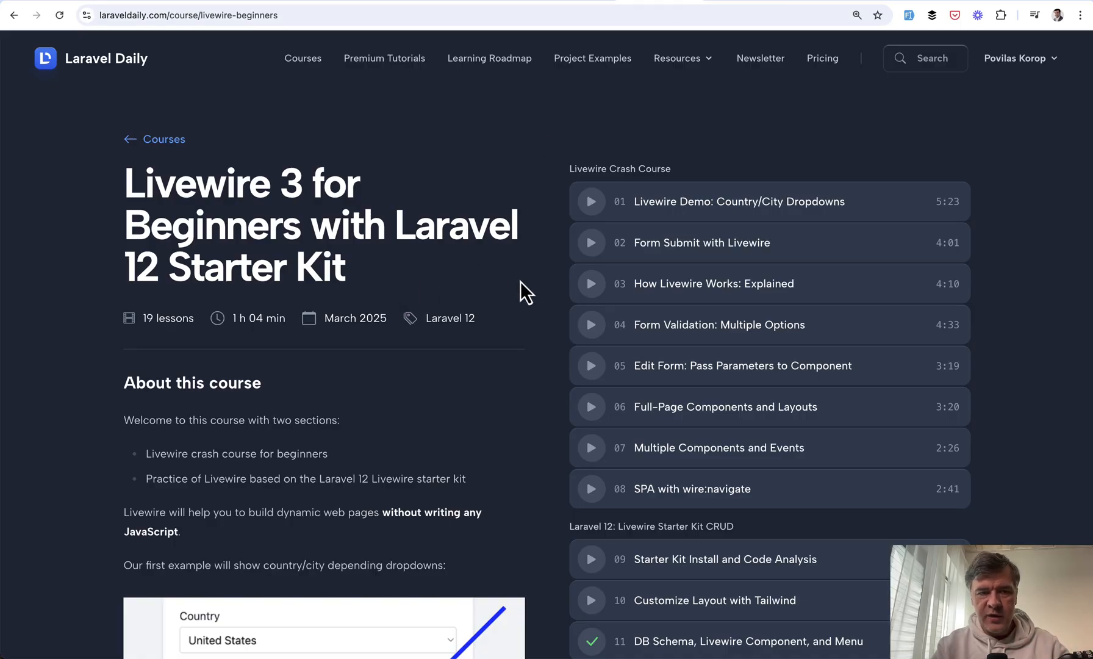
Step: Scroll through the Livewire 3 for Beginners course's lesson list
scroll(down, 3)
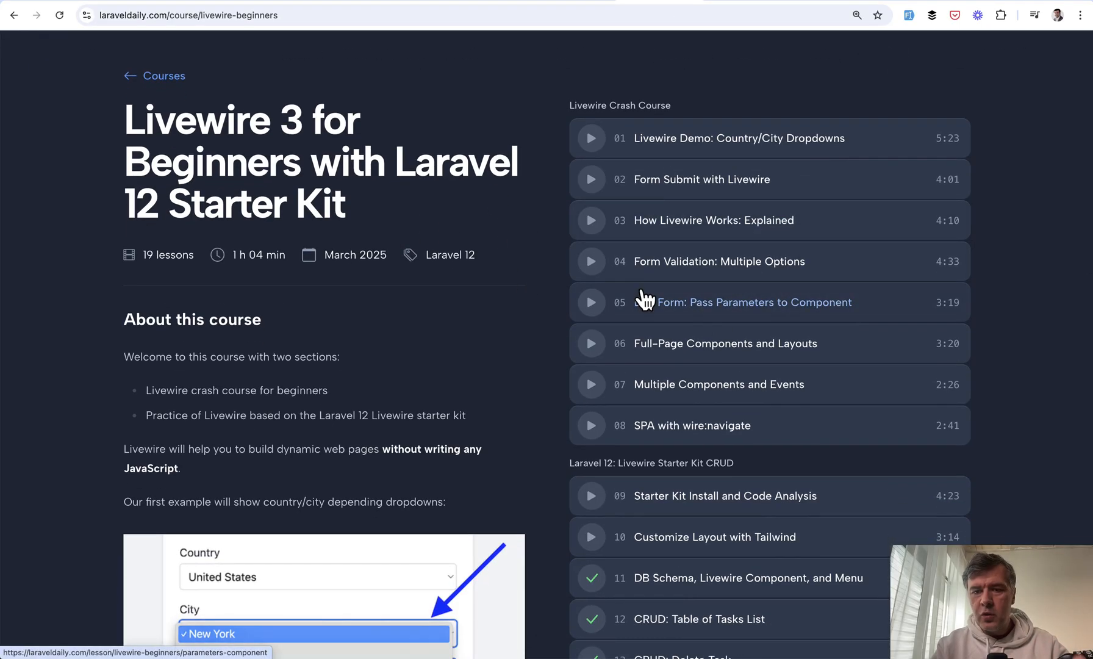
mouse_move(523, 362)
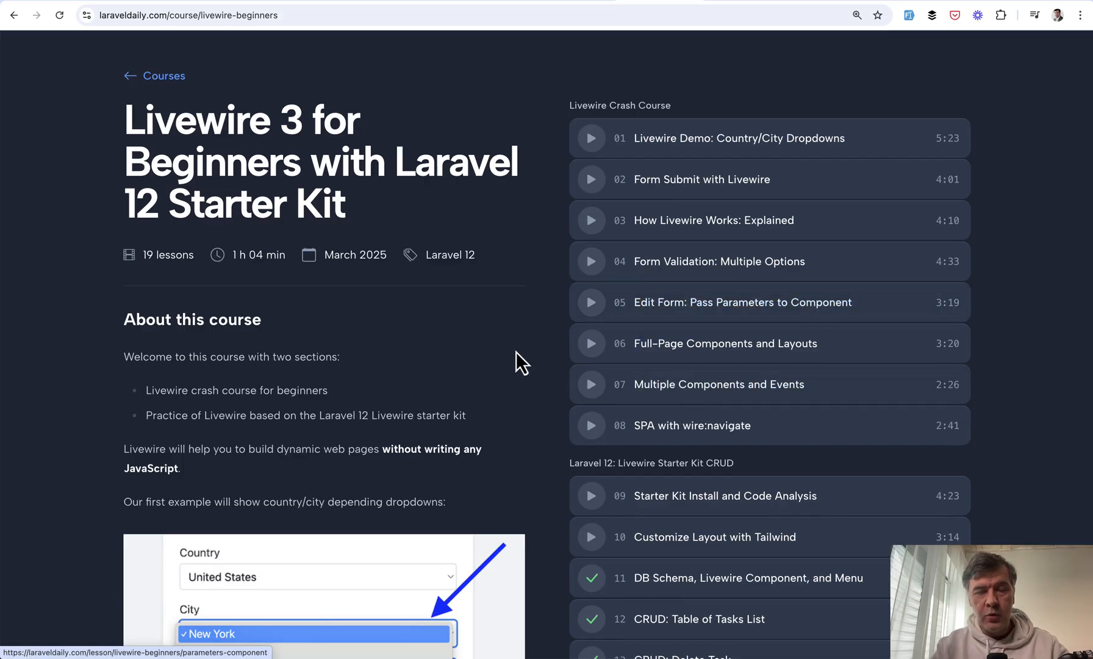
mouse_move(410, 316)
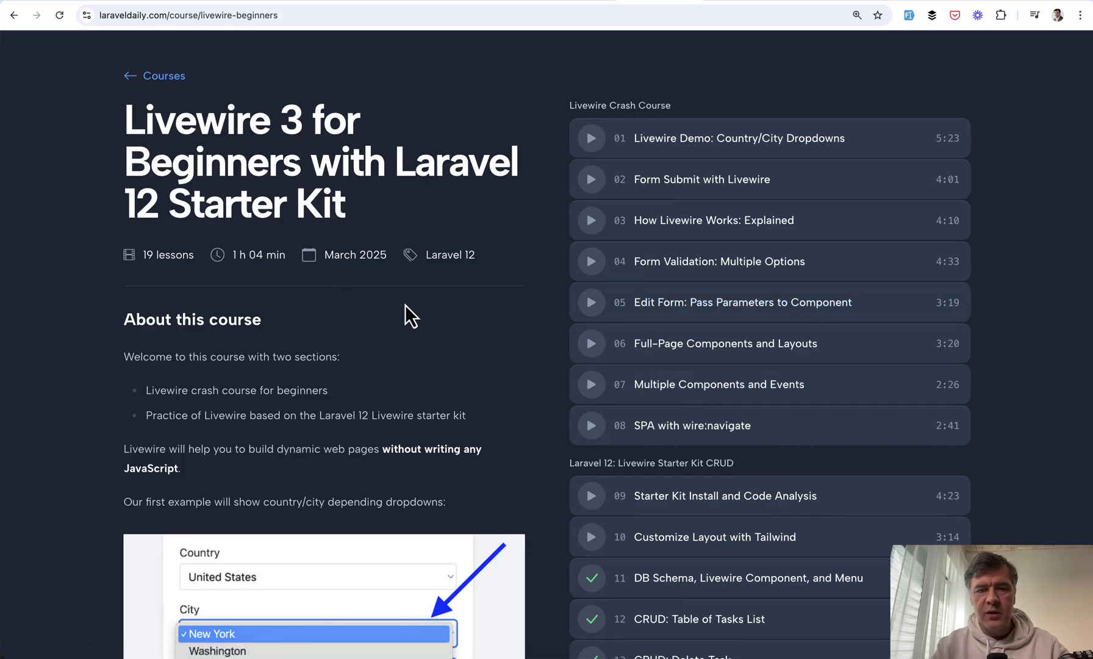
scroll(down, 3)
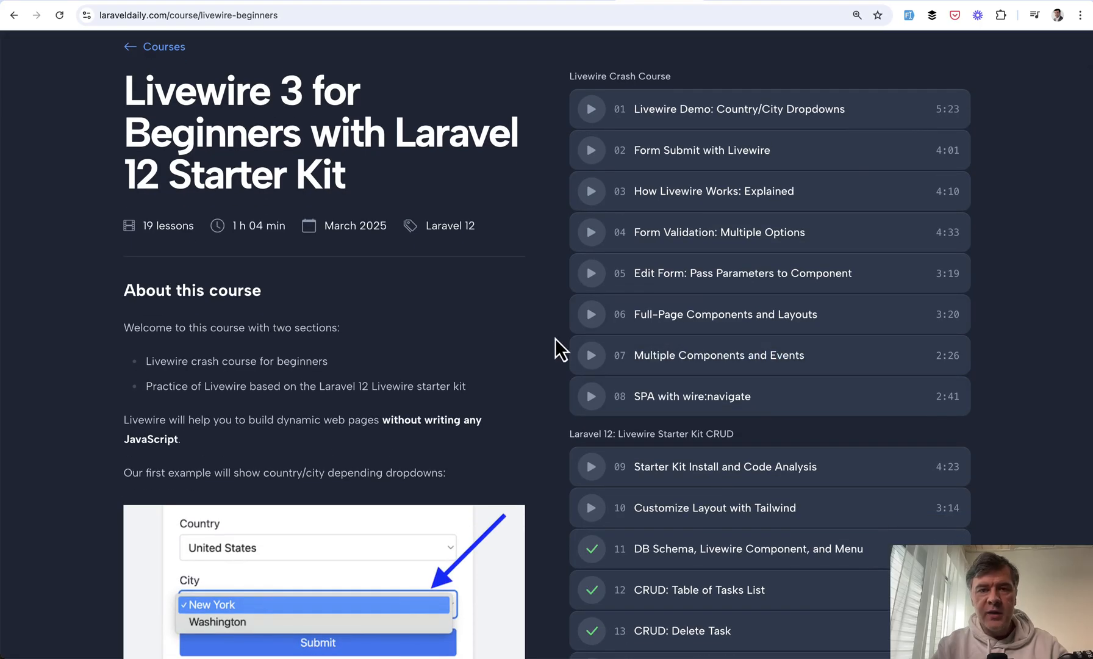
mouse_move(514, 321)
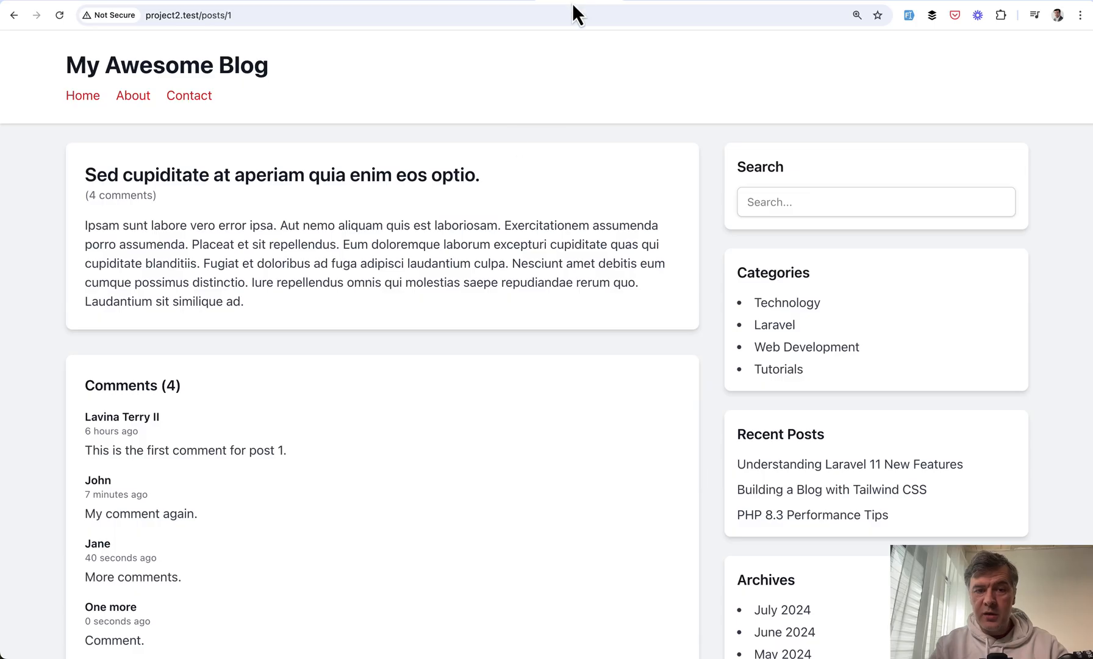
Step: Scroll through the blog post to confirm header and comment list both show four comments
scroll(down, 3)
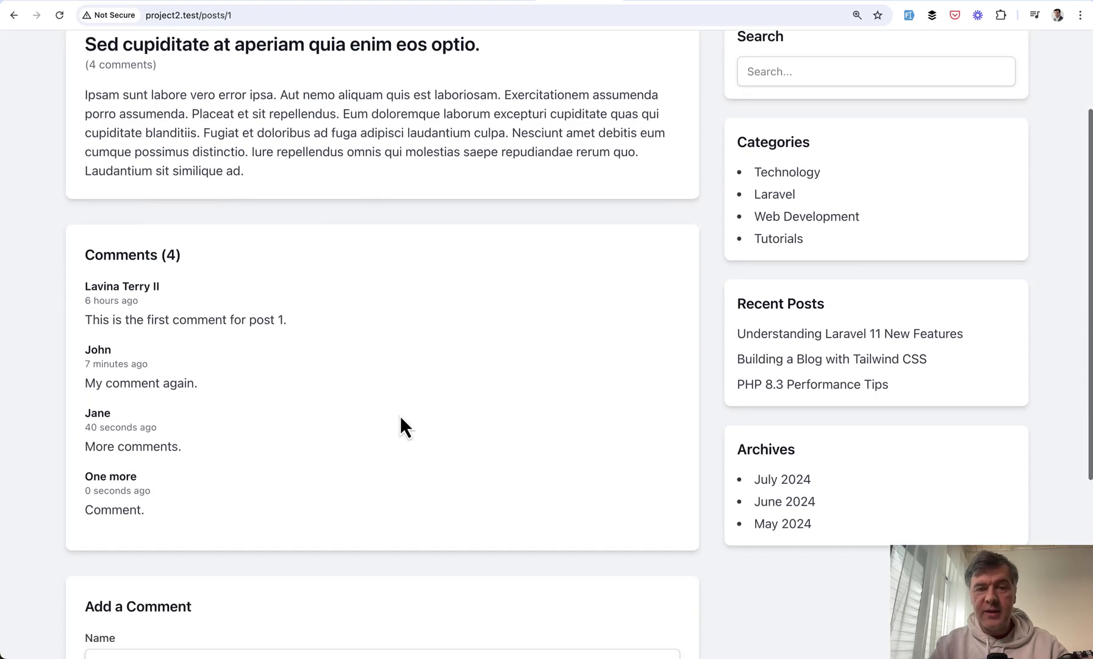
mouse_move(486, 420)
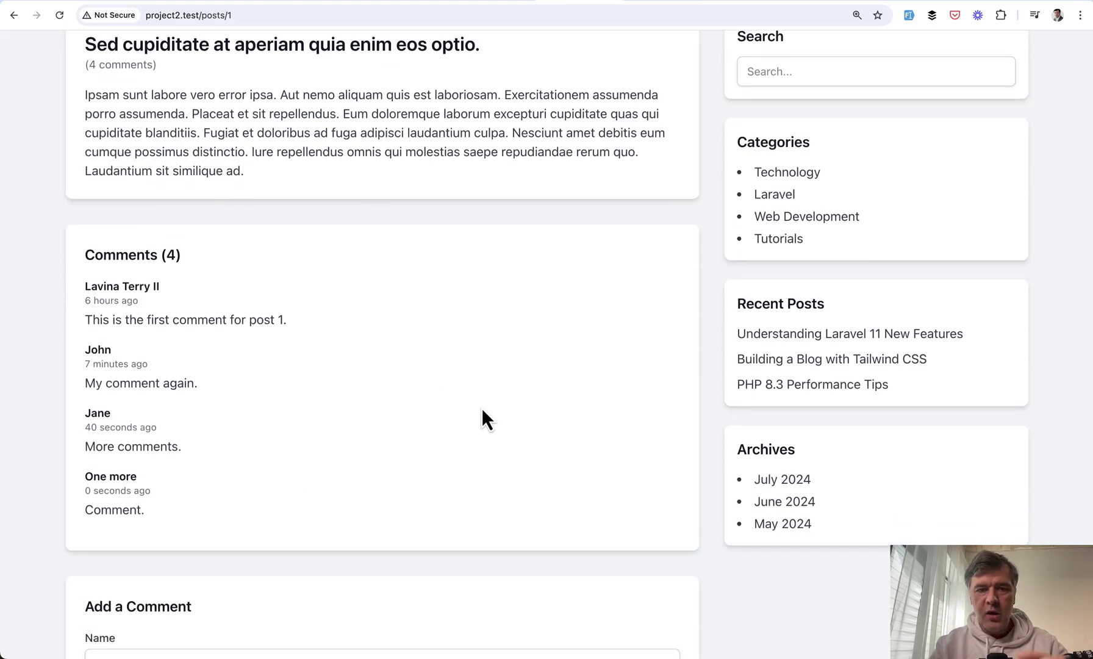
mouse_move(374, 421)
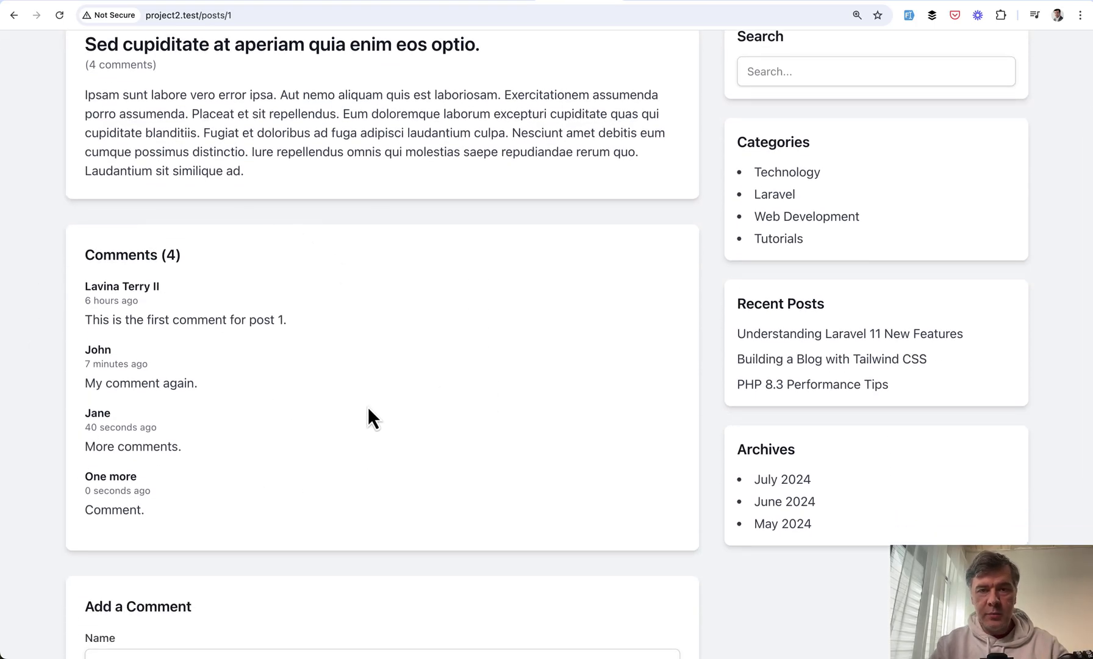
mouse_move(470, 411)
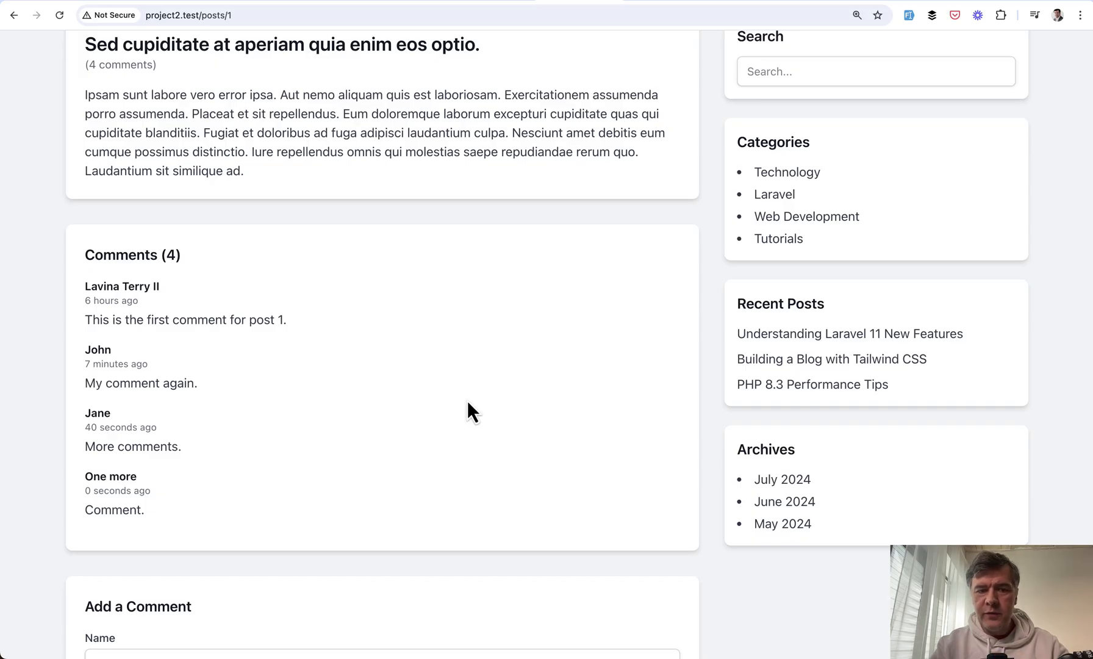
mouse_move(552, 363)
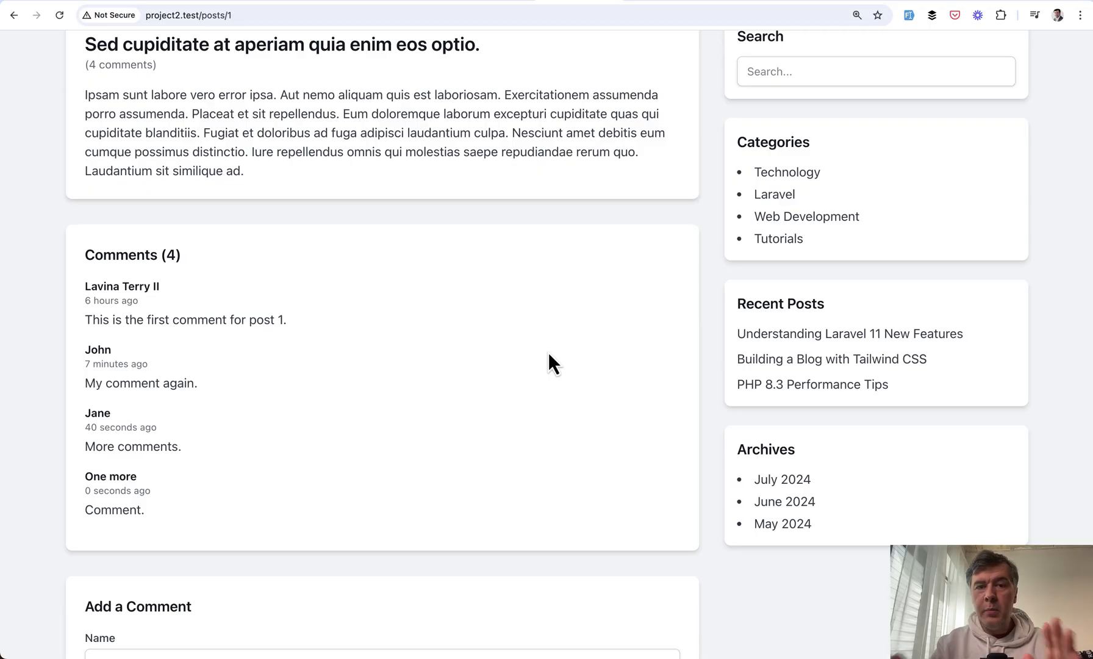
scroll(down, 3)
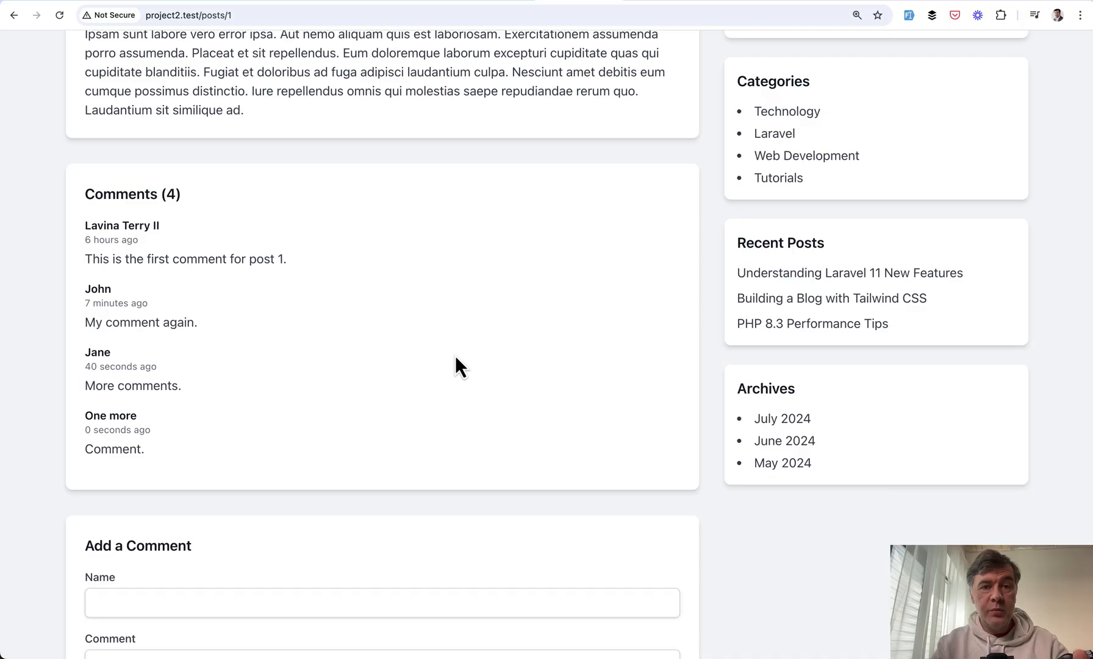
scroll(down, 3)
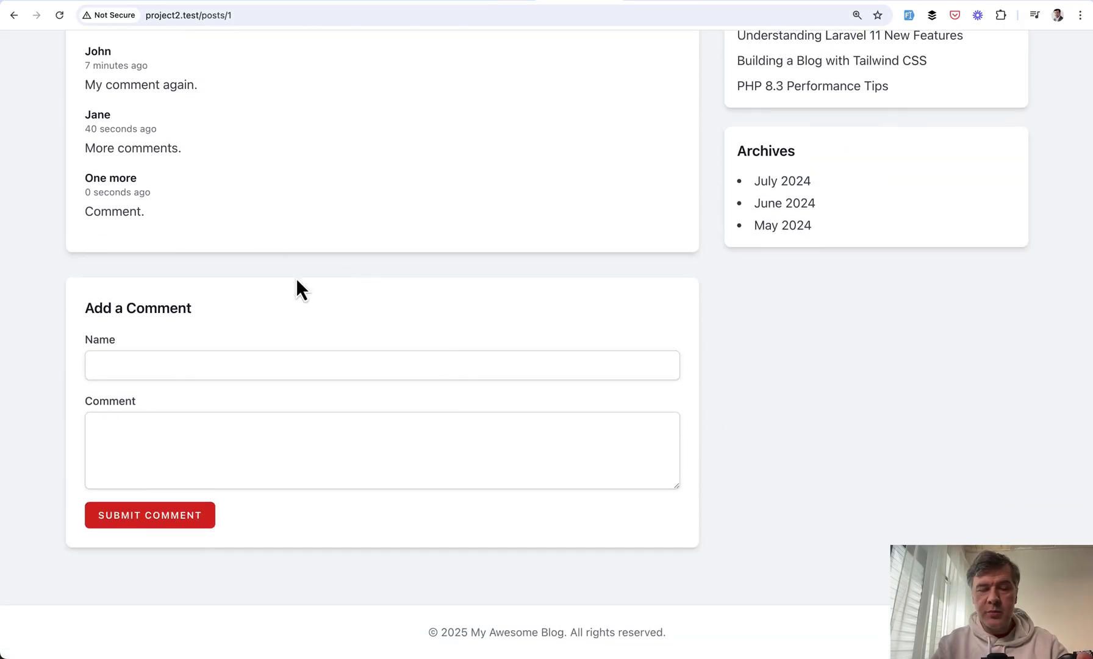
mouse_move(474, 303)
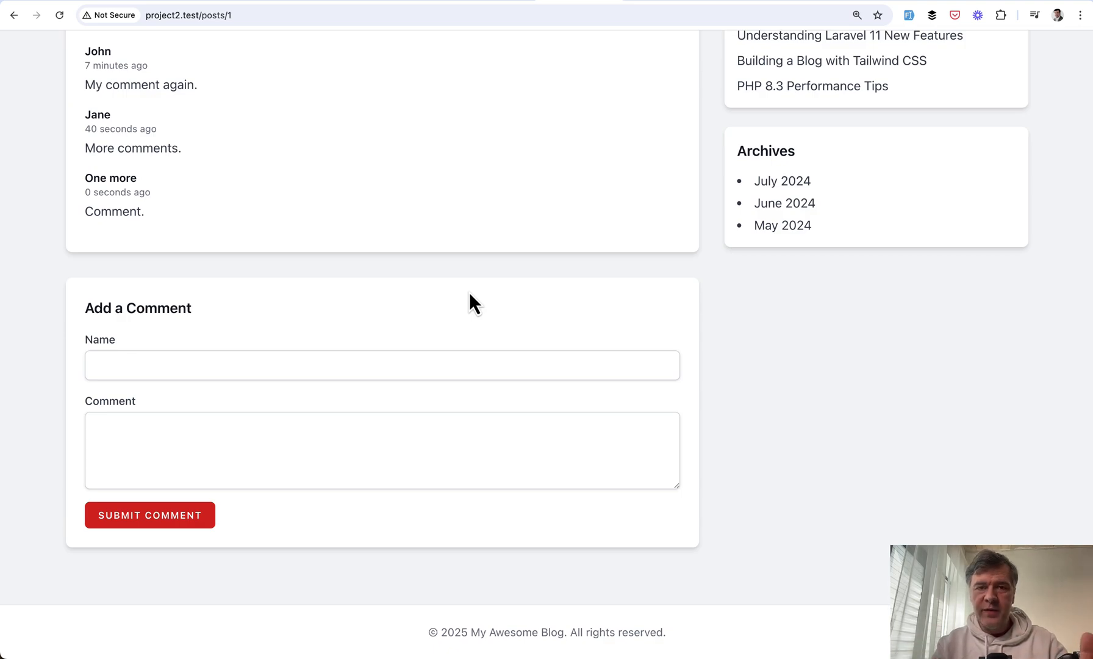
scroll(up, 3)
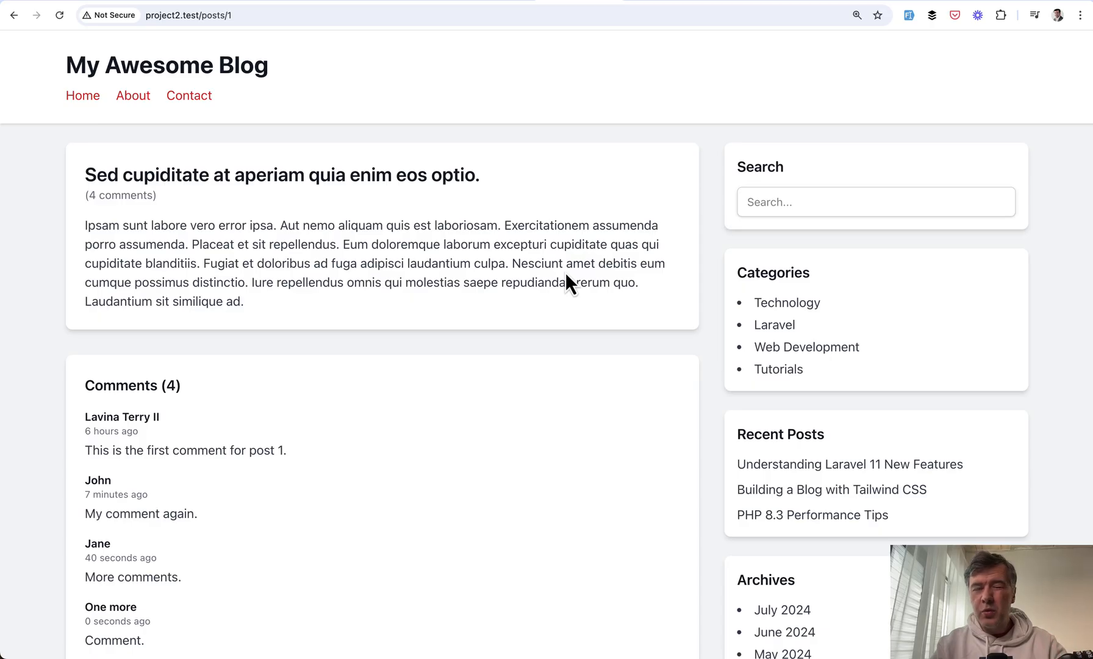